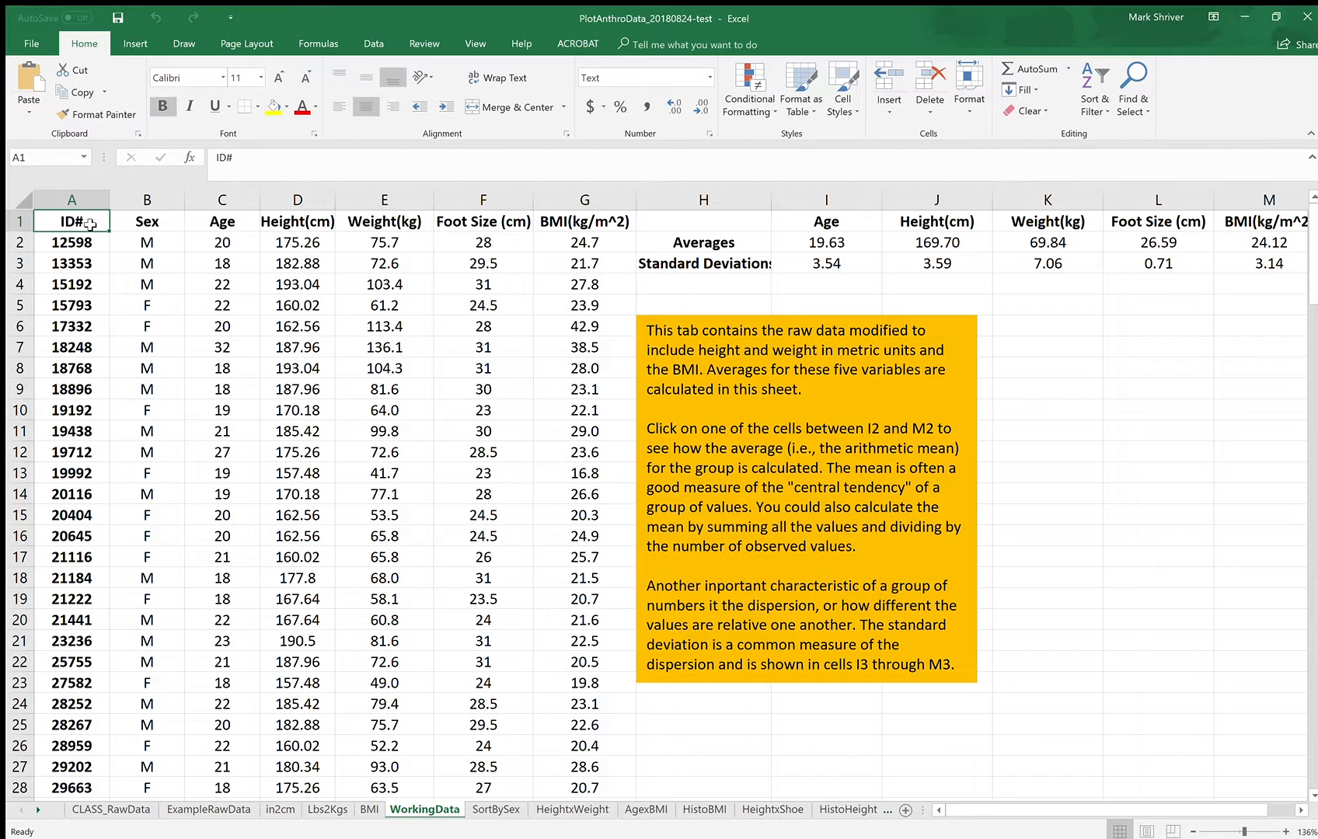
mouse_move(153, 249)
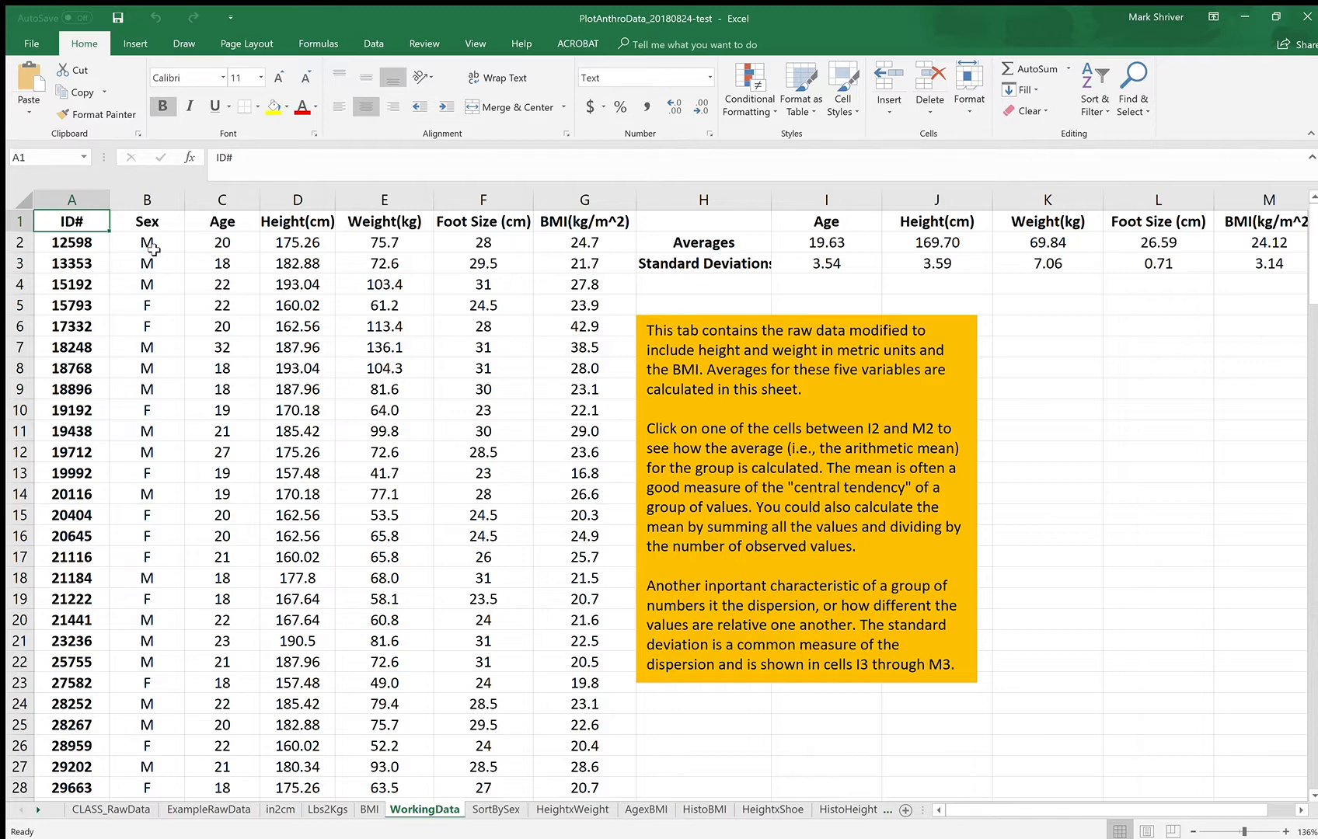
mouse_move(102, 721)
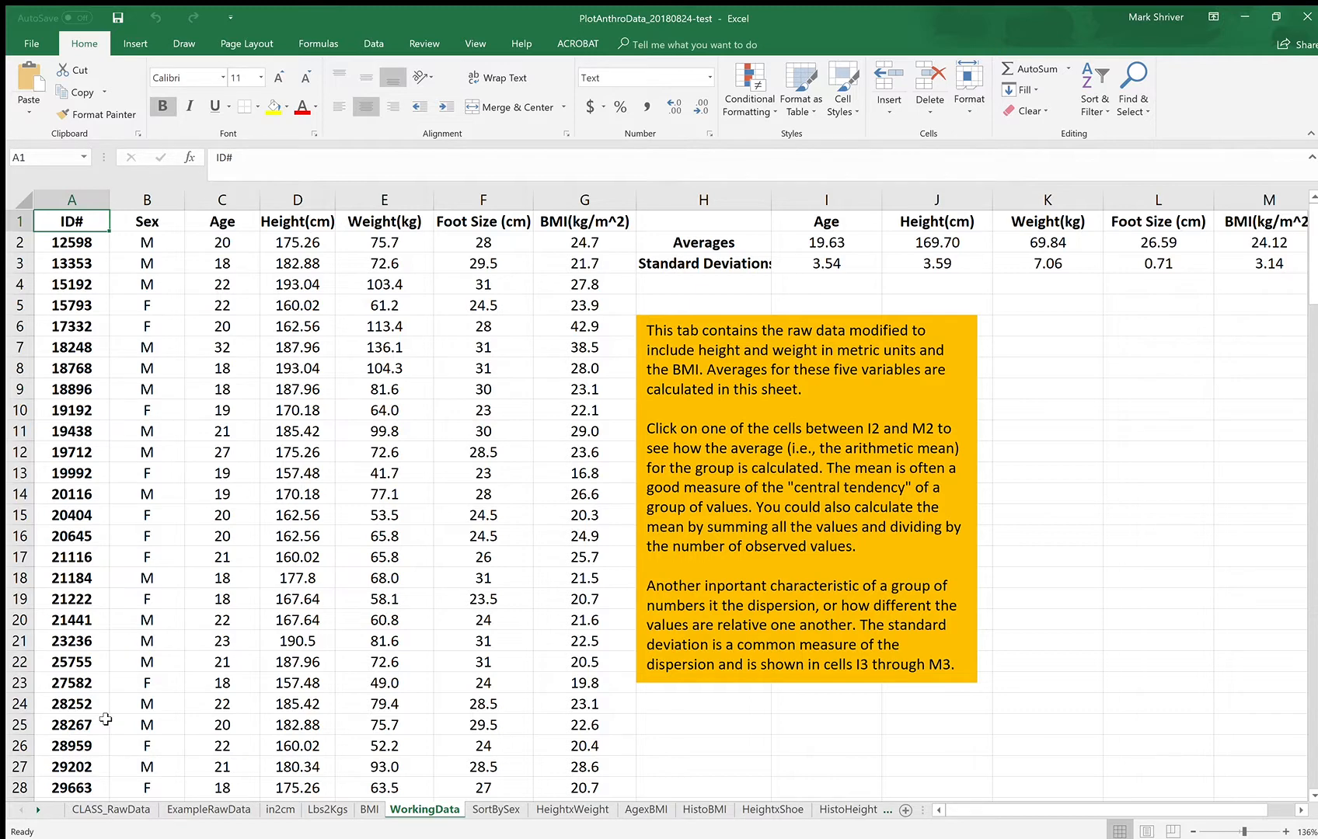
mouse_move(166, 670)
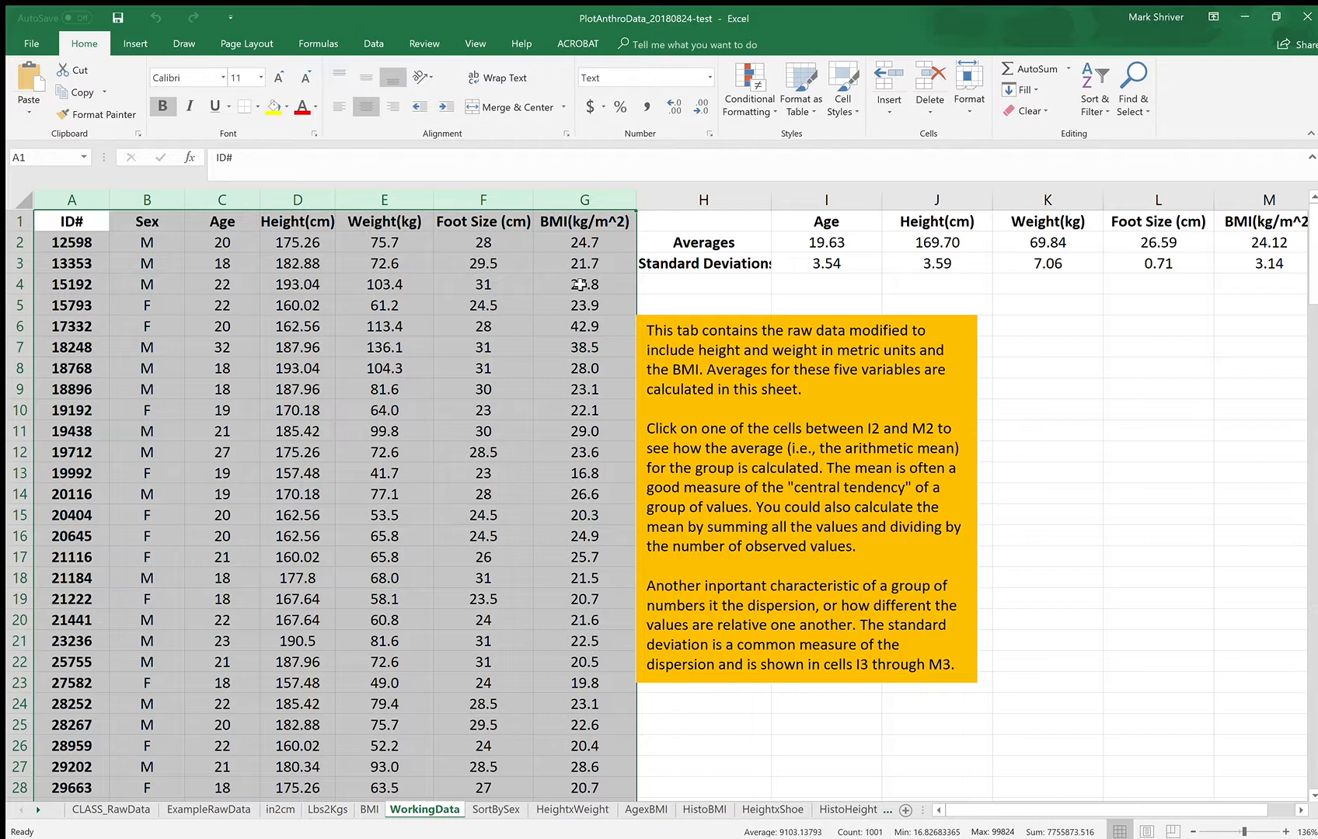
mouse_move(615, 314)
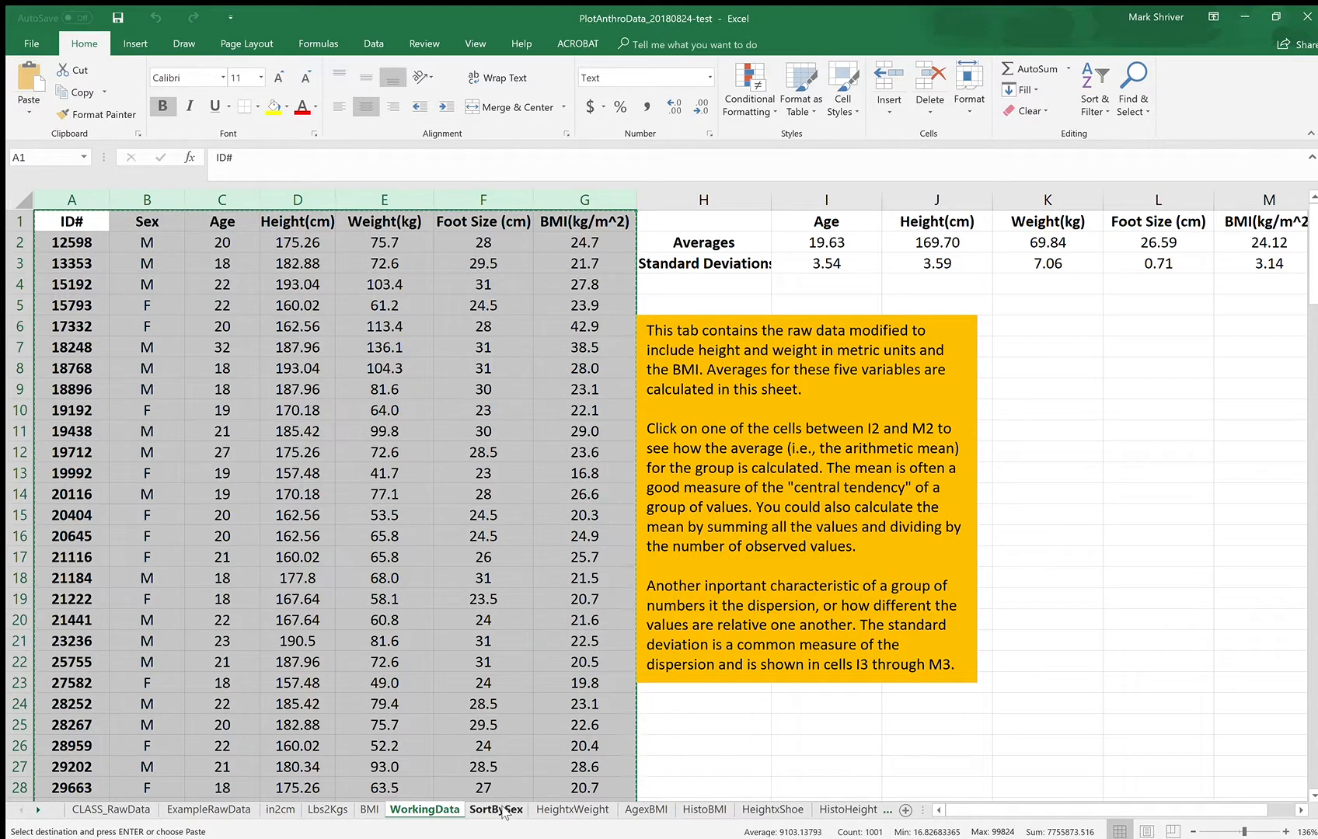
- Paste the raw ID# through BMI data into columns A–G of the SortBySex sheet
click(495, 832)
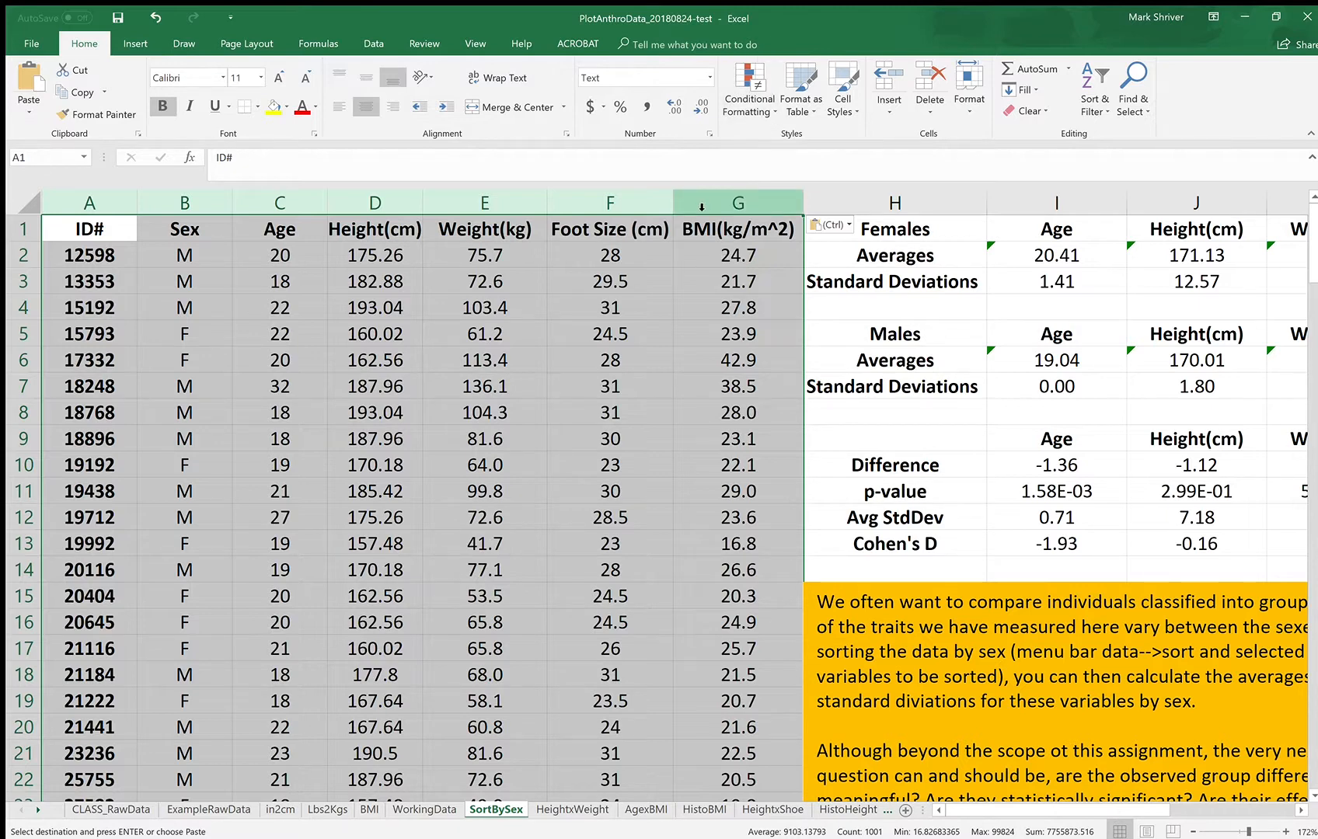
click(737, 202)
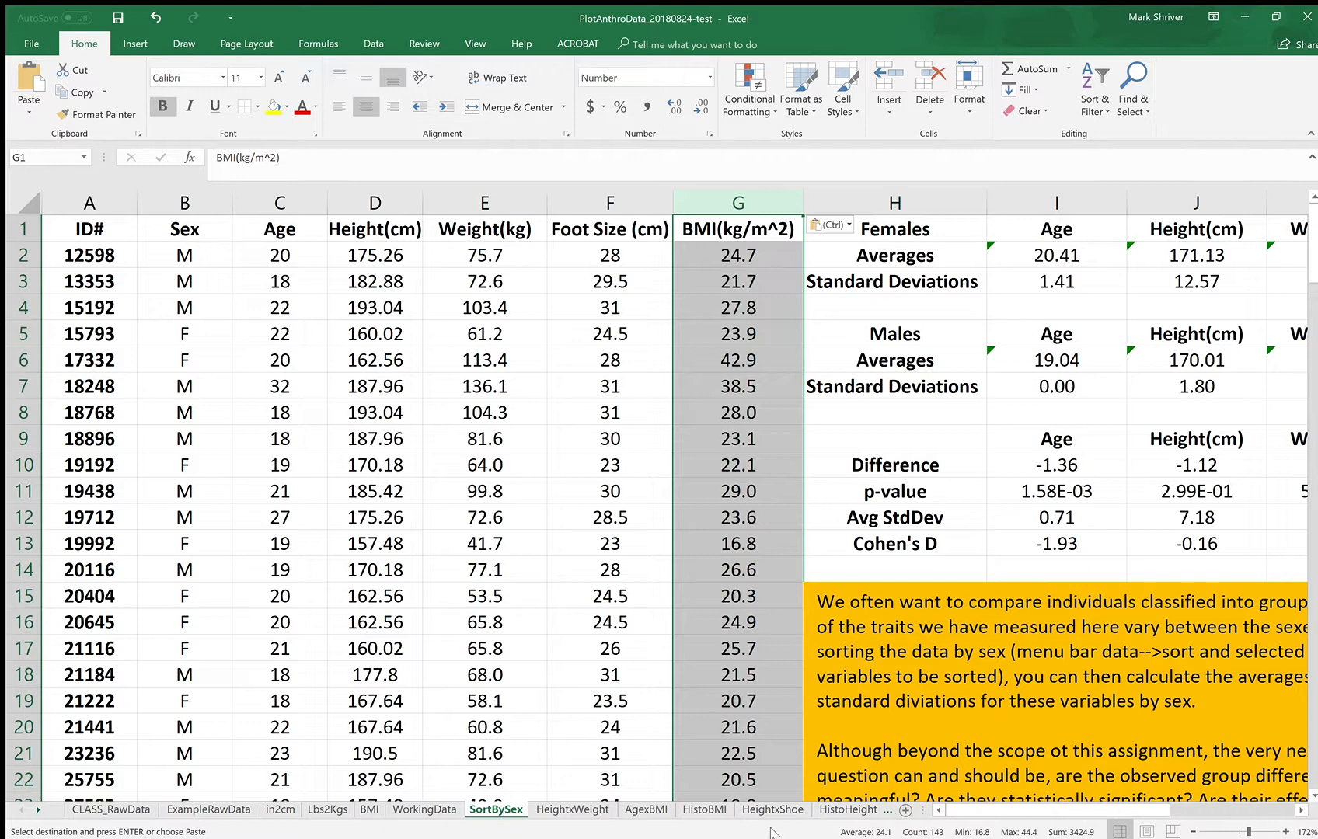
mouse_move(1052, 835)
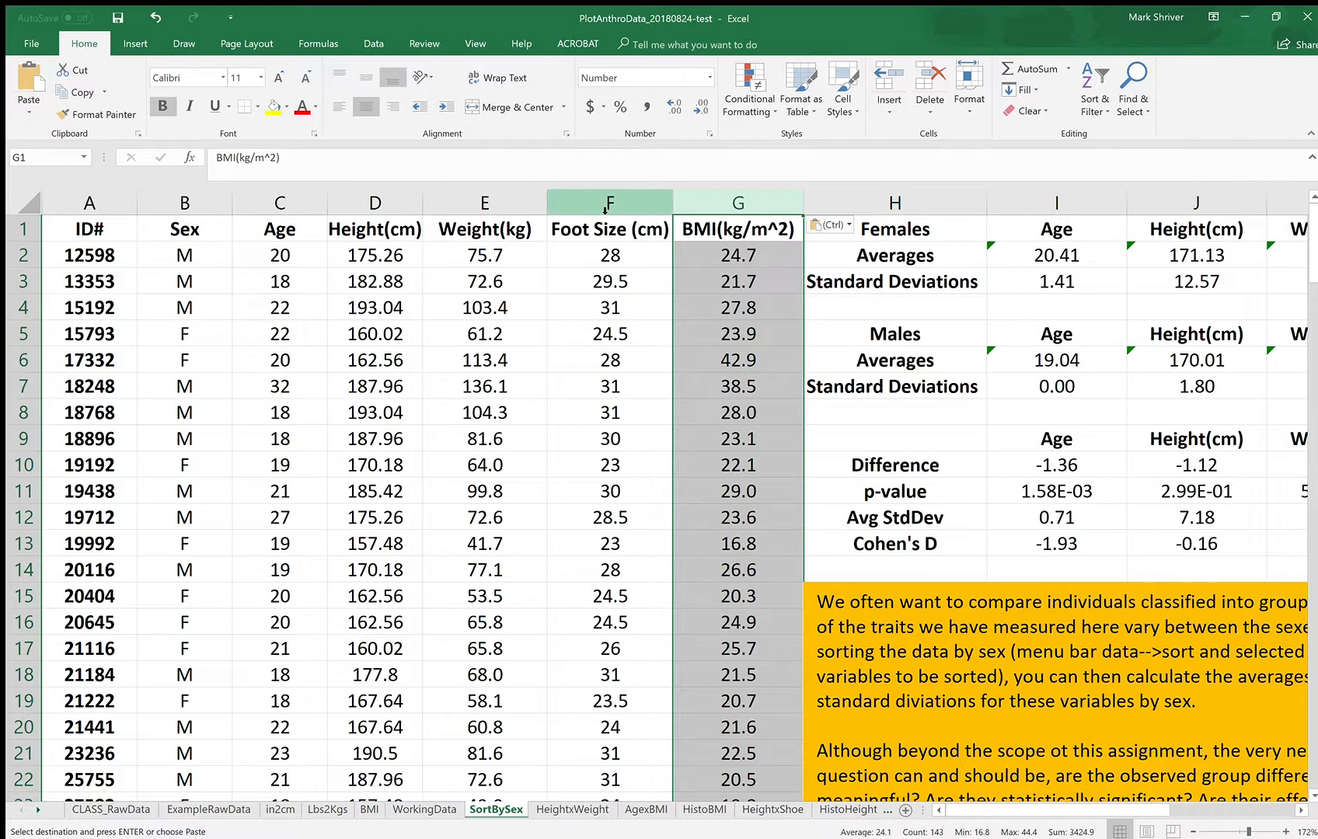
click(609, 202)
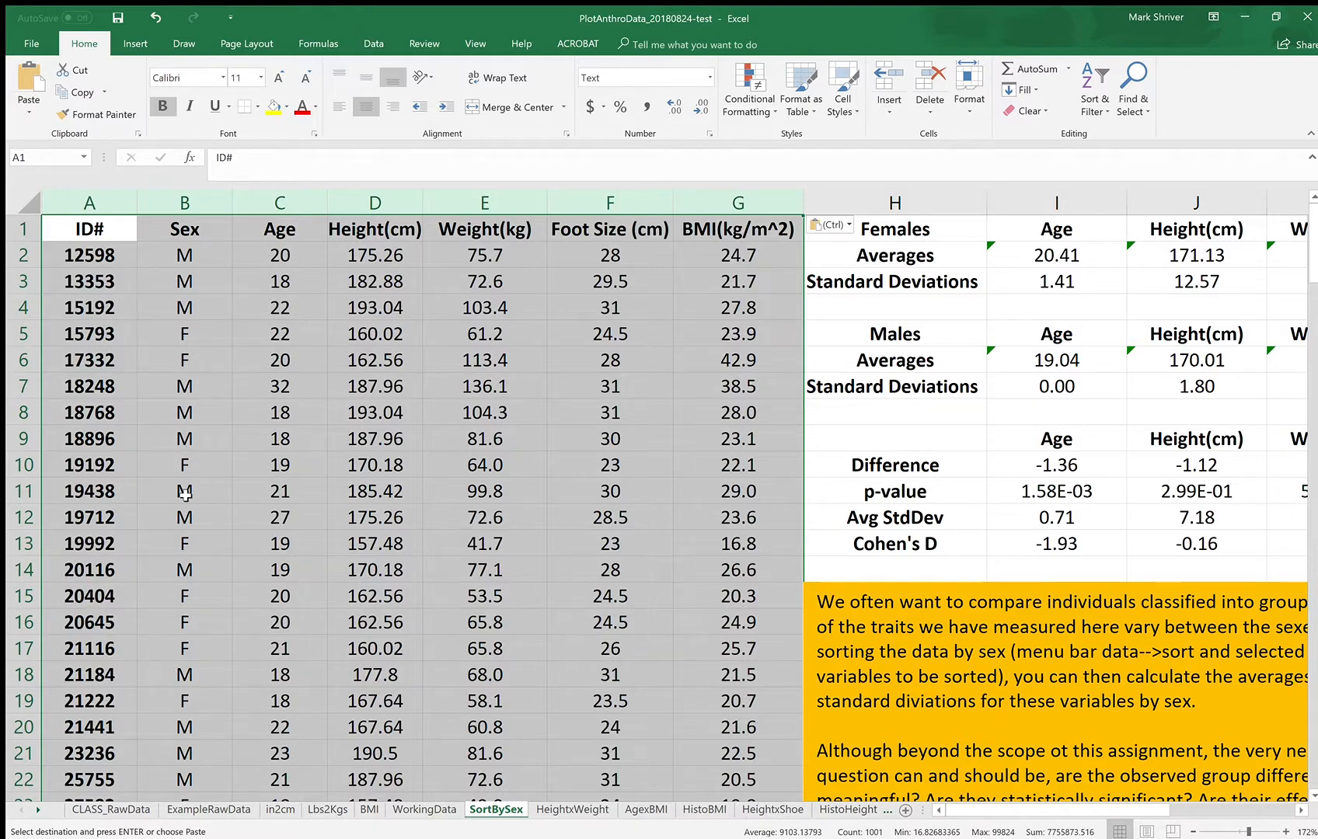
mouse_move(247, 309)
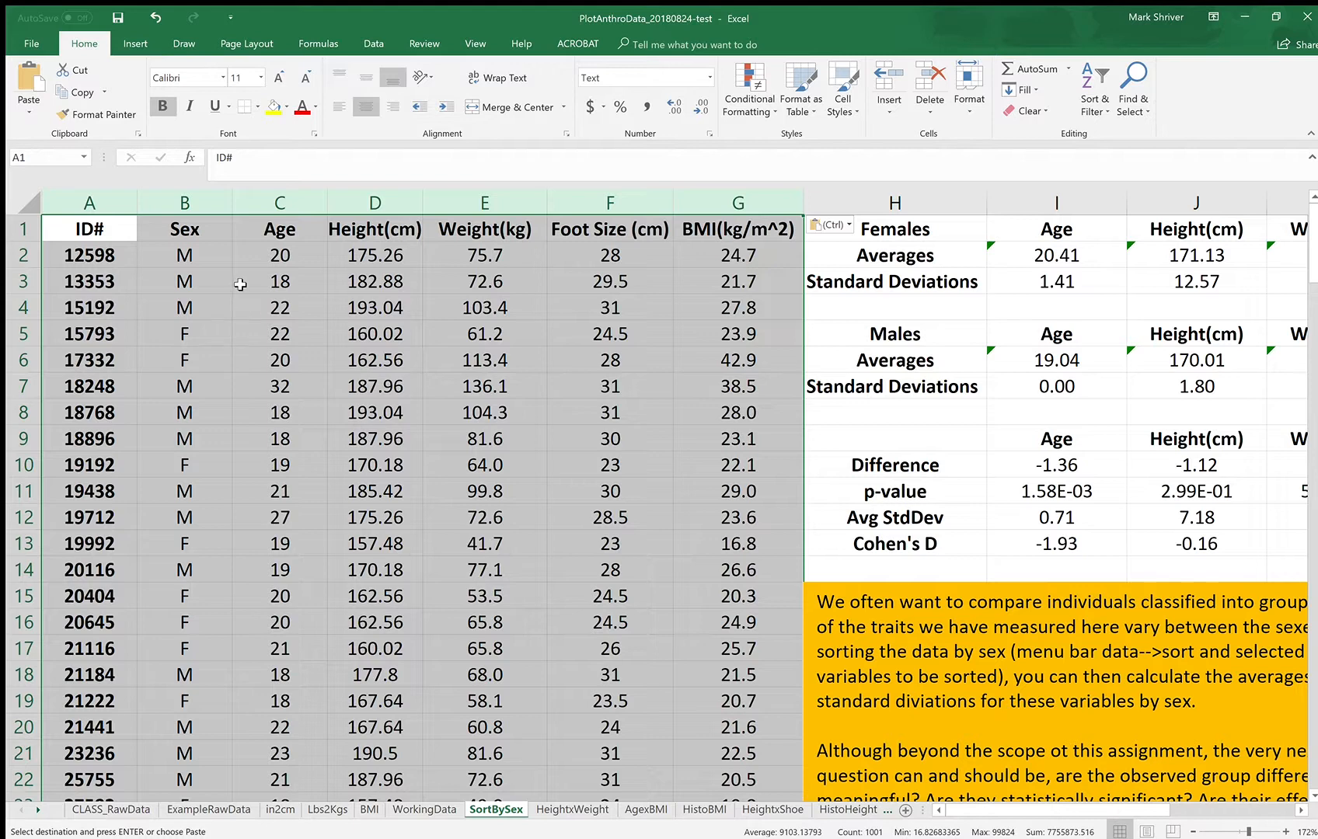
mouse_move(373, 50)
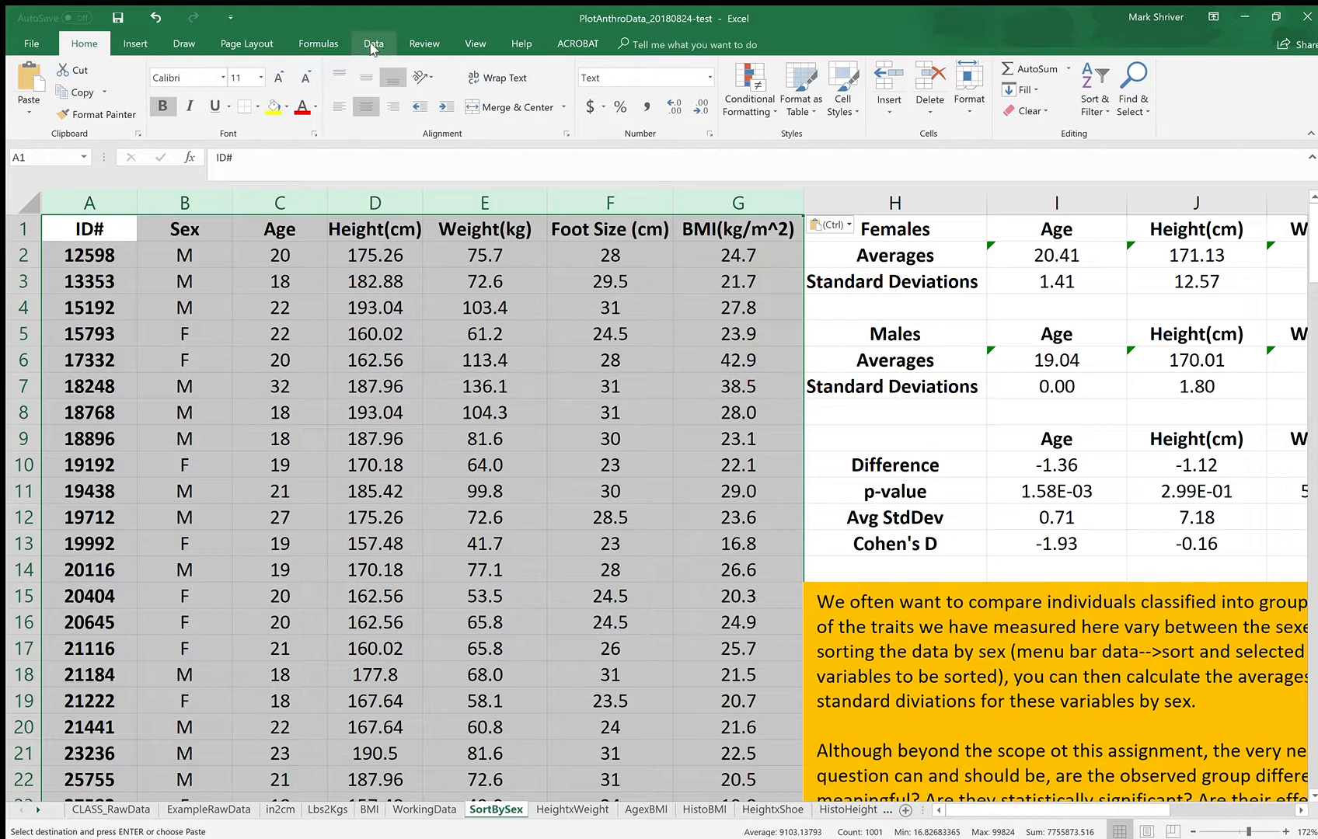
- Bring up the Data ribbon's sort and filter tools for the pasted block
click(373, 43)
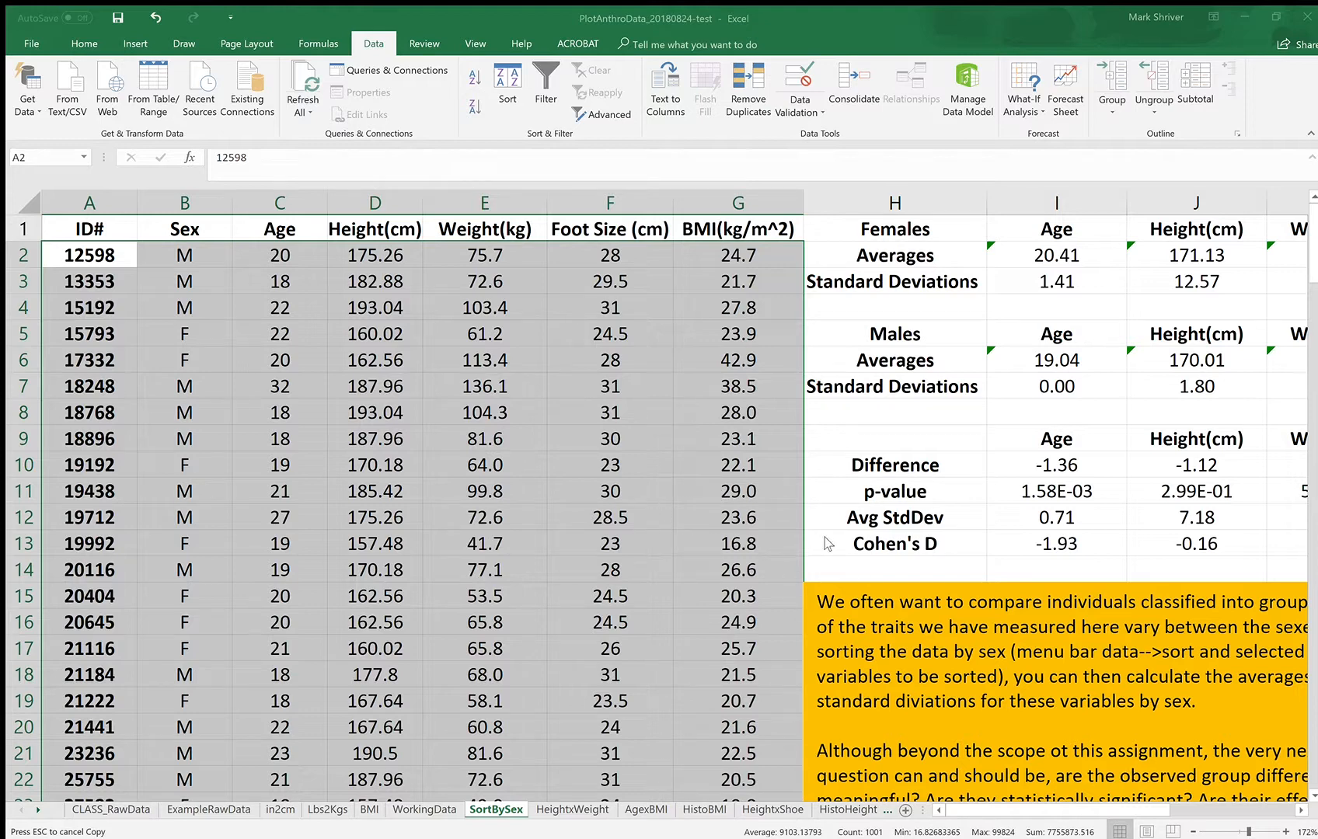
mouse_move(652, 516)
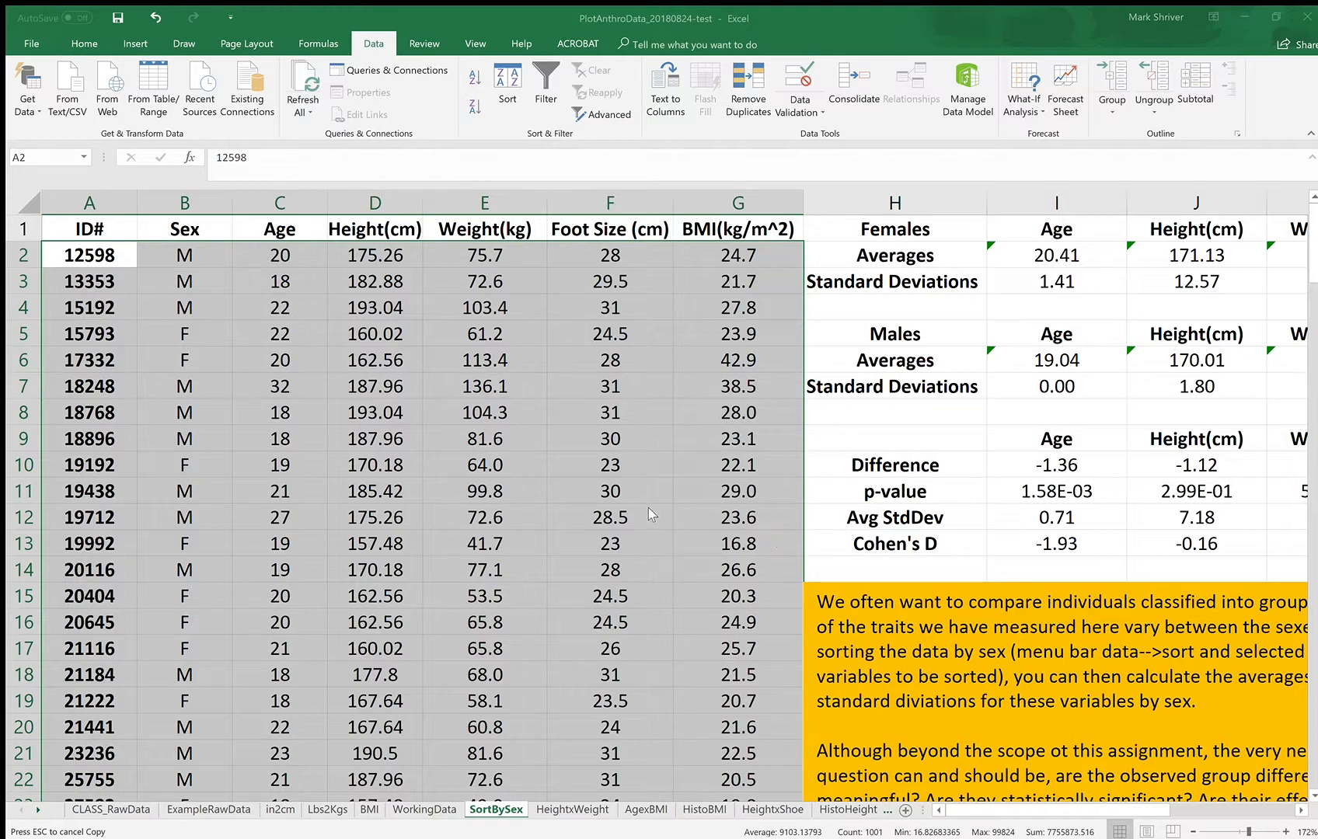
mouse_move(665, 561)
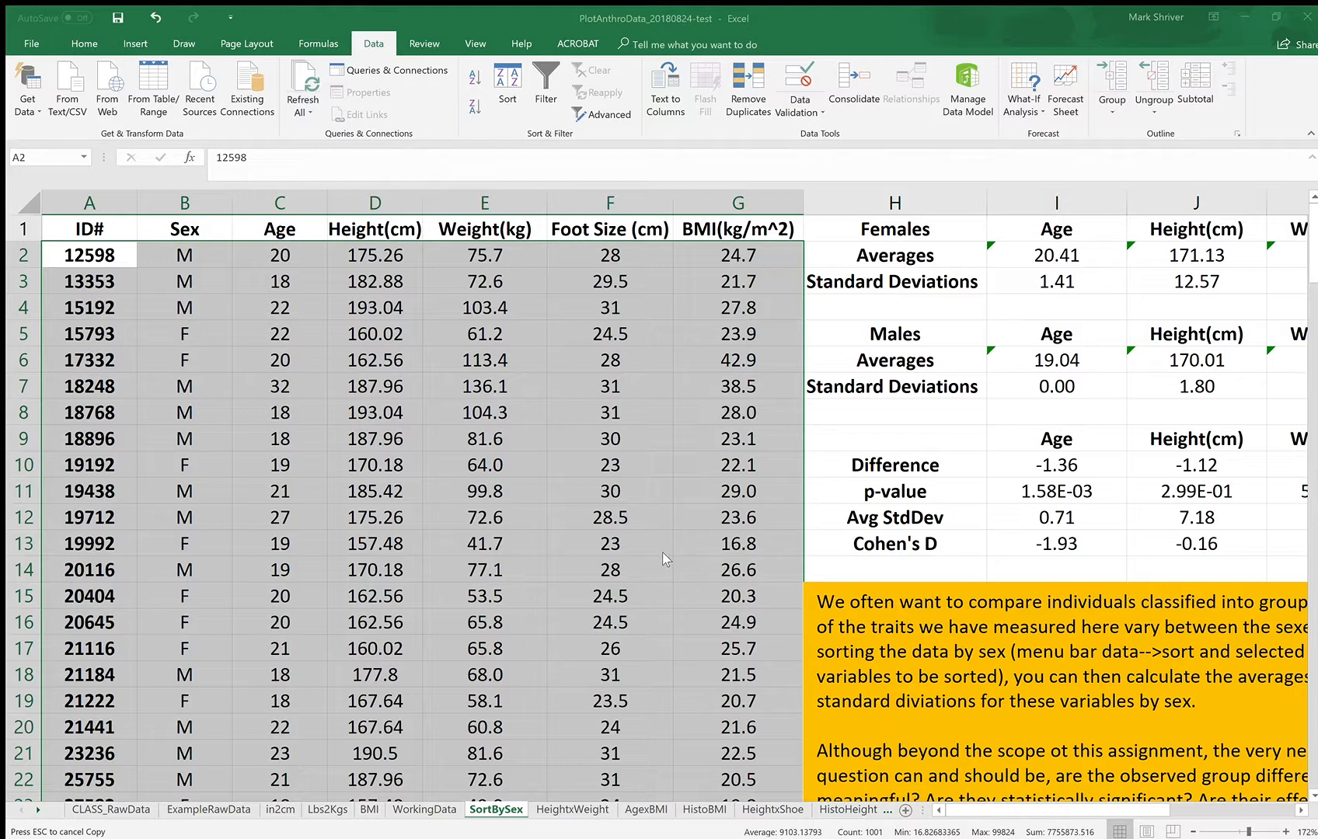
mouse_move(879, 652)
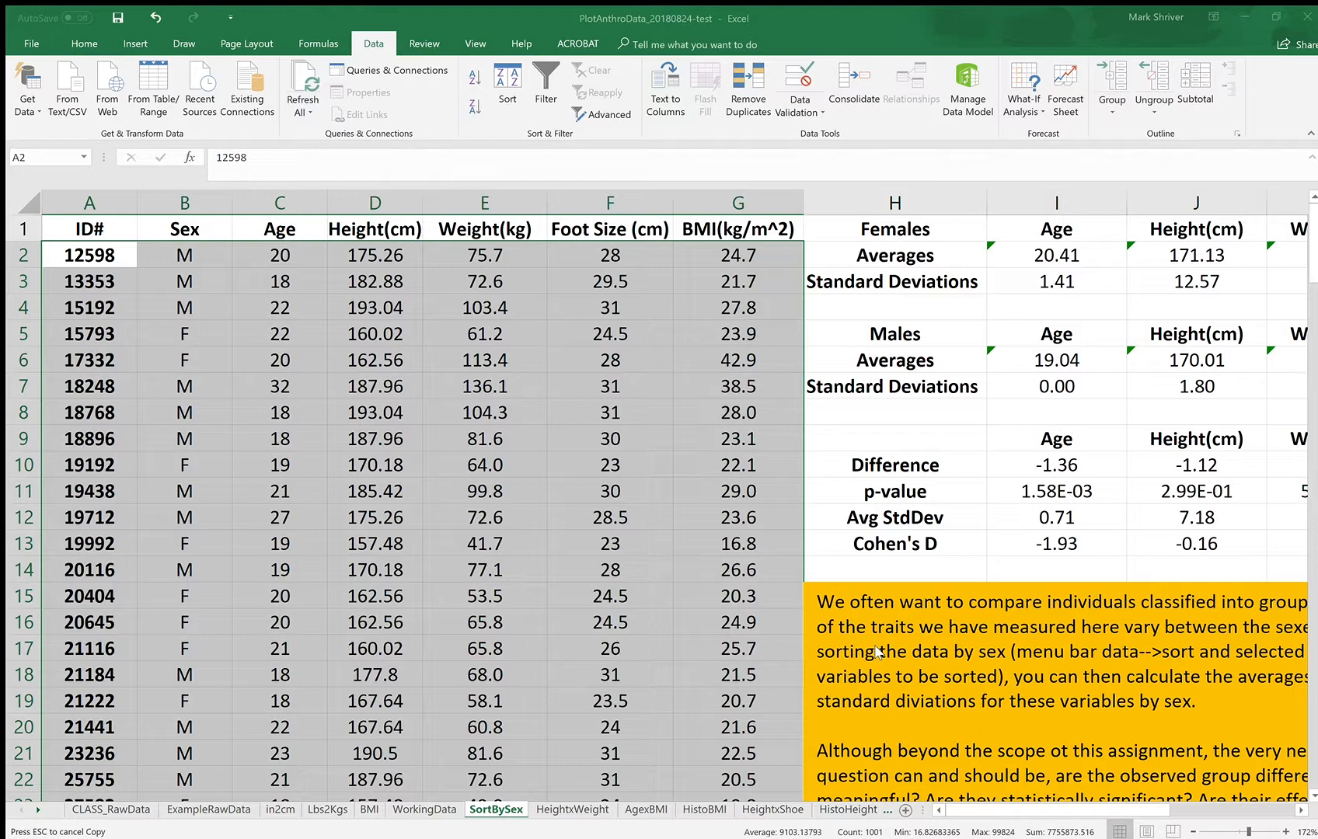
mouse_move(859, 644)
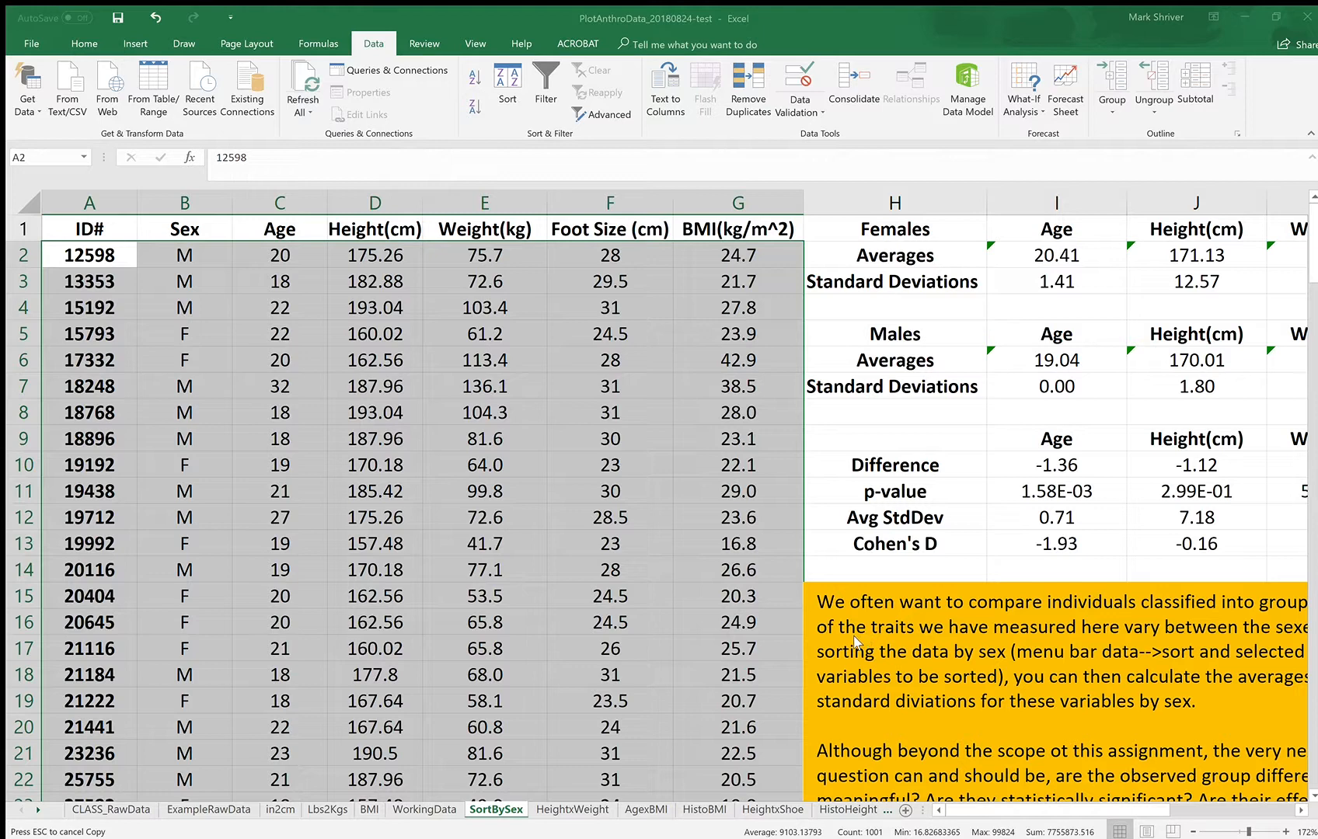
mouse_move(886, 656)
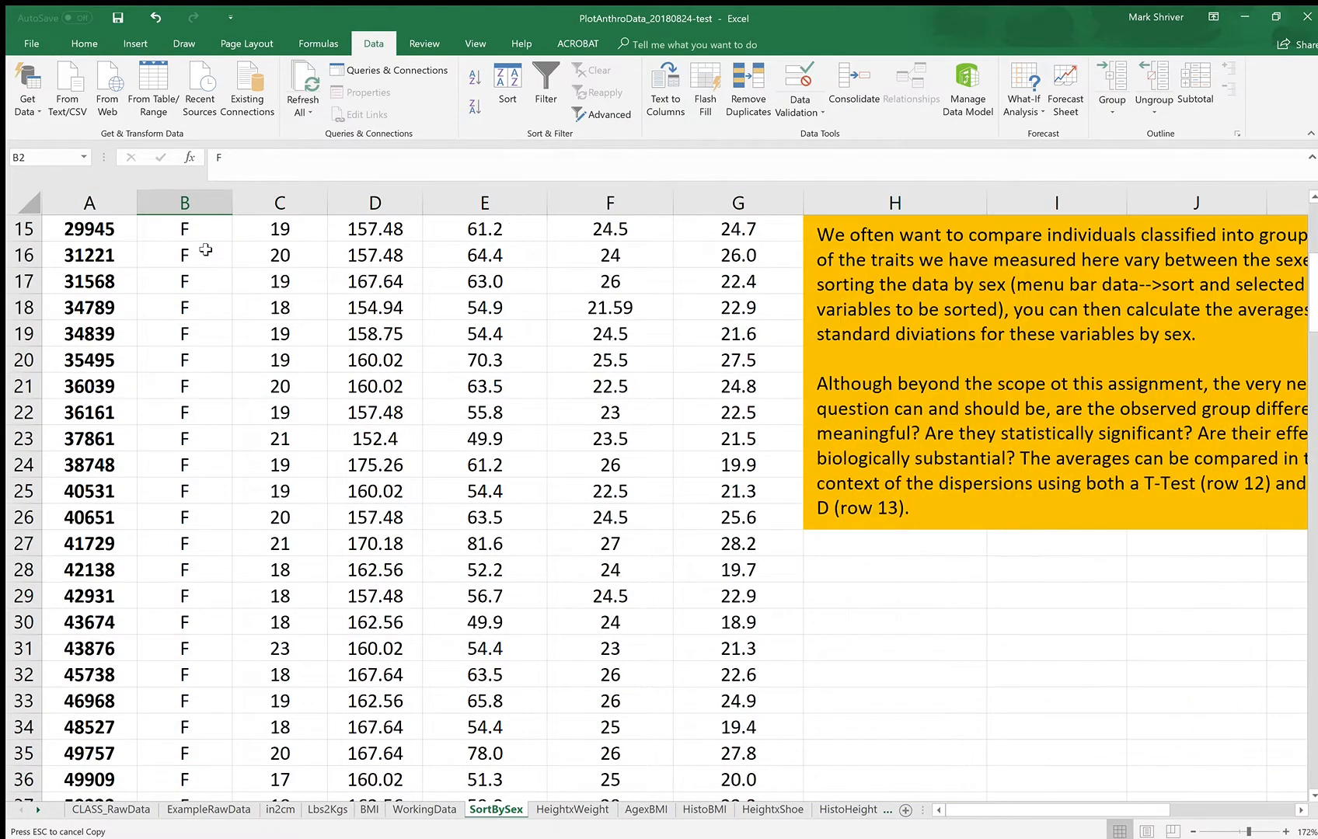
scroll(down, 3)
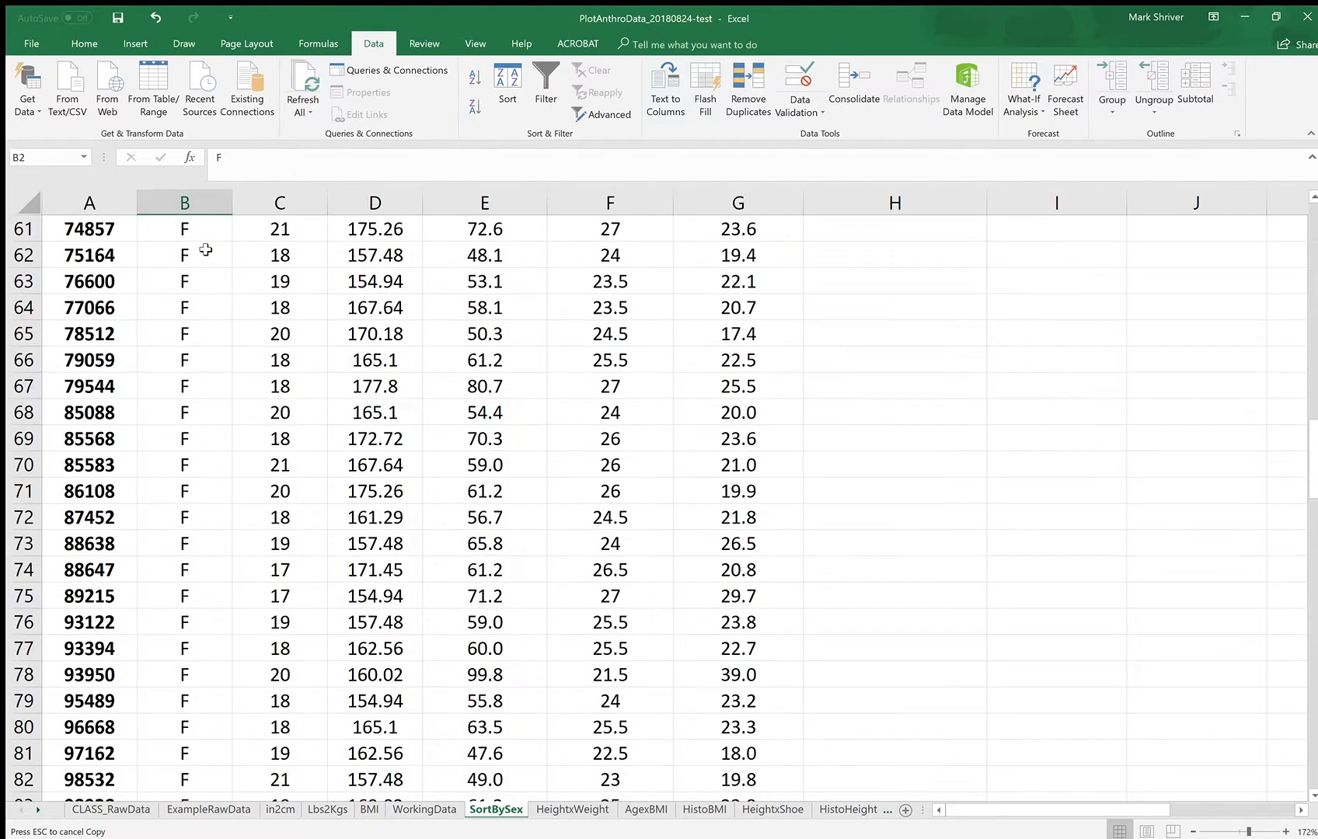
scroll(down, 3)
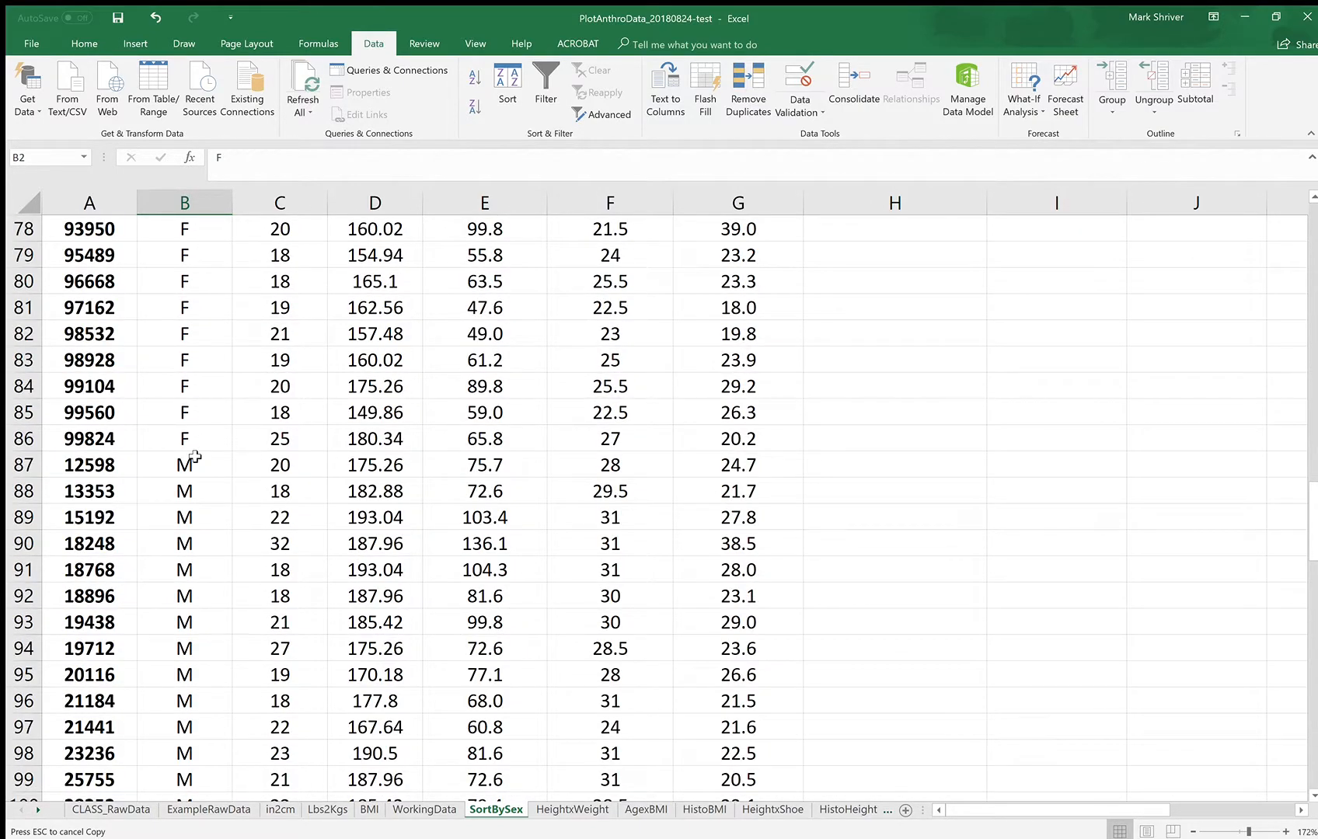
click(184, 440)
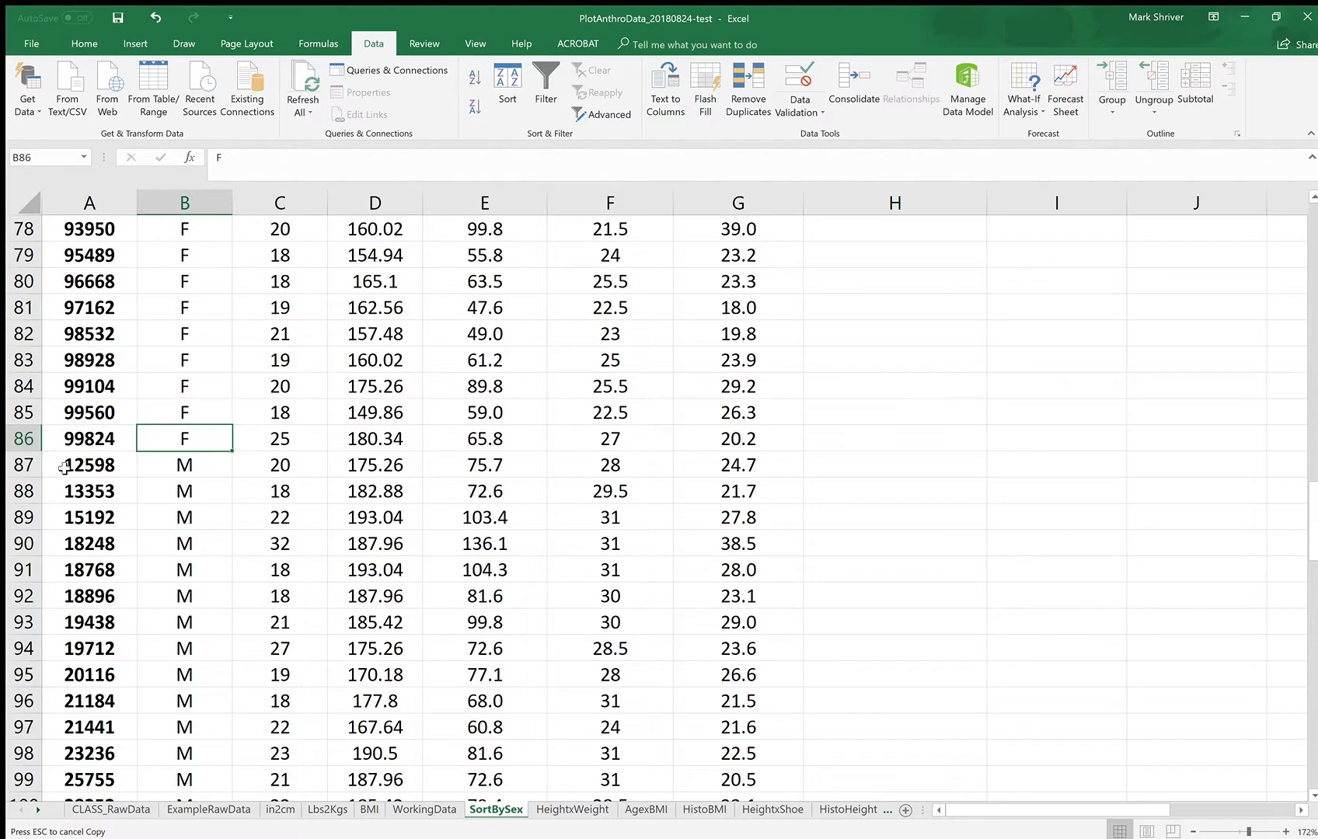
mouse_move(211, 488)
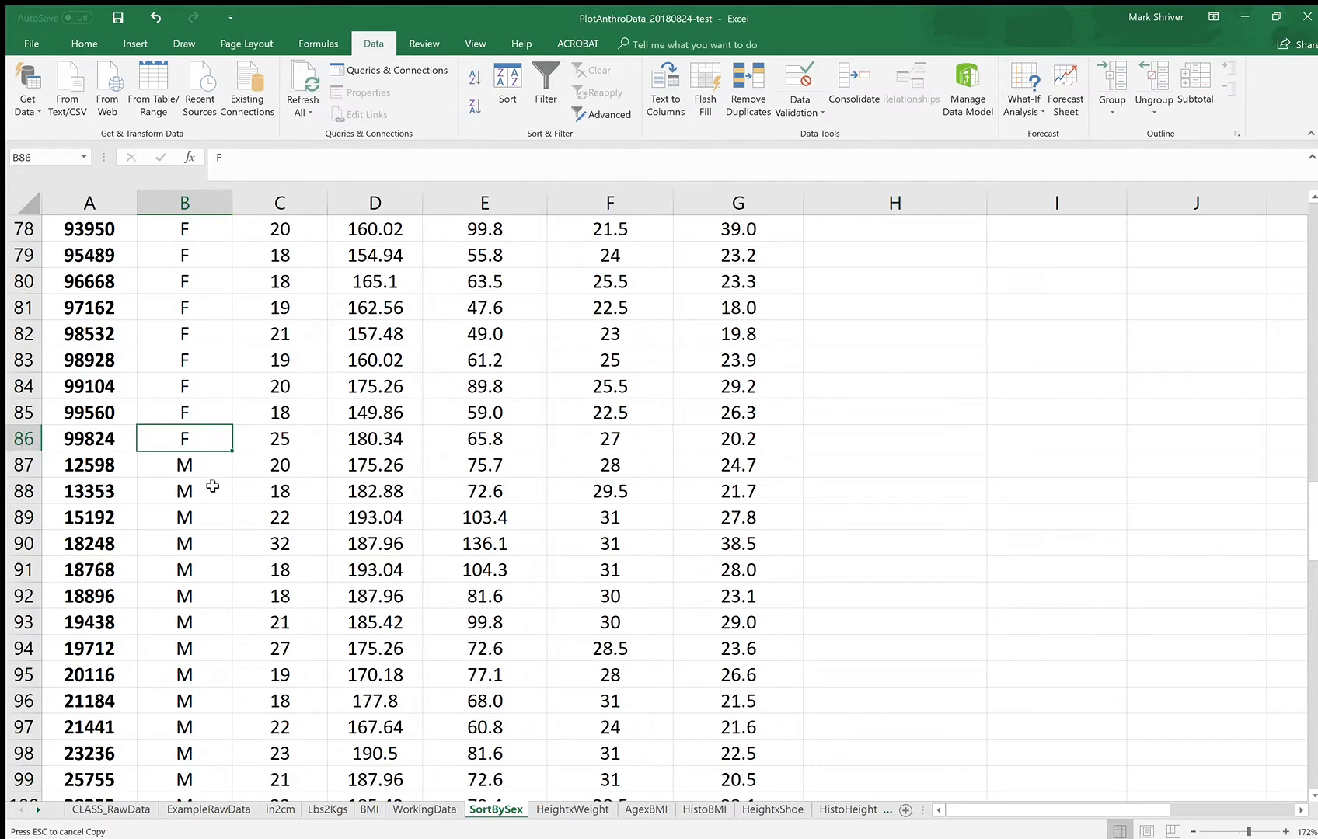
mouse_move(207, 556)
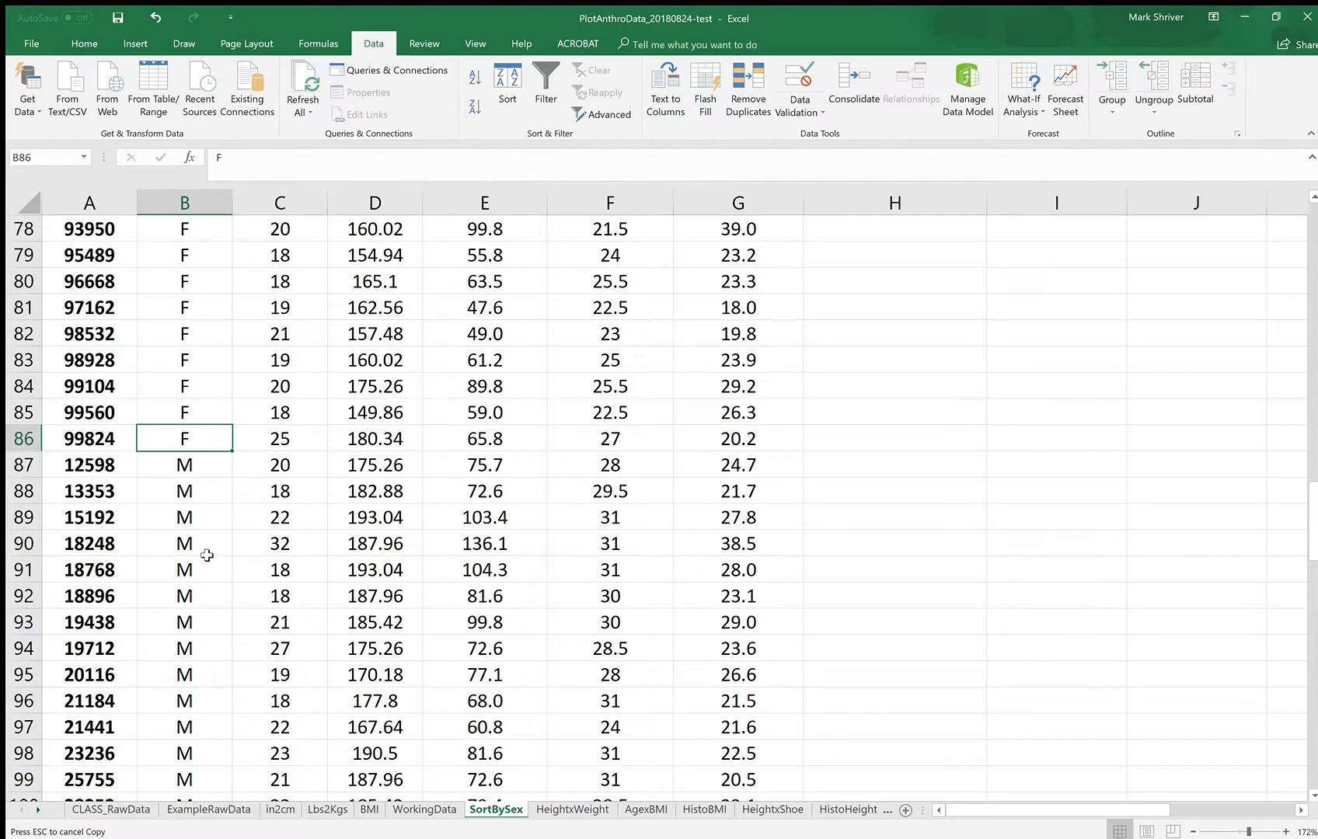
scroll(down, 3)
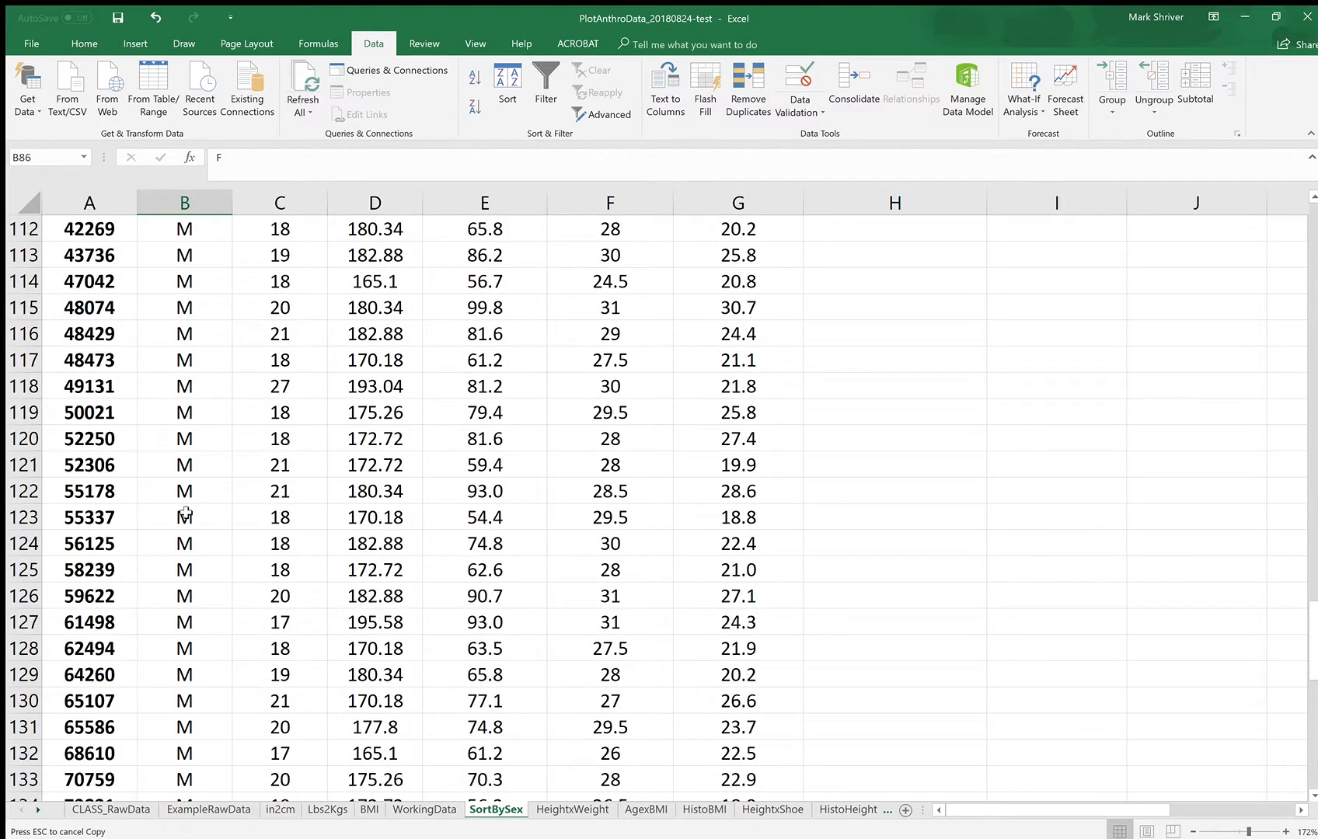
scroll(down, 3)
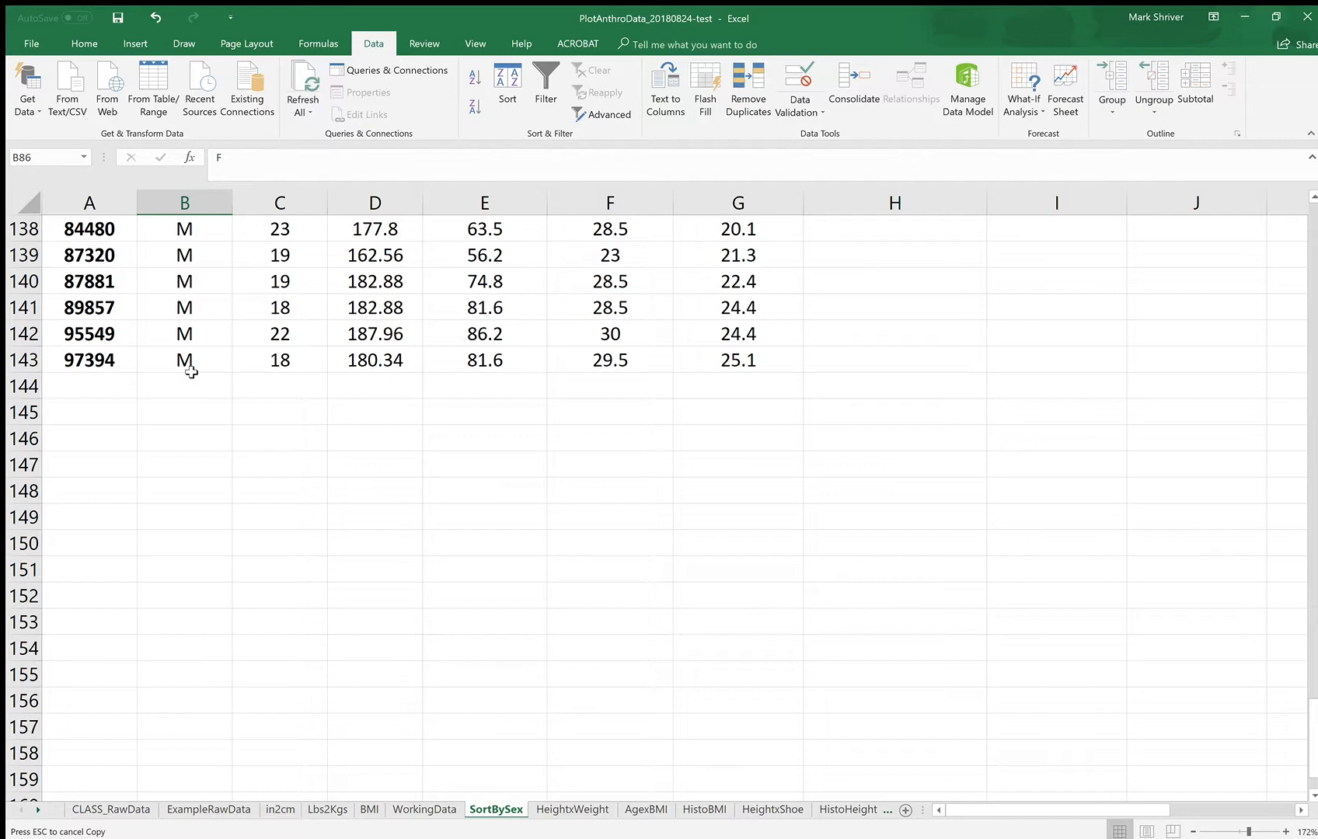
mouse_move(239, 440)
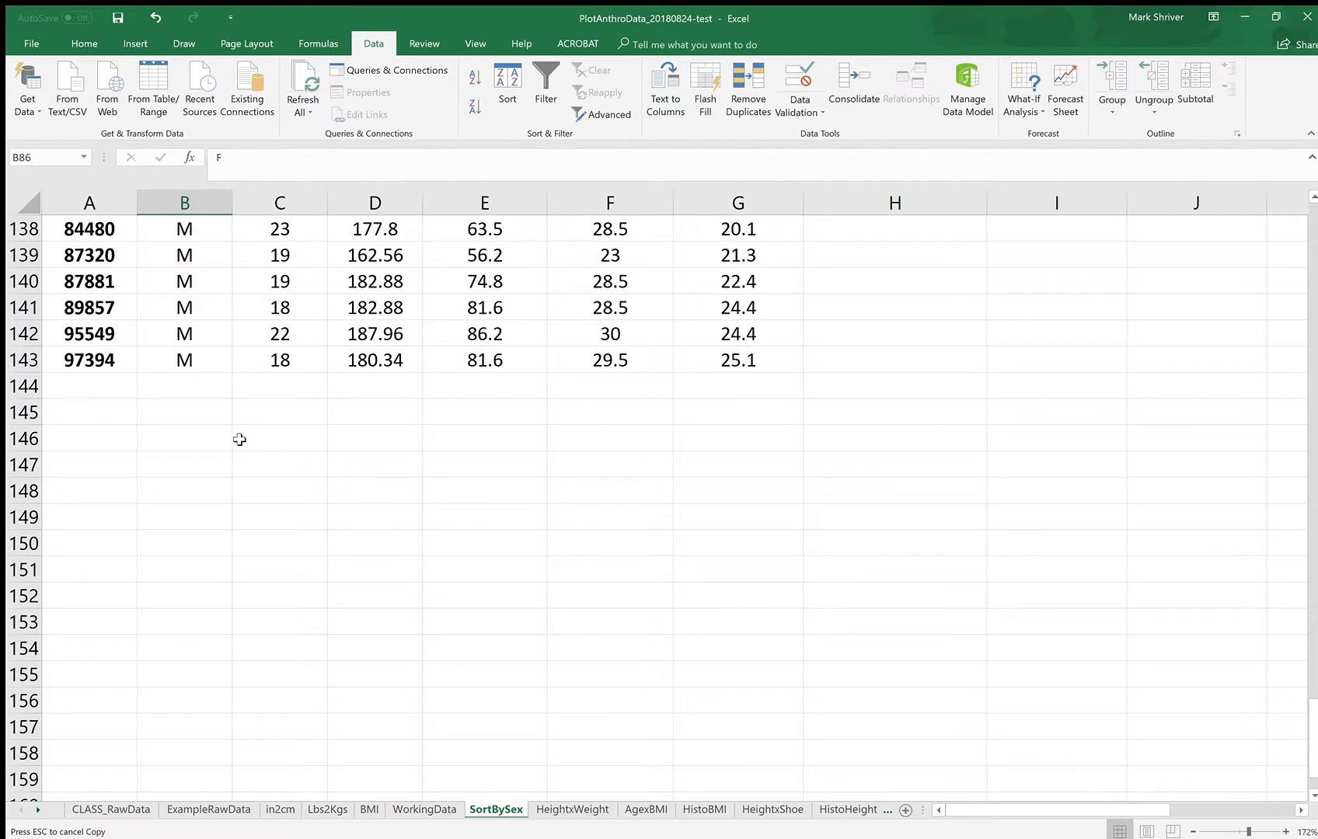
mouse_move(1311, 748)
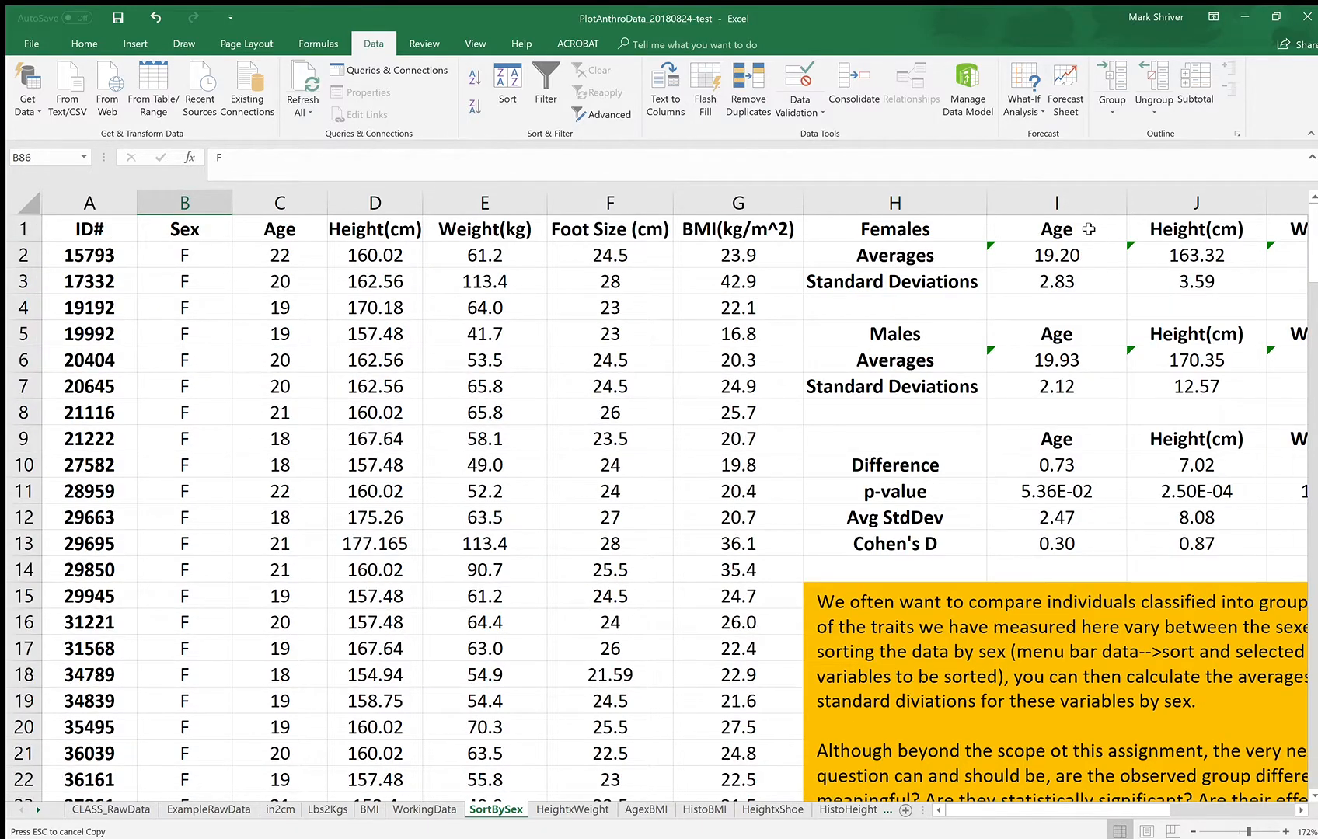
- Correct the female Age average and standard deviation to use rows C2:C86
click(1056, 255)
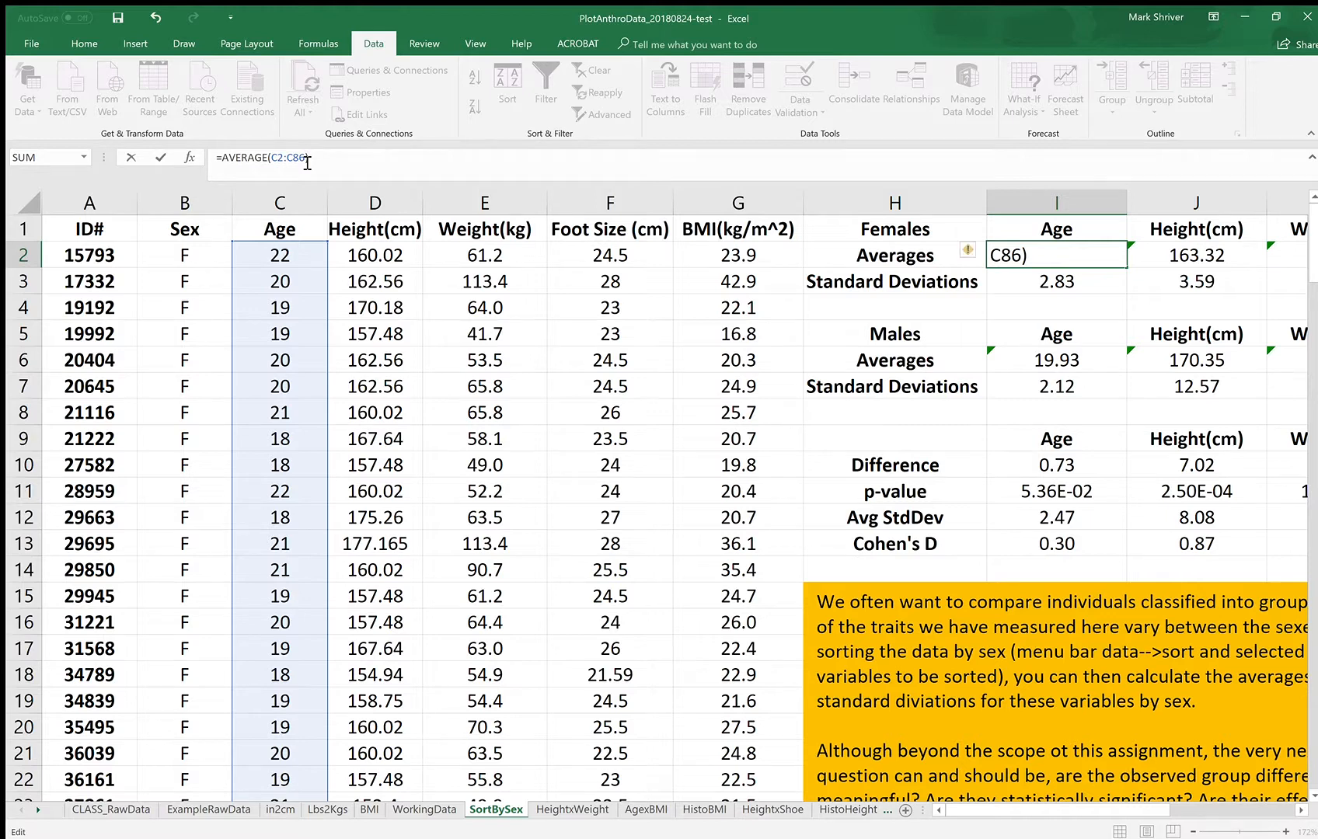
click(1056, 281)
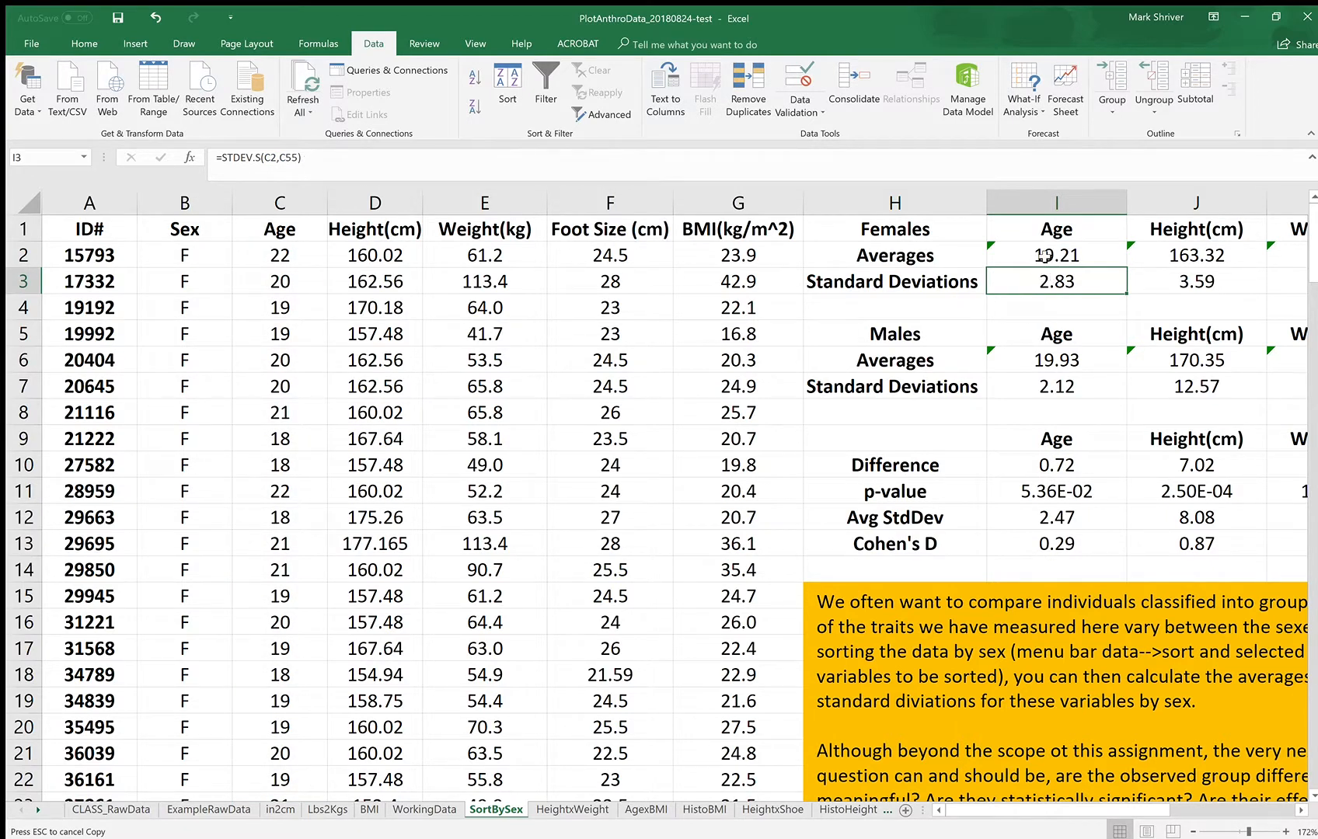
click(1056, 254)
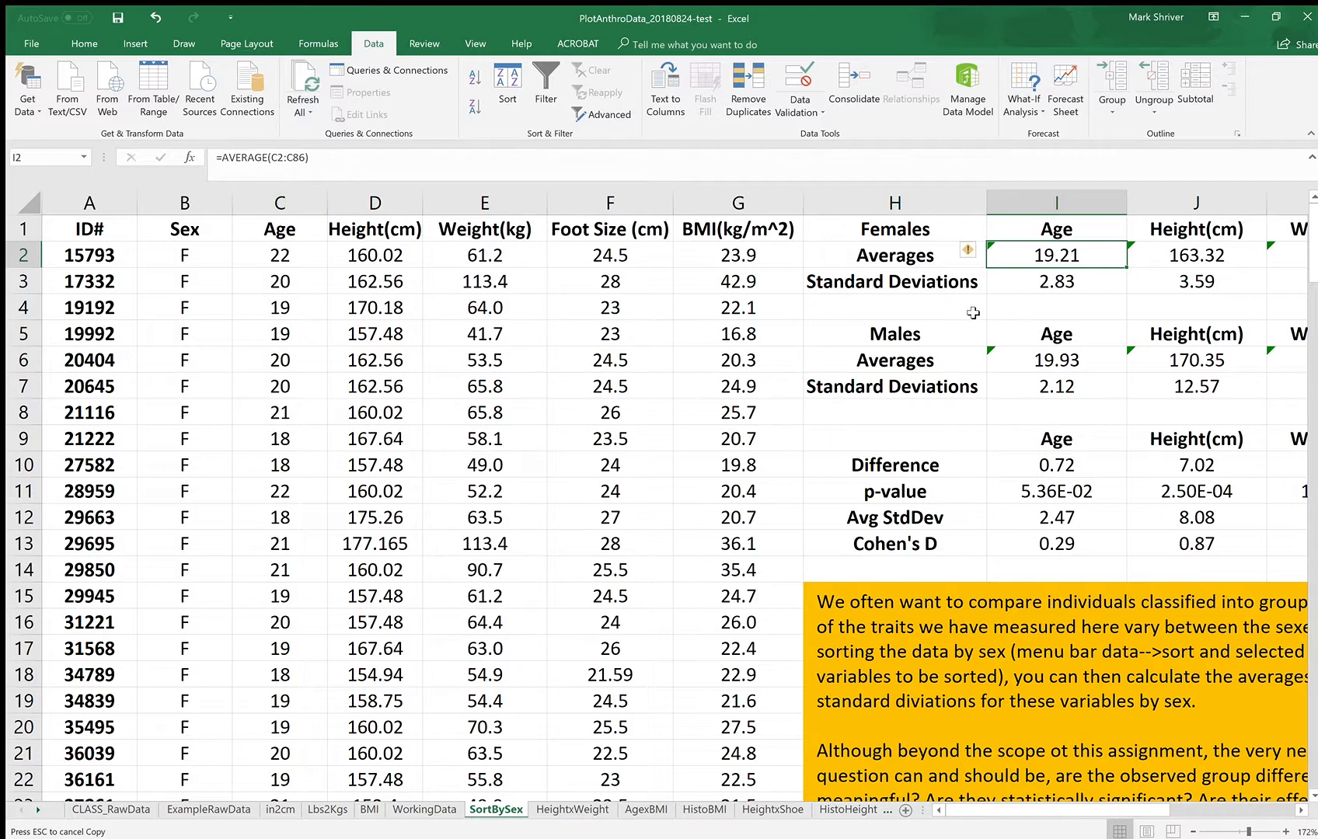
click(1056, 281)
text(=STDEV.S(C2,C86))
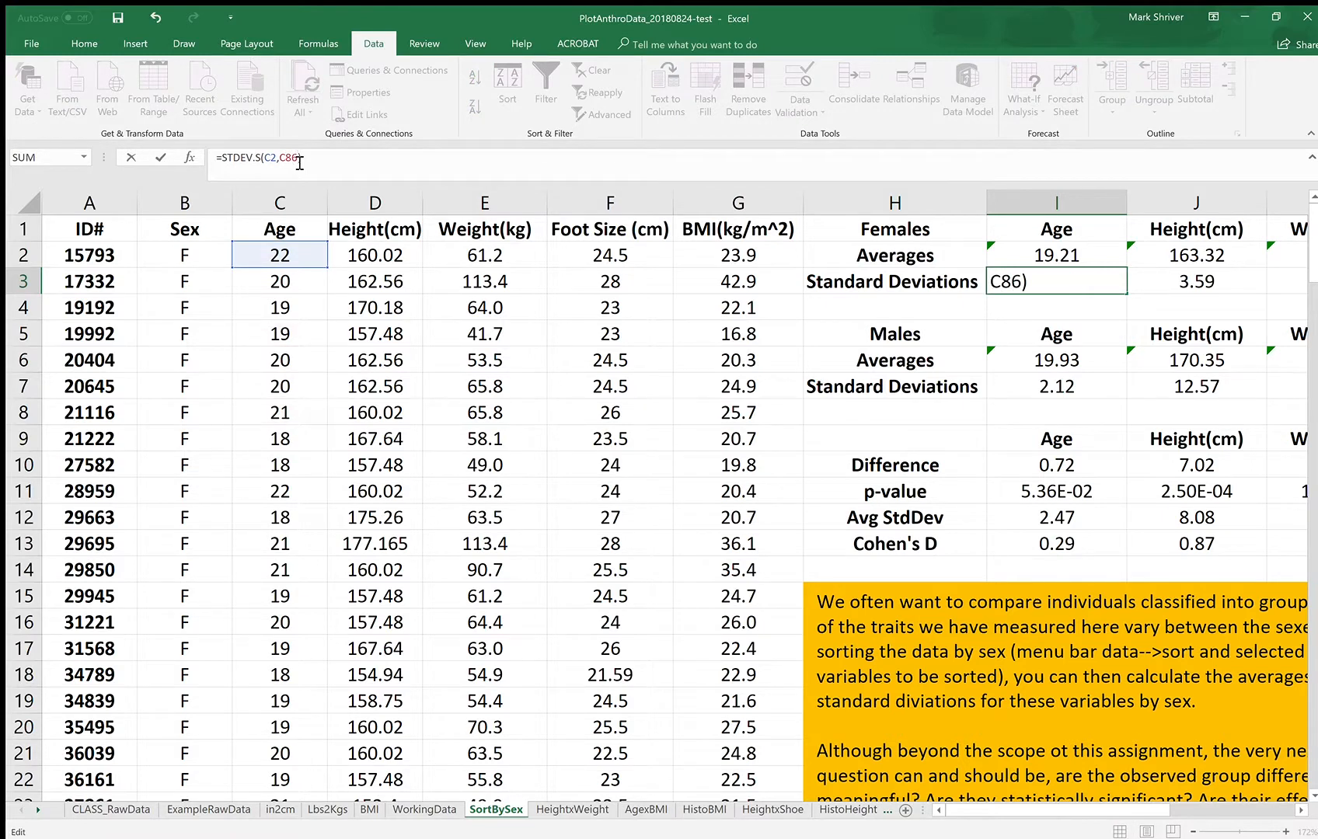
key(Enter)
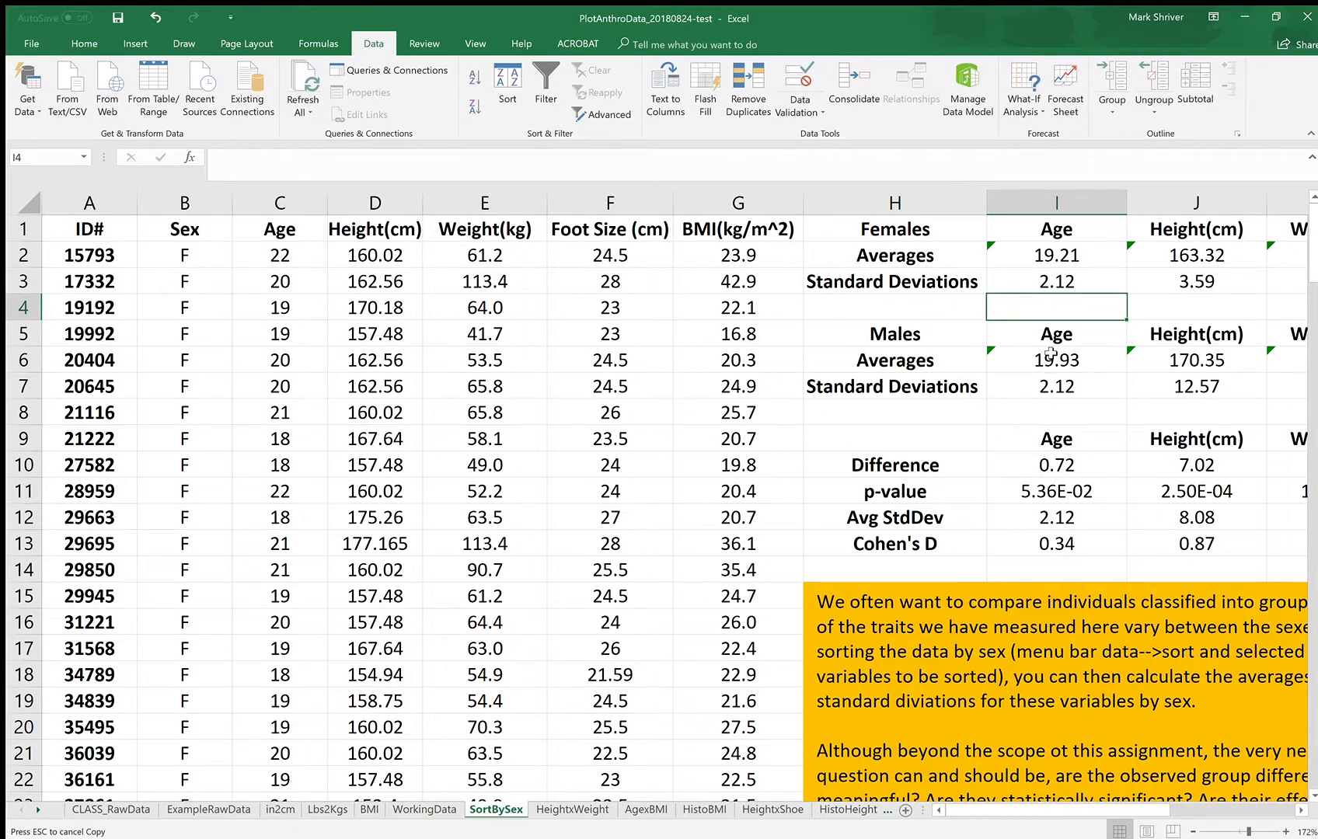
- Correct the male Age average and standard deviation to use rows C87:C143
click(1055, 360)
text(=AVERAGE(C56:C)
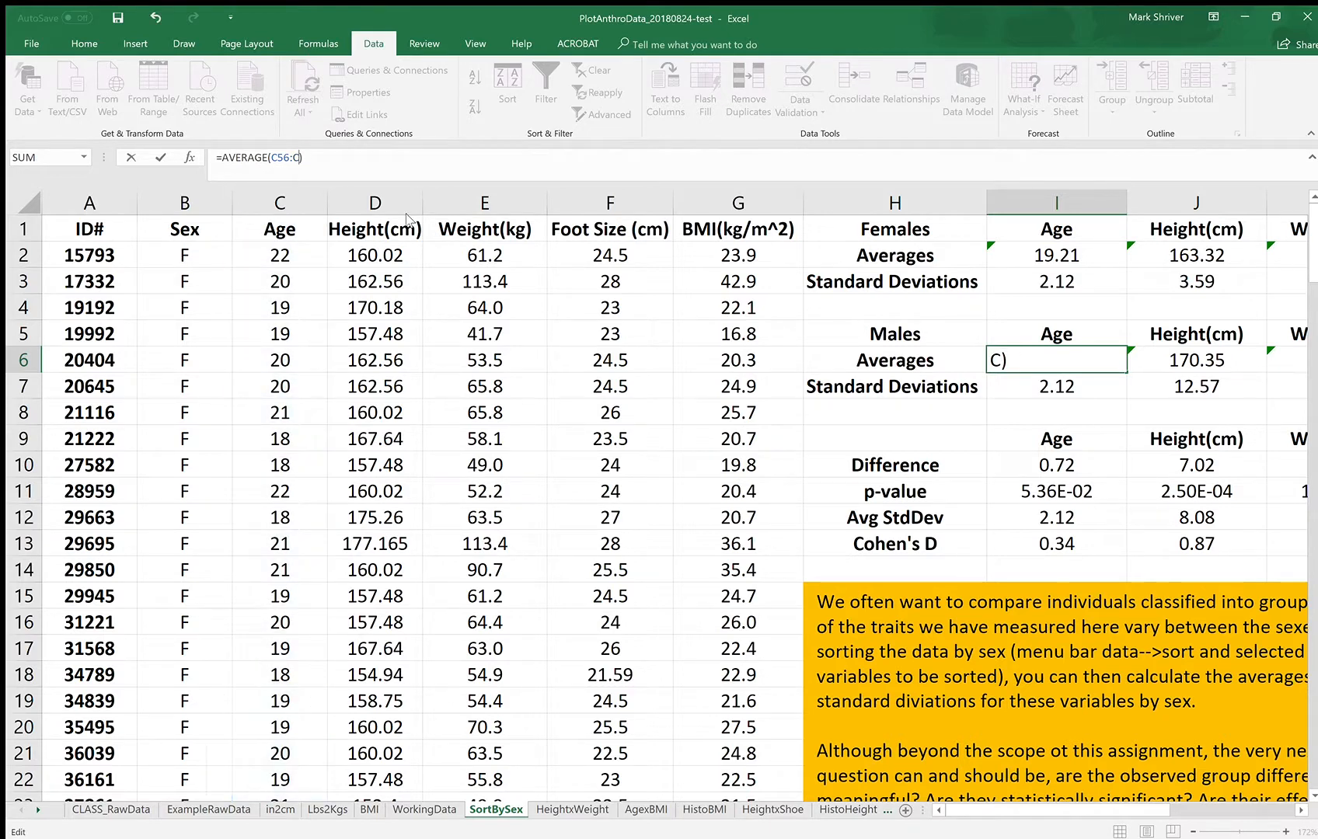
text(143)
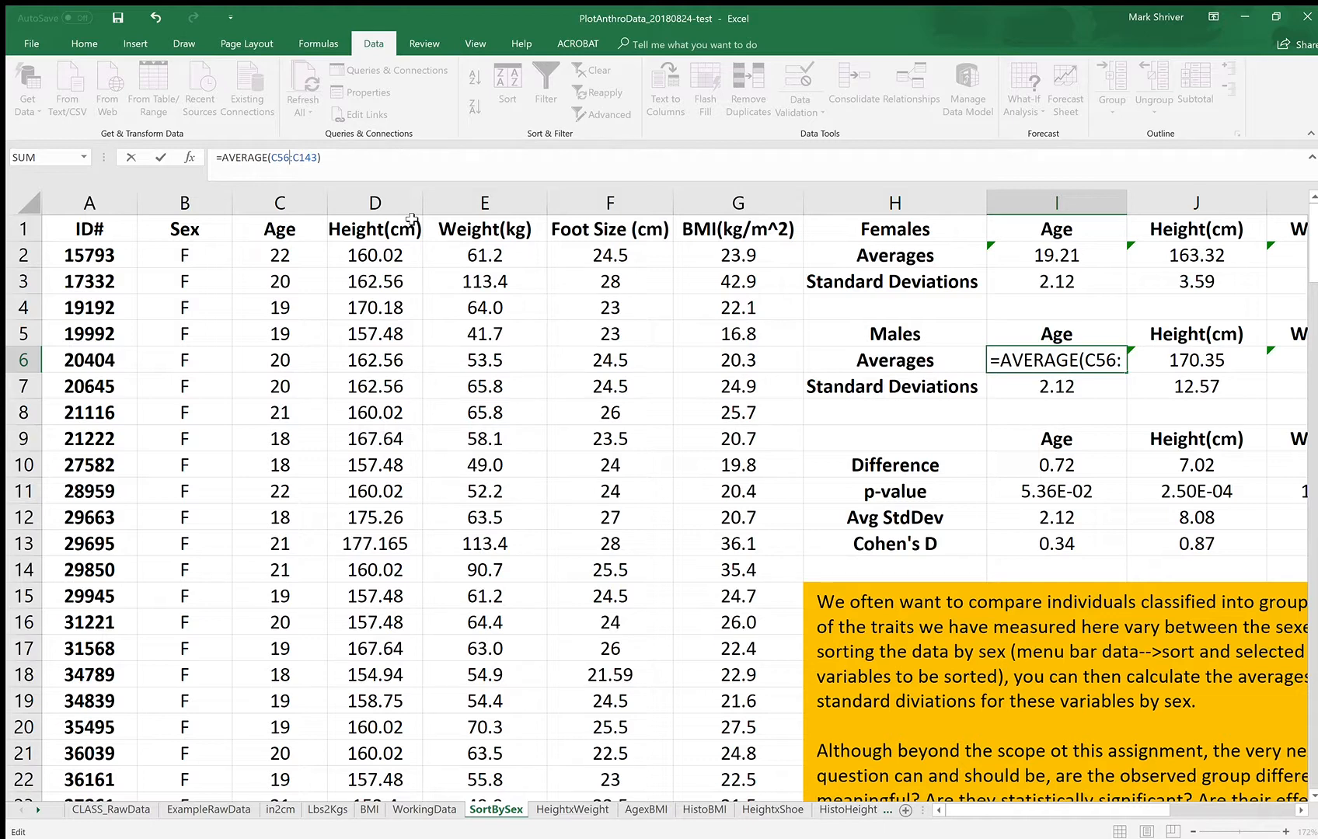
key(Backspace)
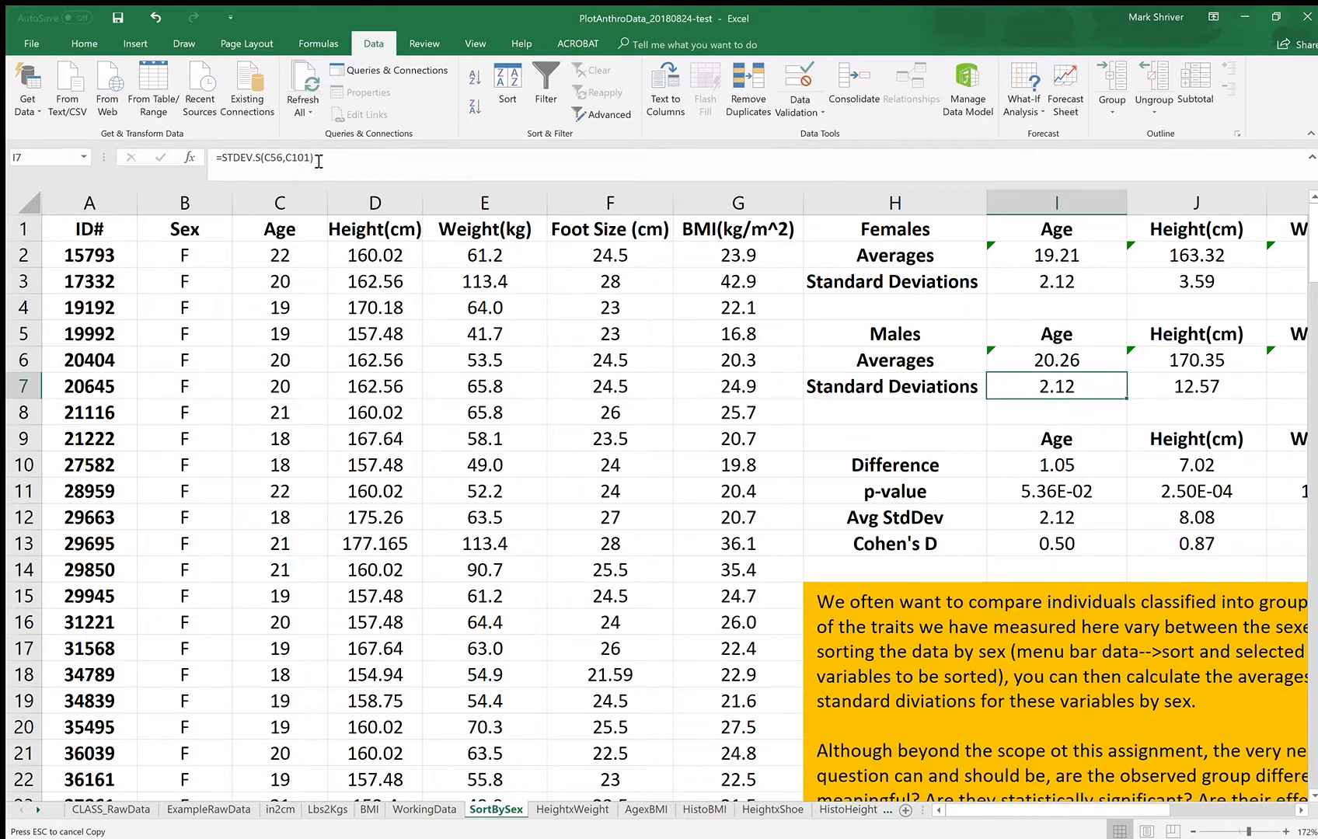
double_click(1055, 387)
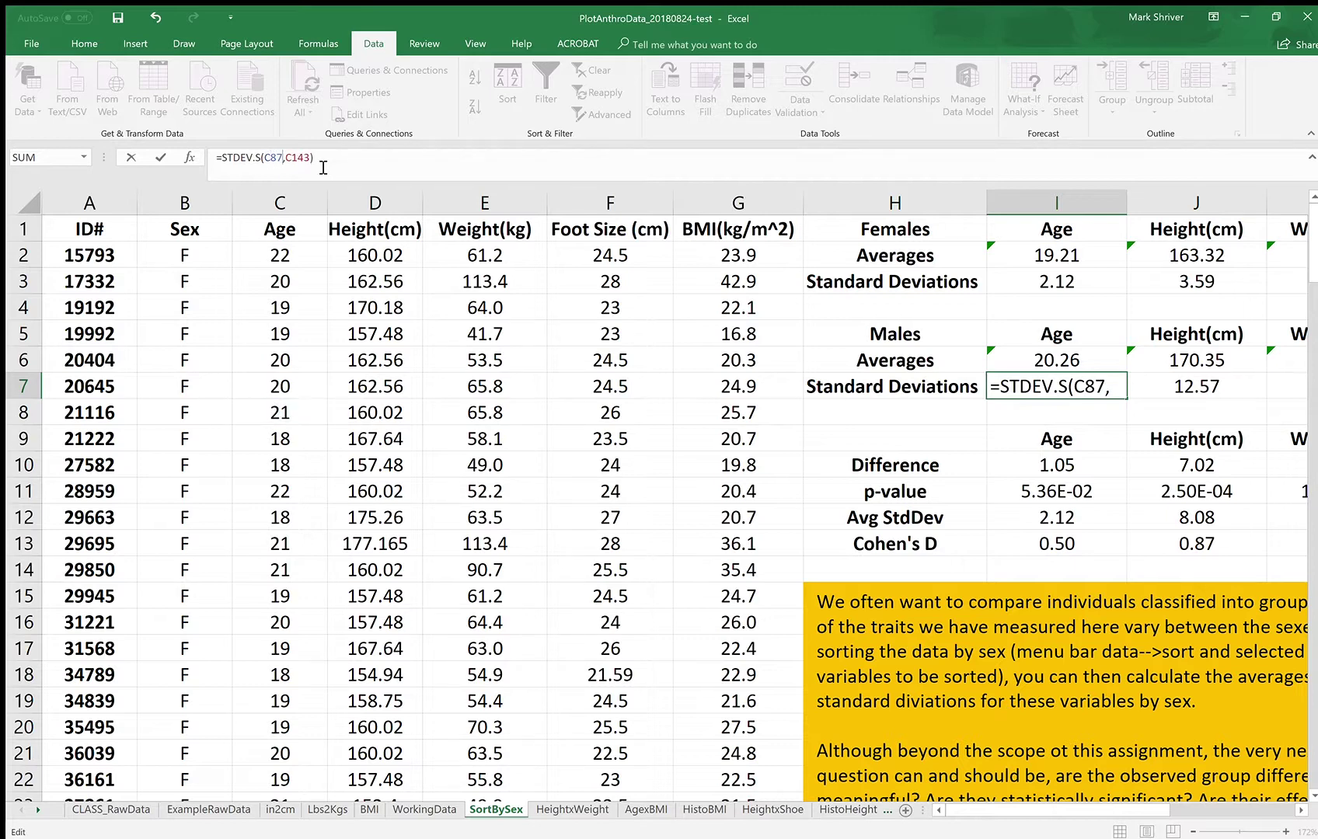
key(Enter)
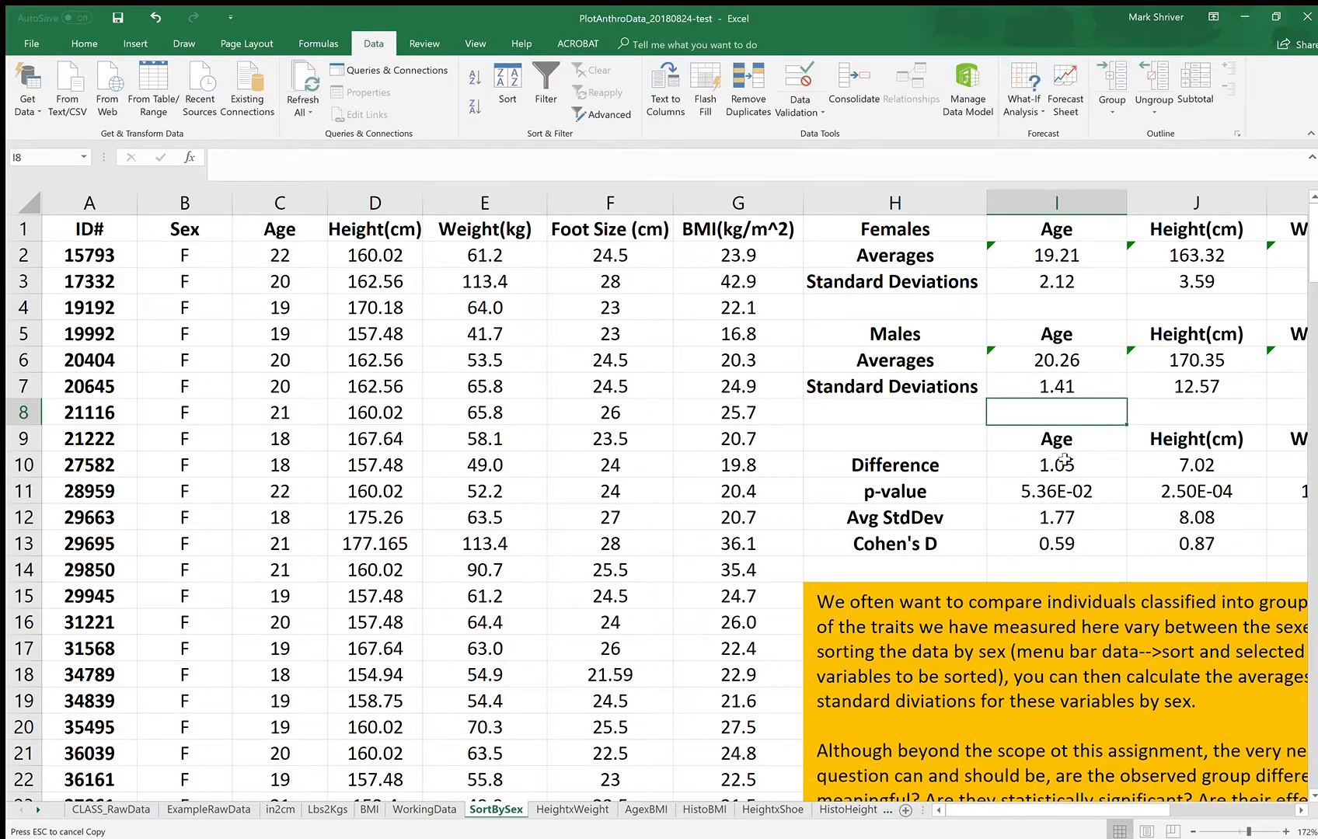
- Verify the Age difference, Avg StdDev and Cohen's D, and correct the Age p-value
click(1056, 465)
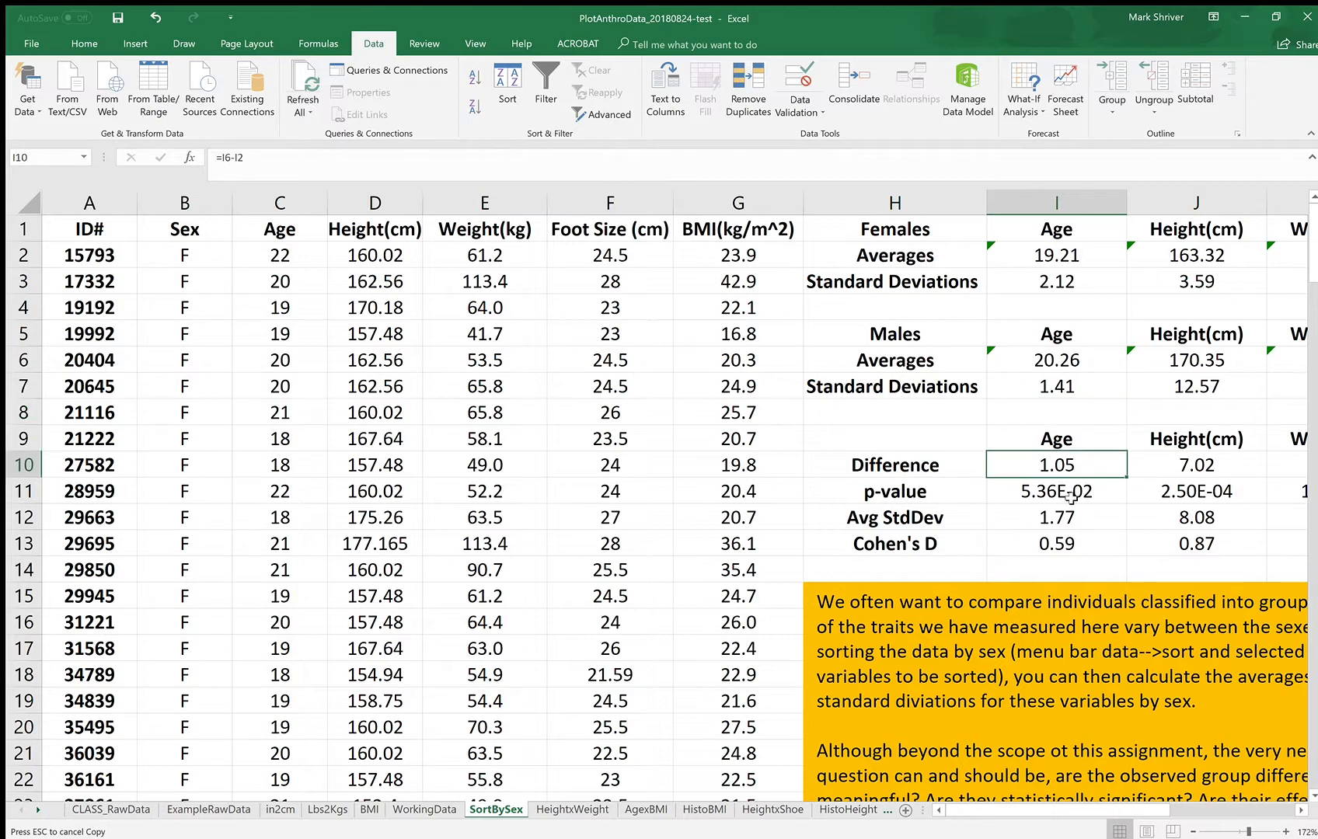
click(1055, 517)
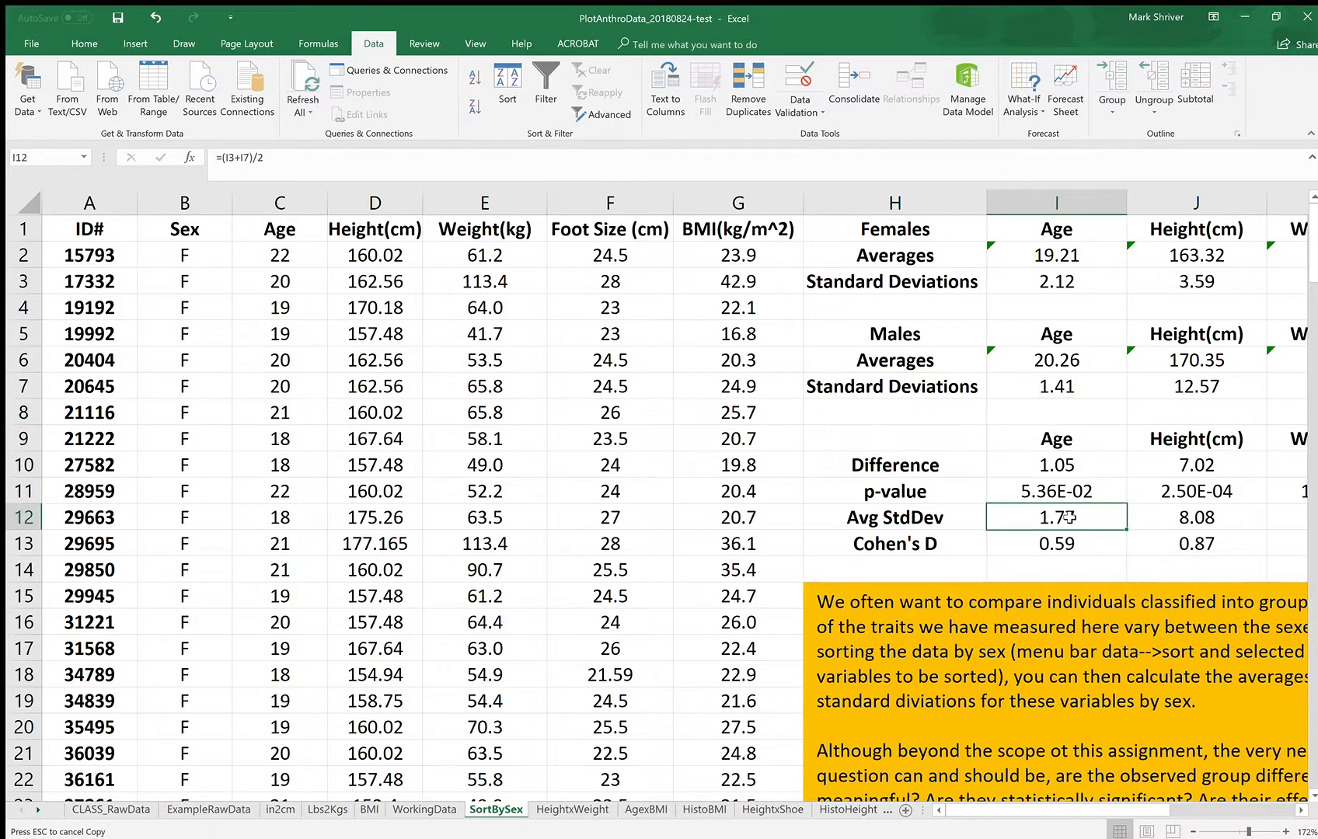
click(1056, 545)
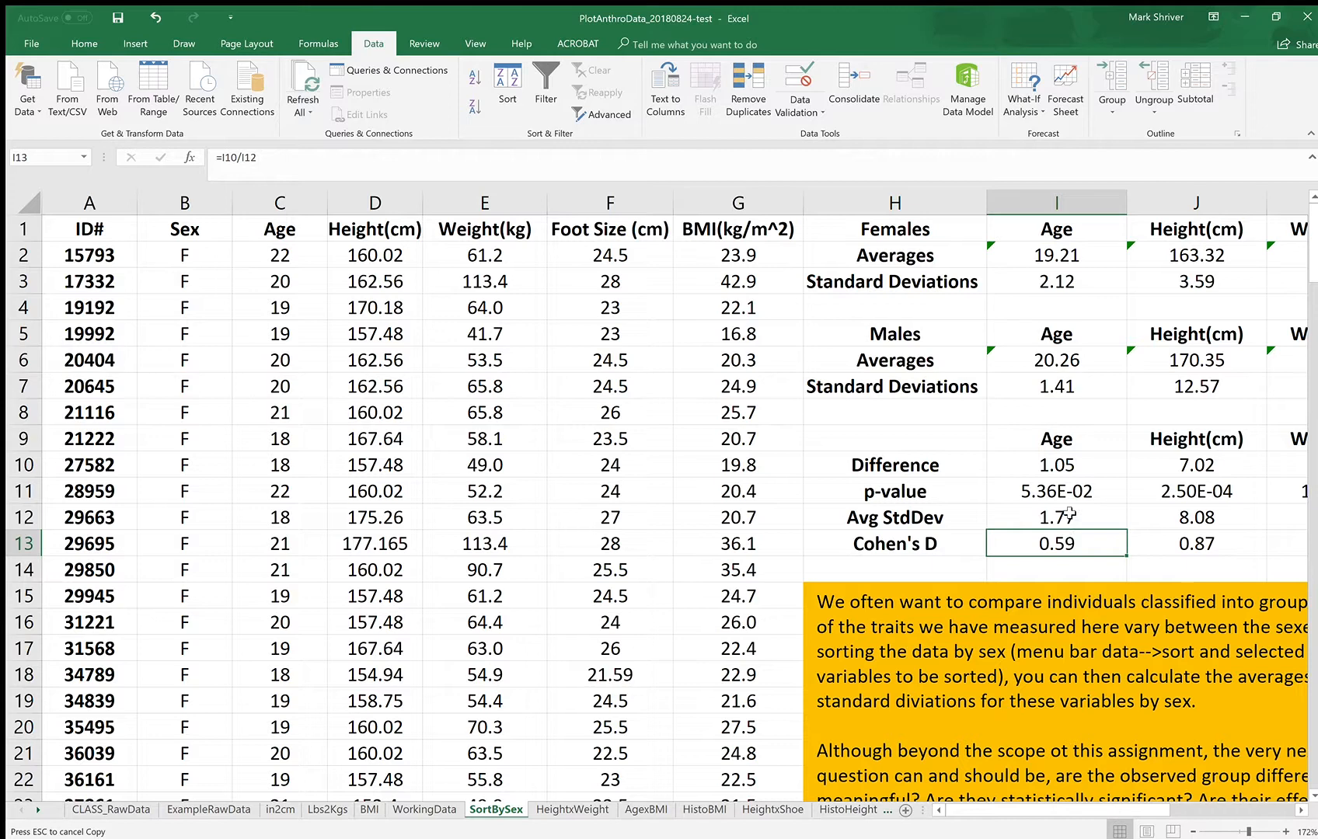
click(1055, 491)
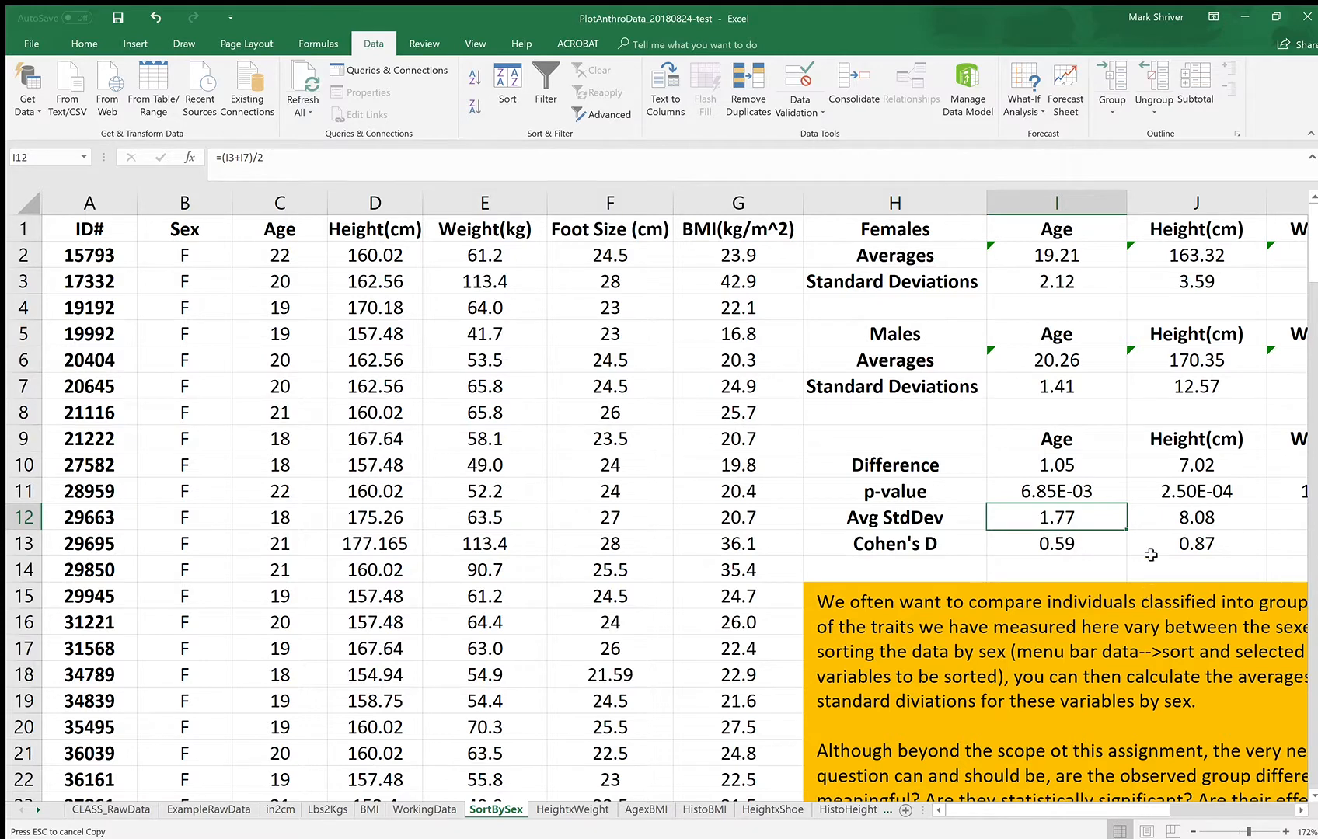
click(1056, 491)
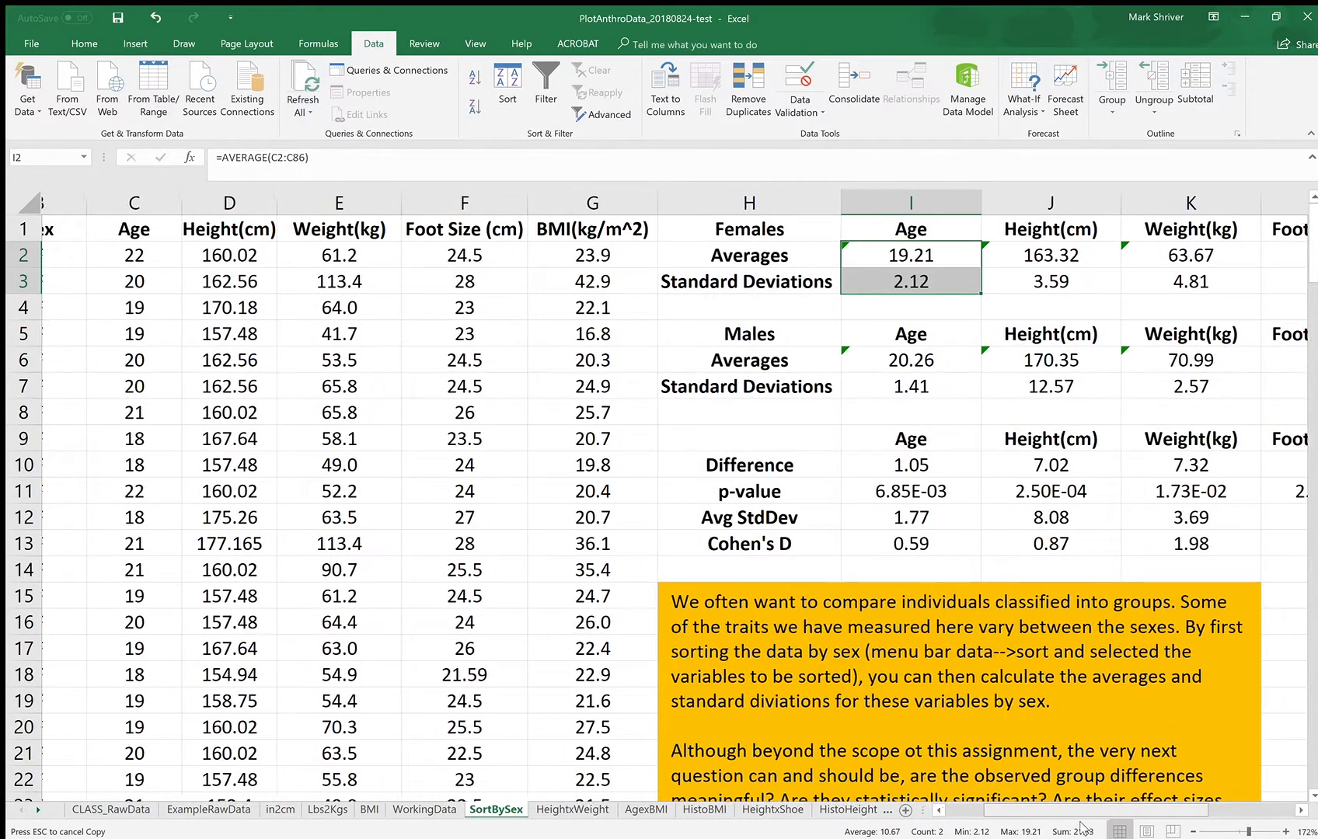
scroll(left, 3)
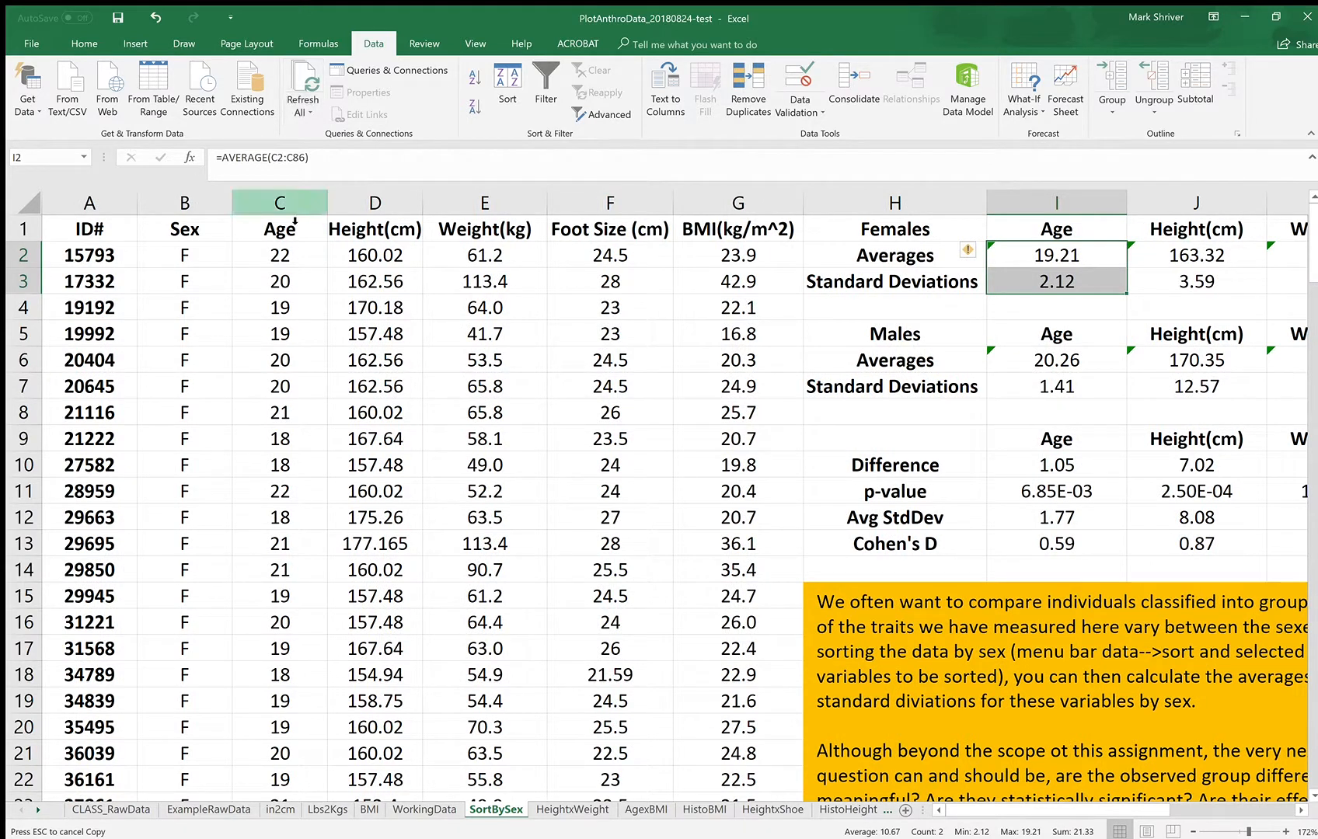
click(610, 202)
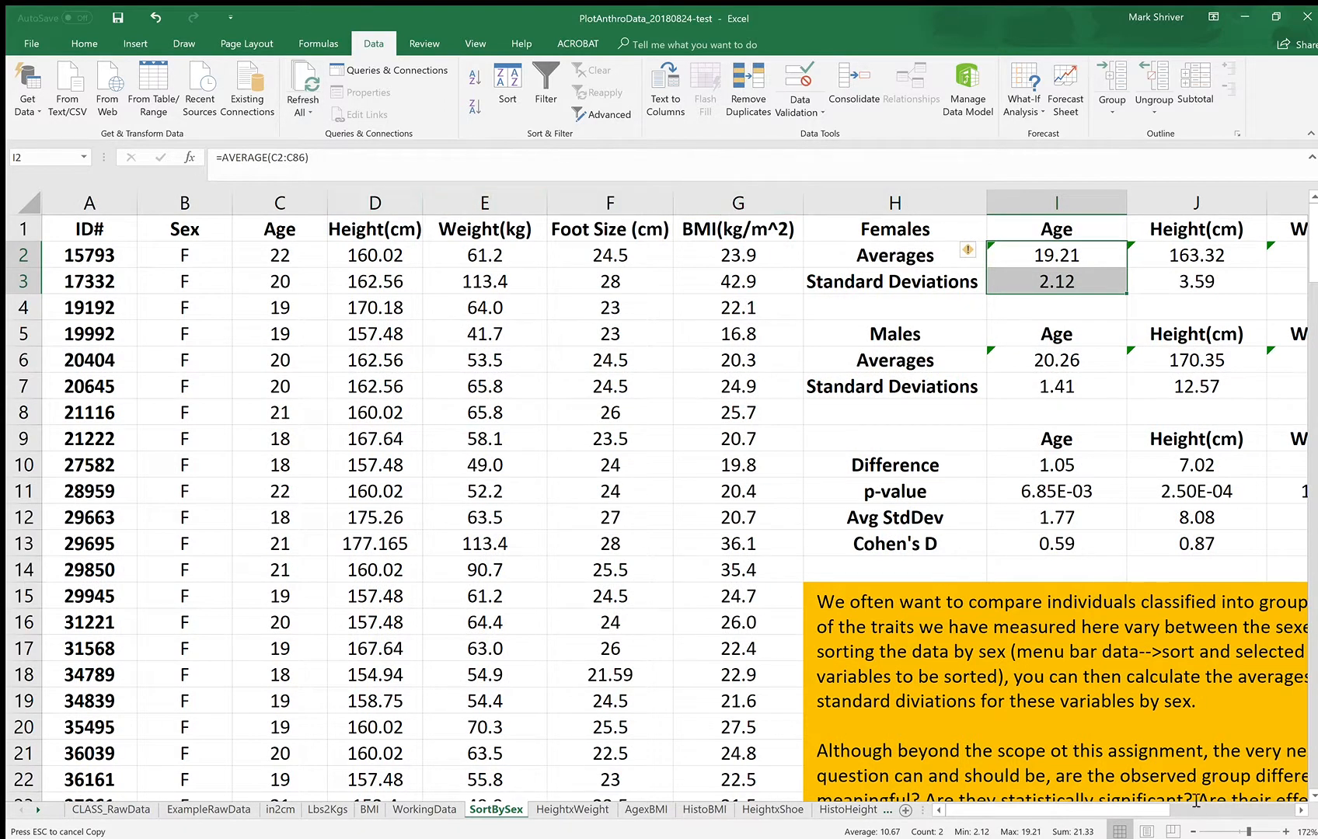
scroll(right, 3)
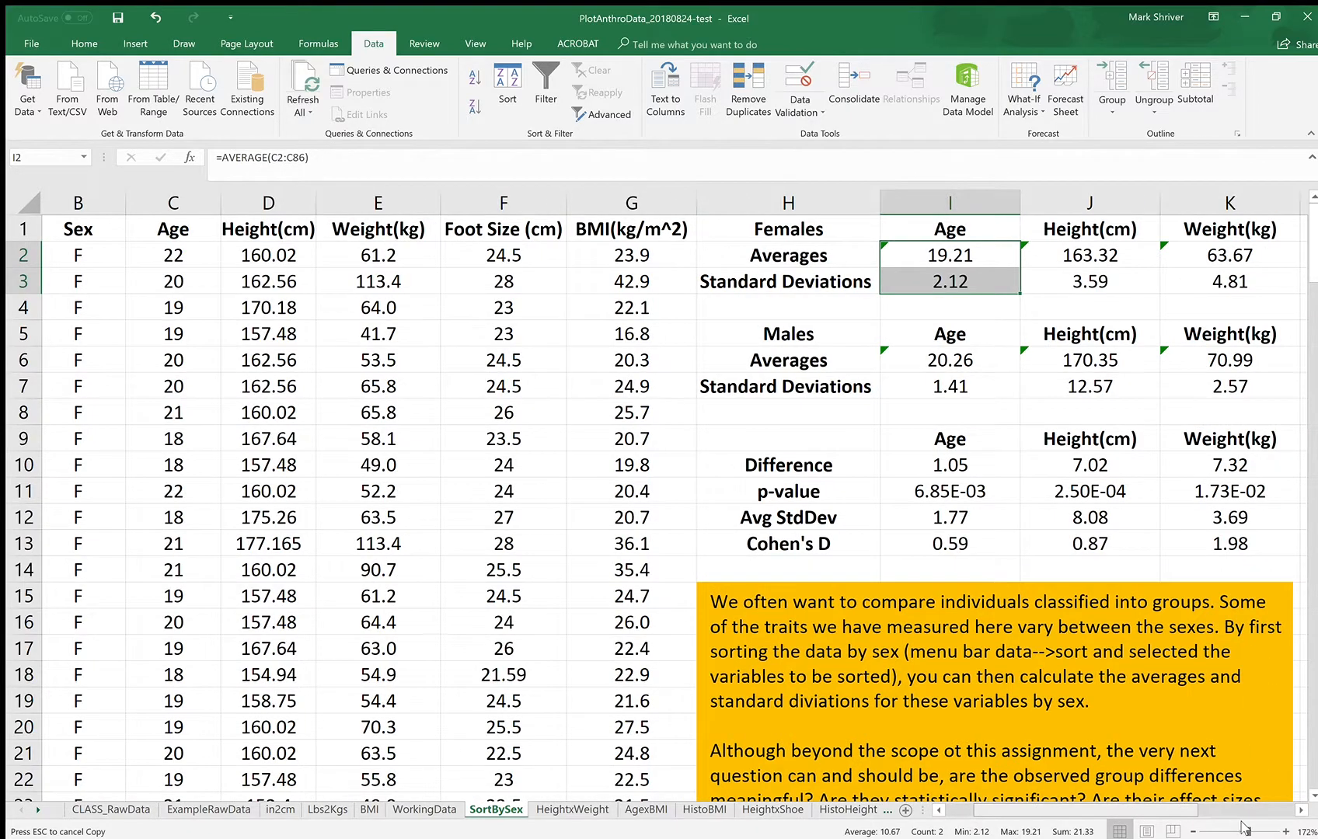
scroll(right, 3)
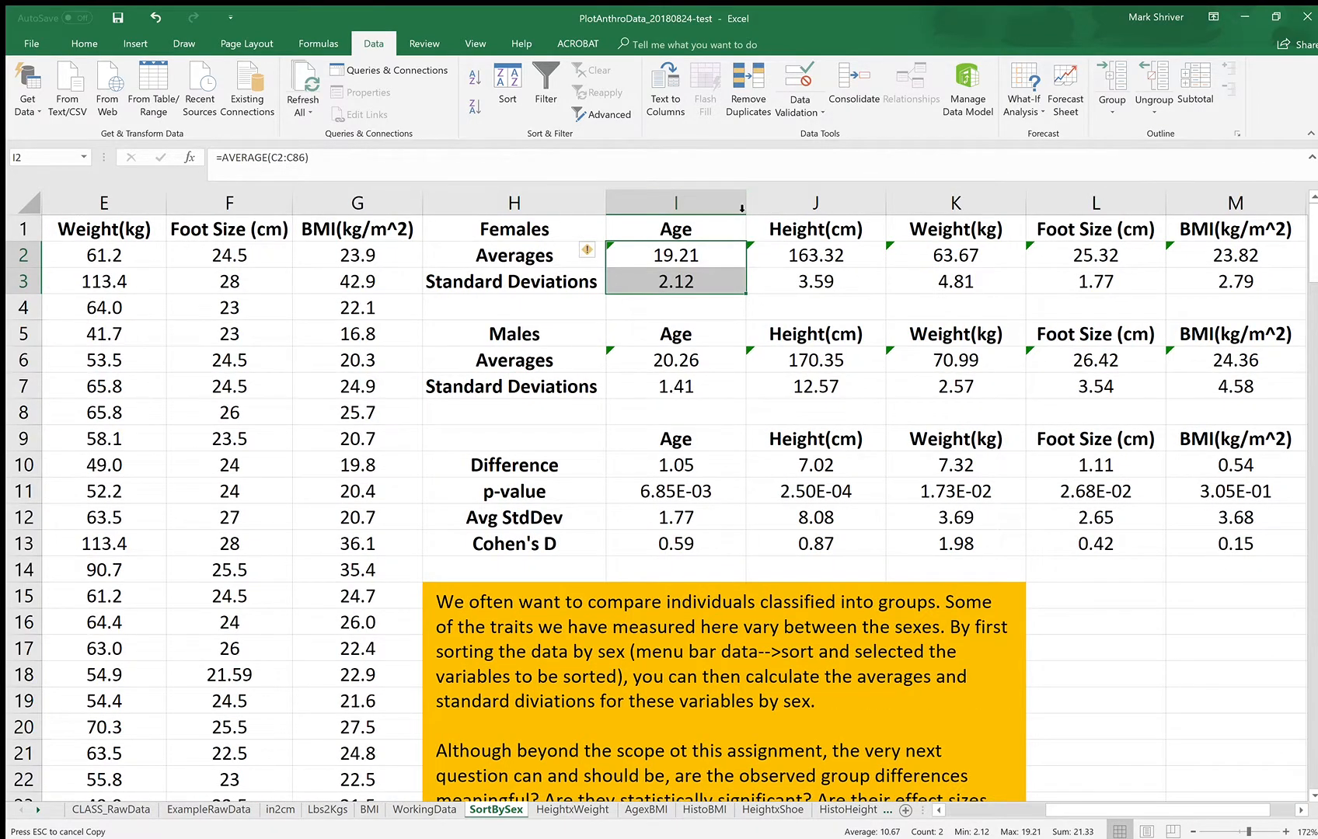
mouse_move(922, 239)
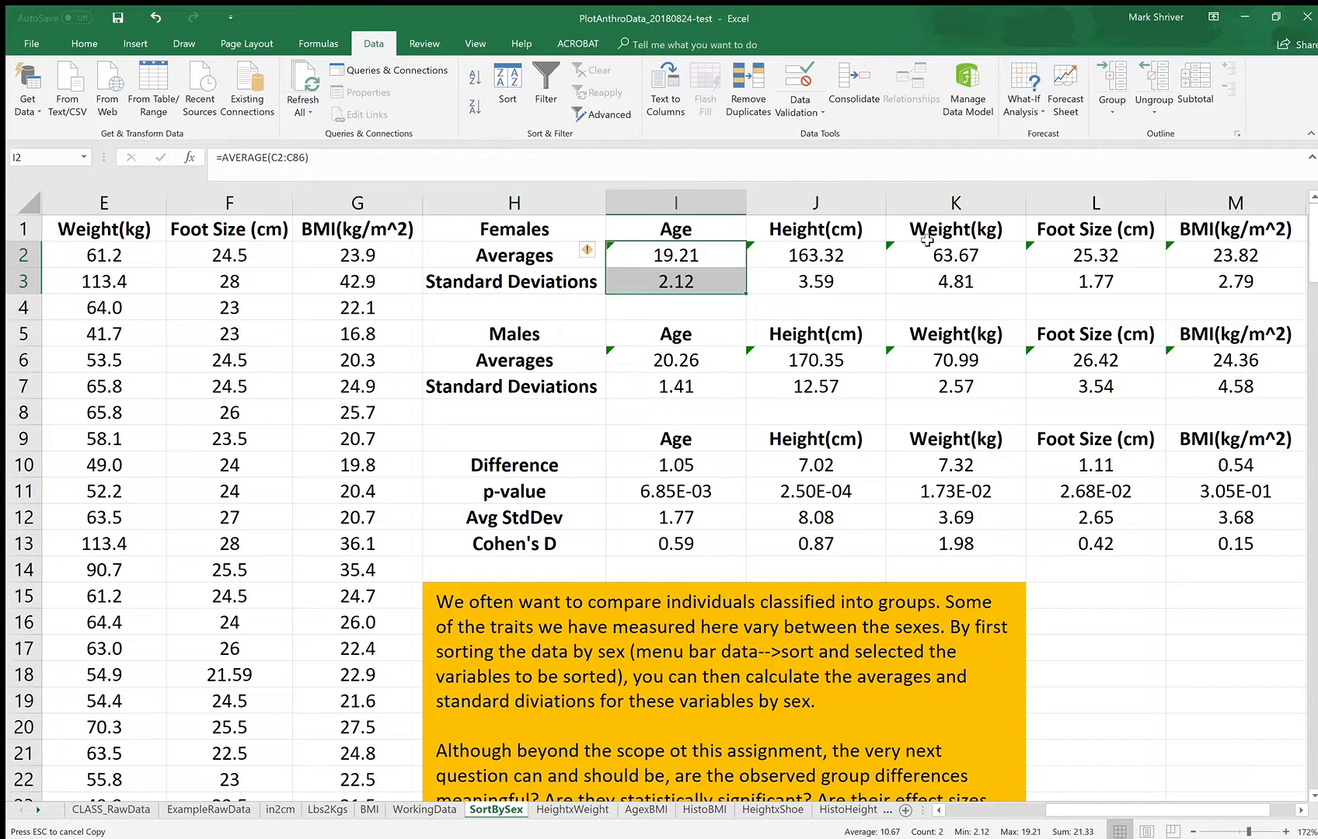
mouse_move(1219, 259)
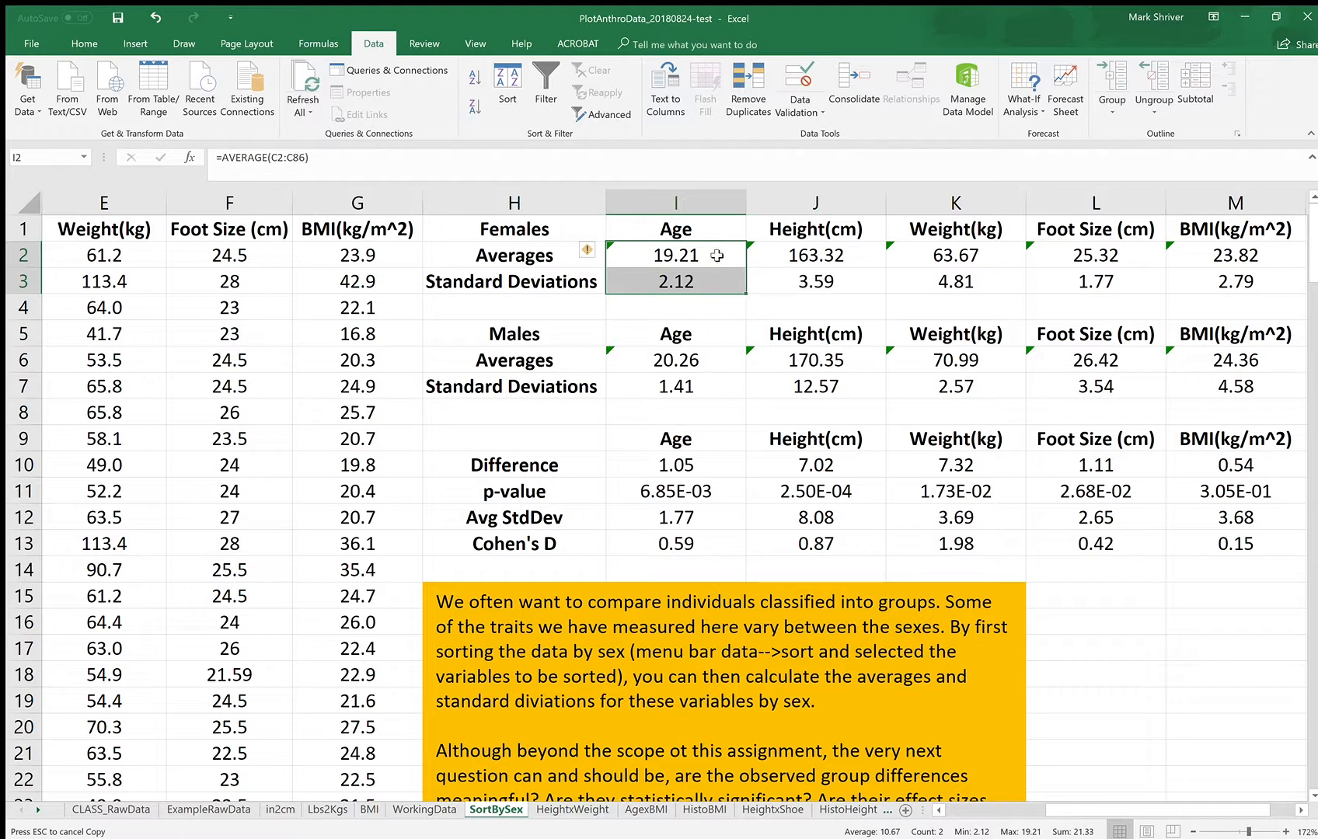
mouse_move(718, 256)
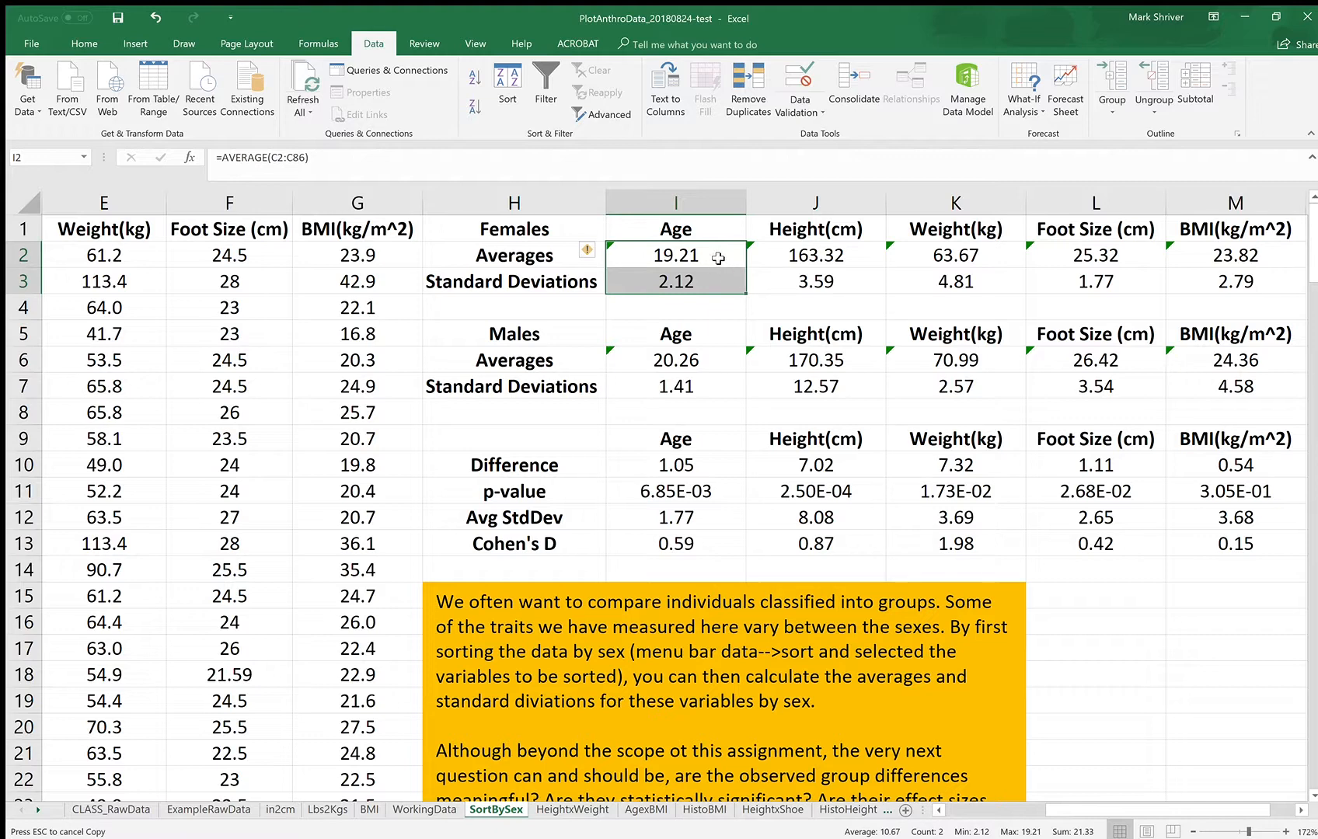
- Check the female Height average and BMI standard deviation now draw on the female rows
click(814, 255)
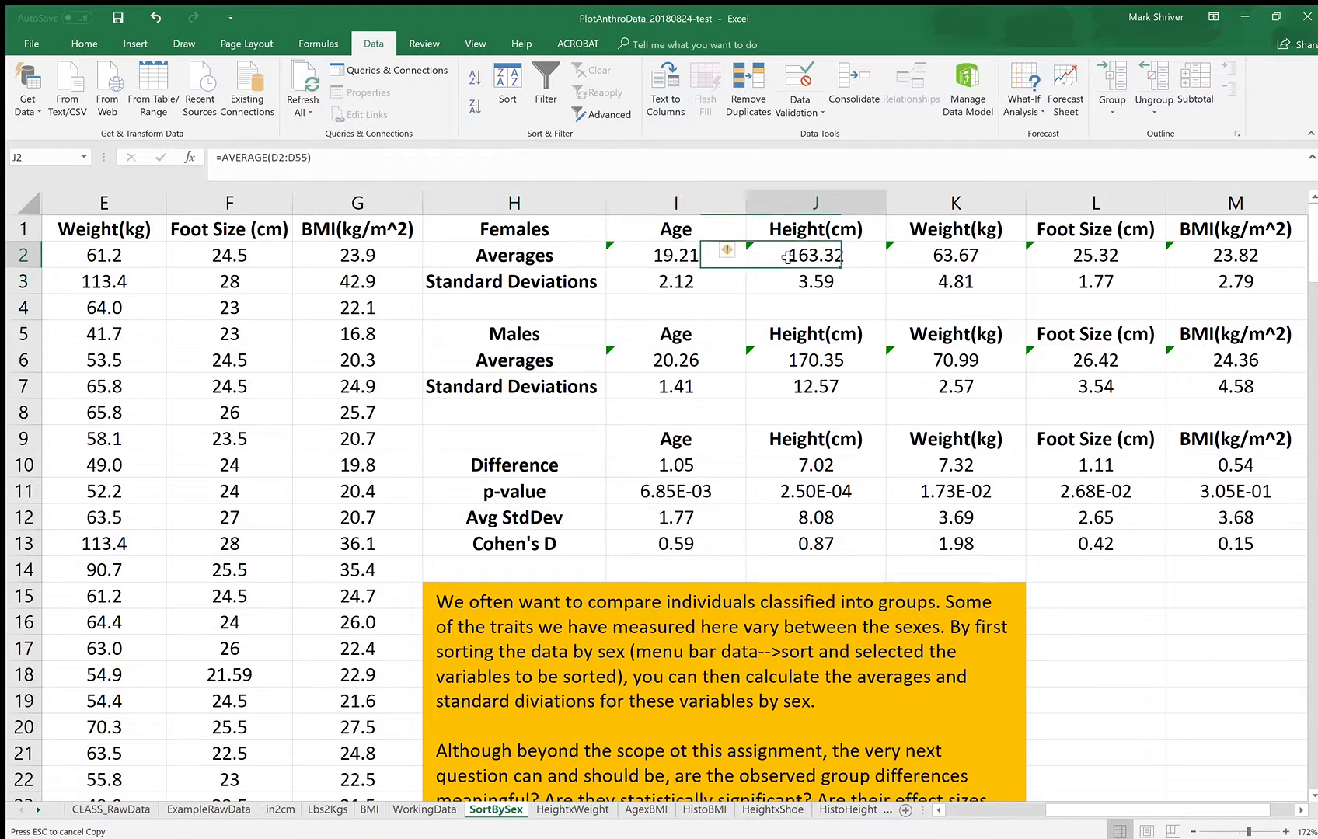
click(674, 255)
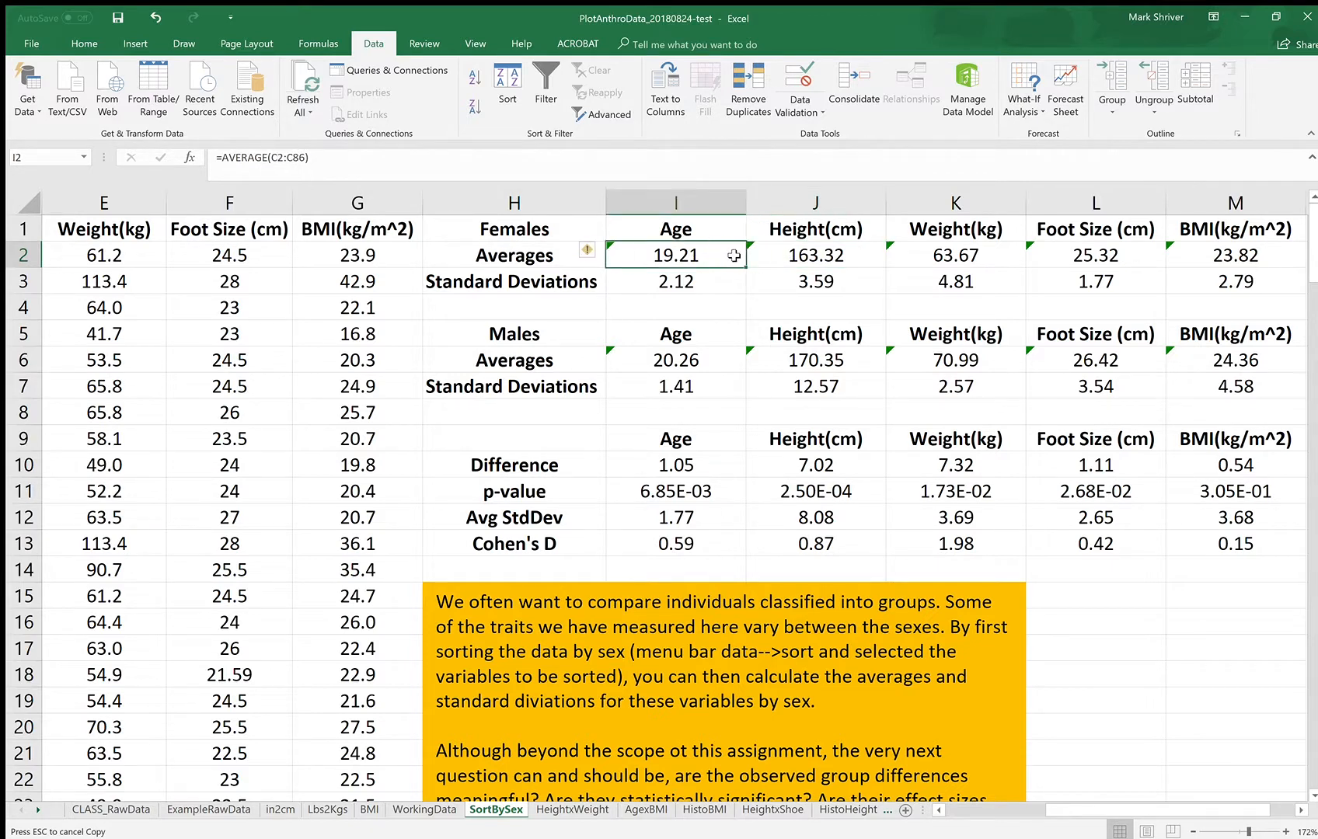
mouse_move(721, 257)
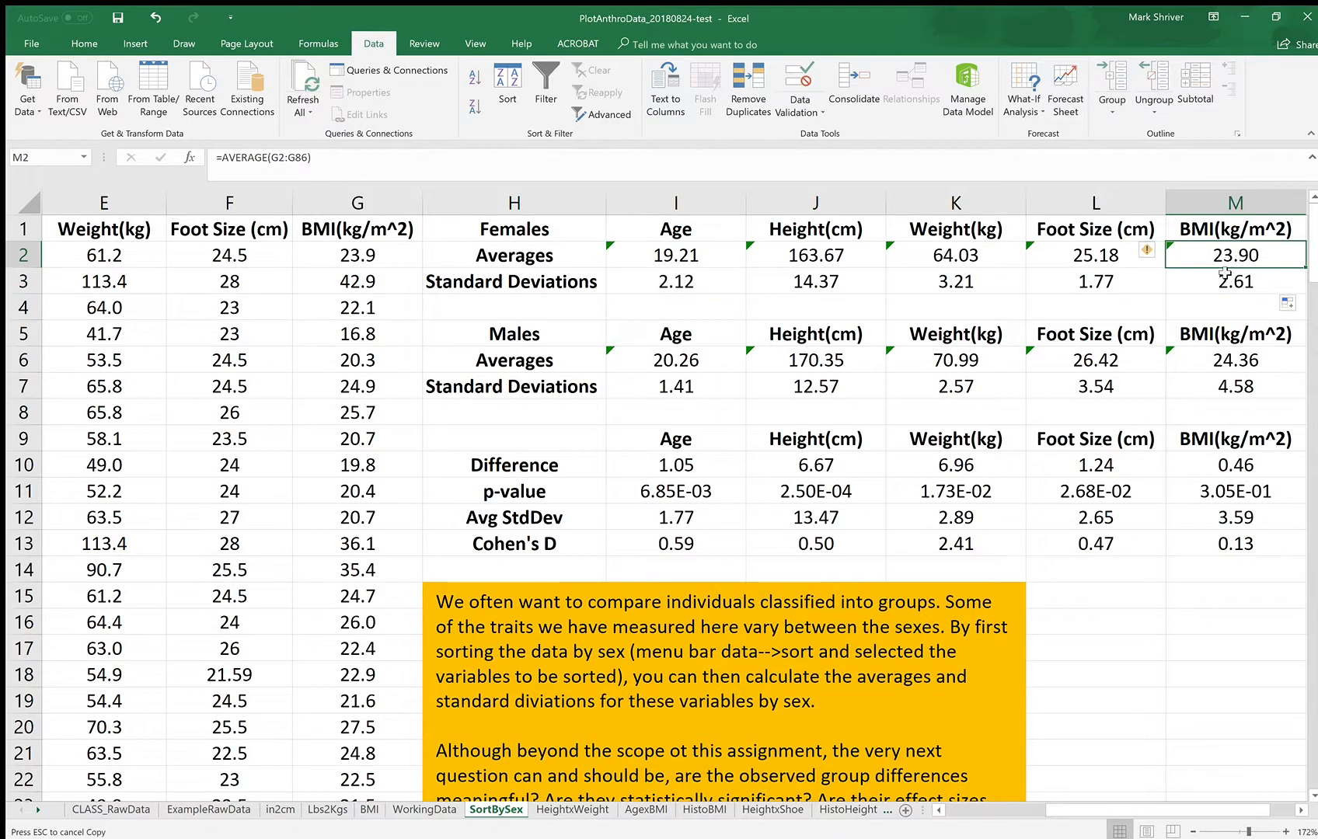
click(1234, 281)
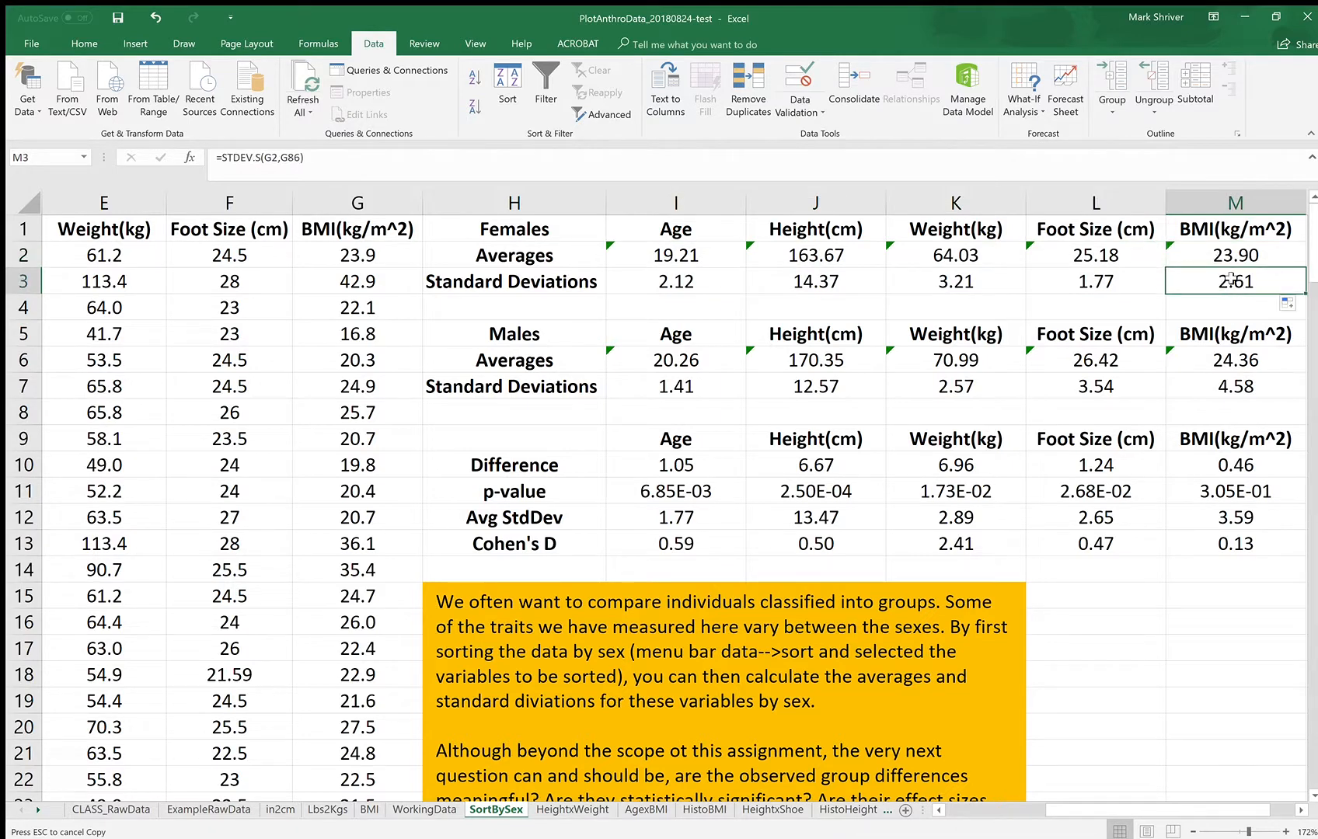
mouse_move(688, 356)
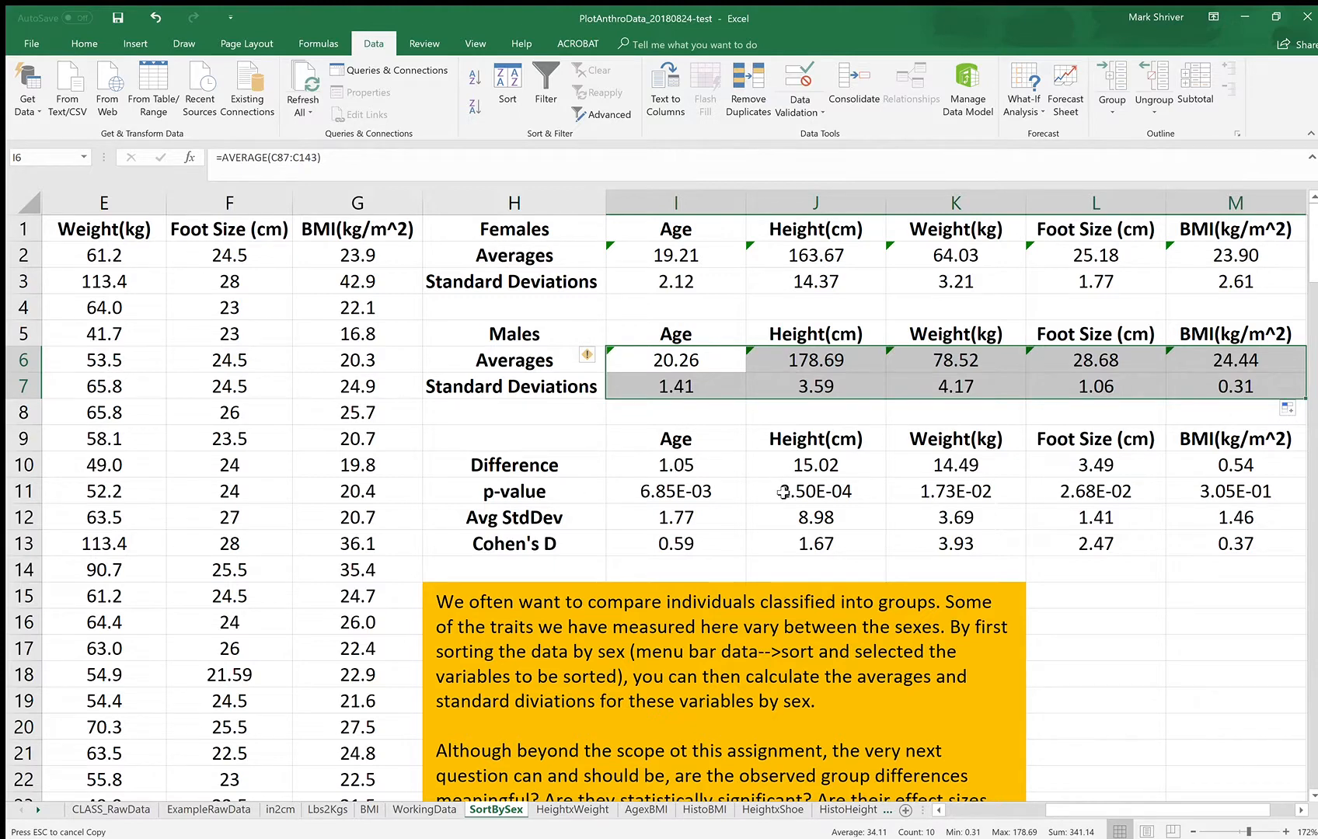
- Extend the Age t-test p-value =T.TEST(C2:C86,C87:C143,1,3) across Height, Weight, Foot size and BMI
click(674, 492)
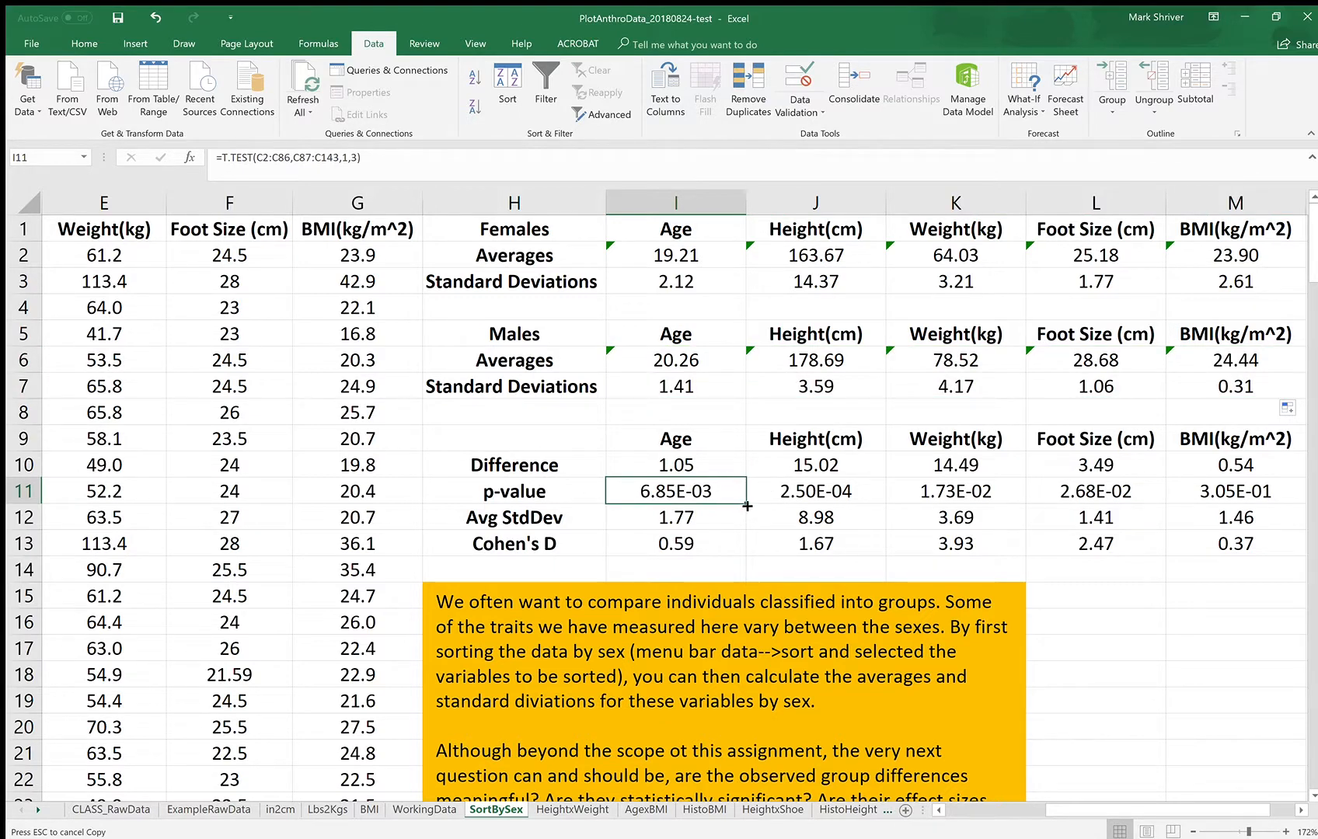
scroll(right, 3)
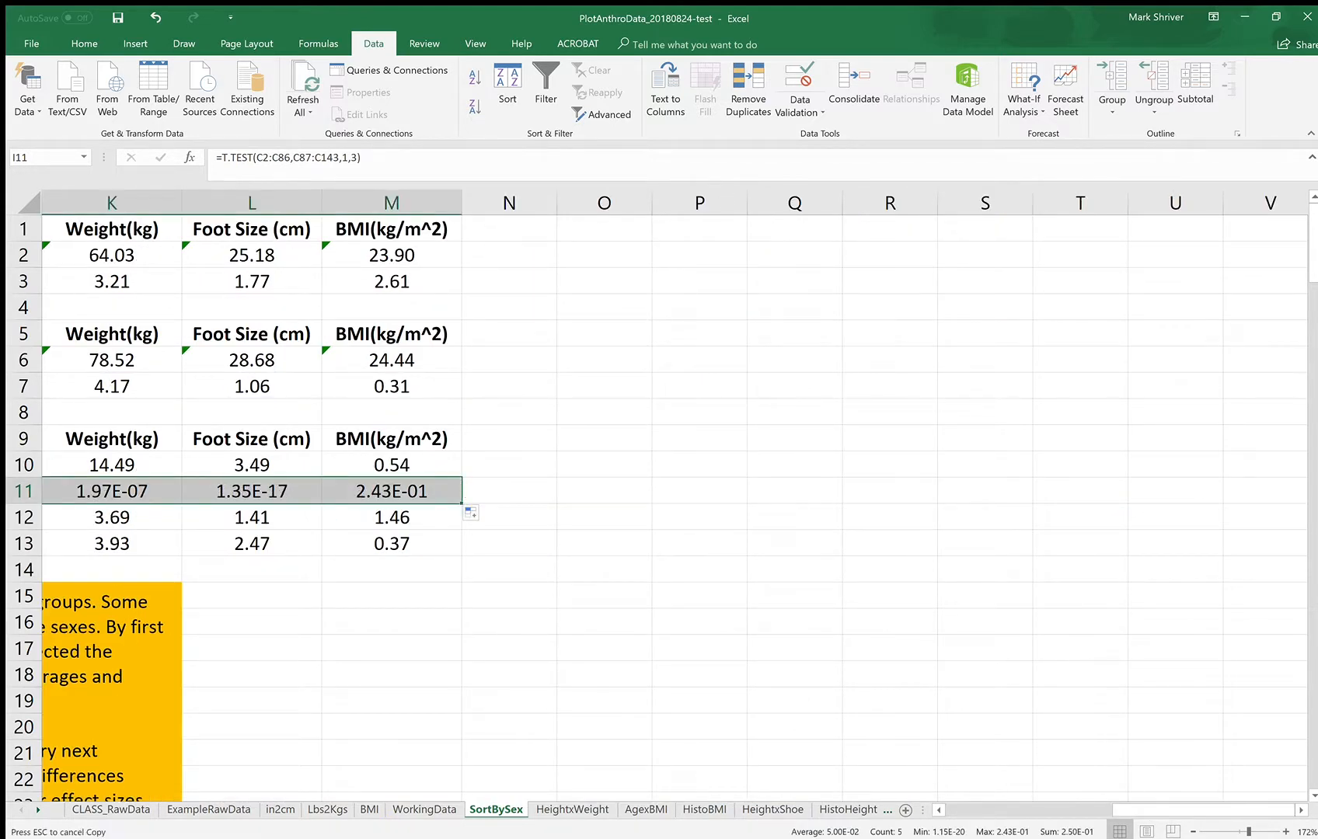
scroll(left, 3)
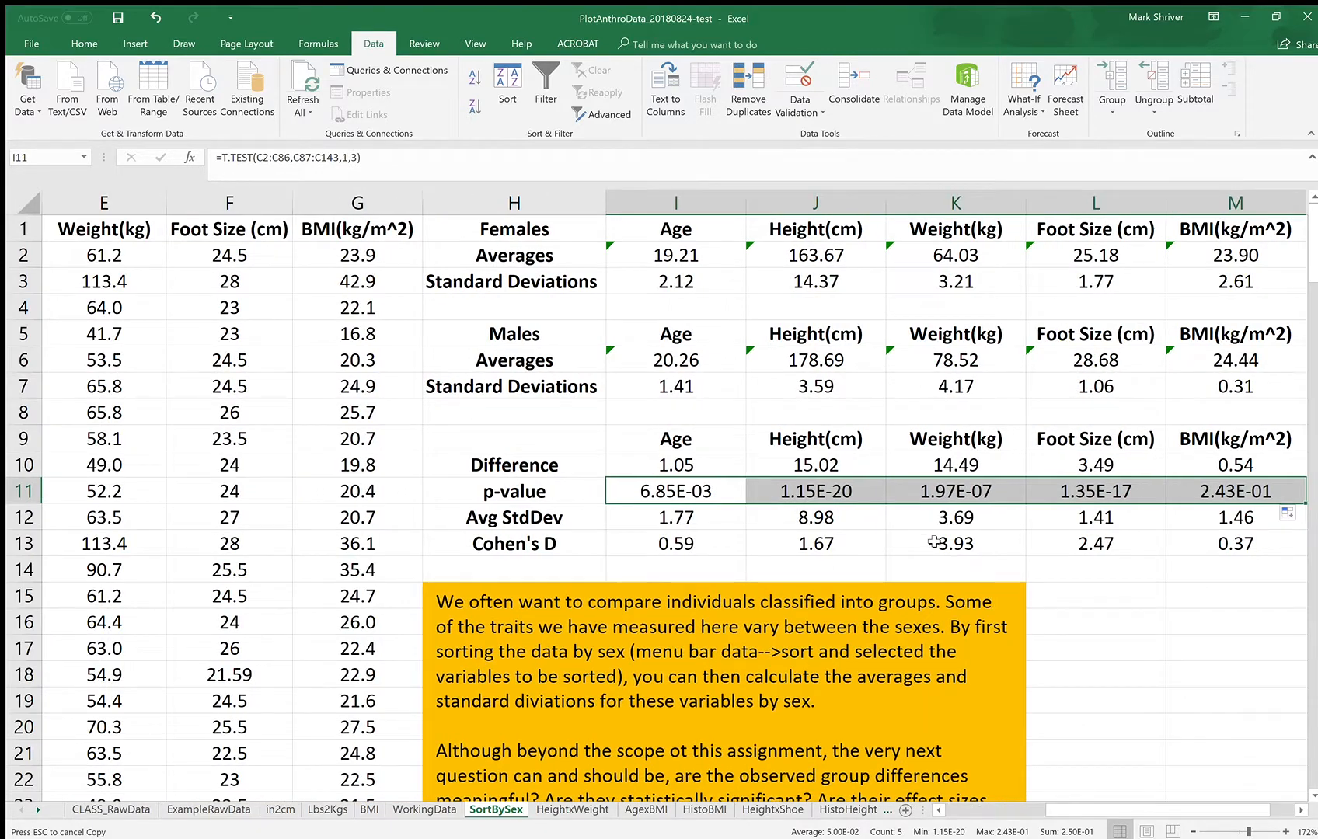
mouse_move(796, 512)
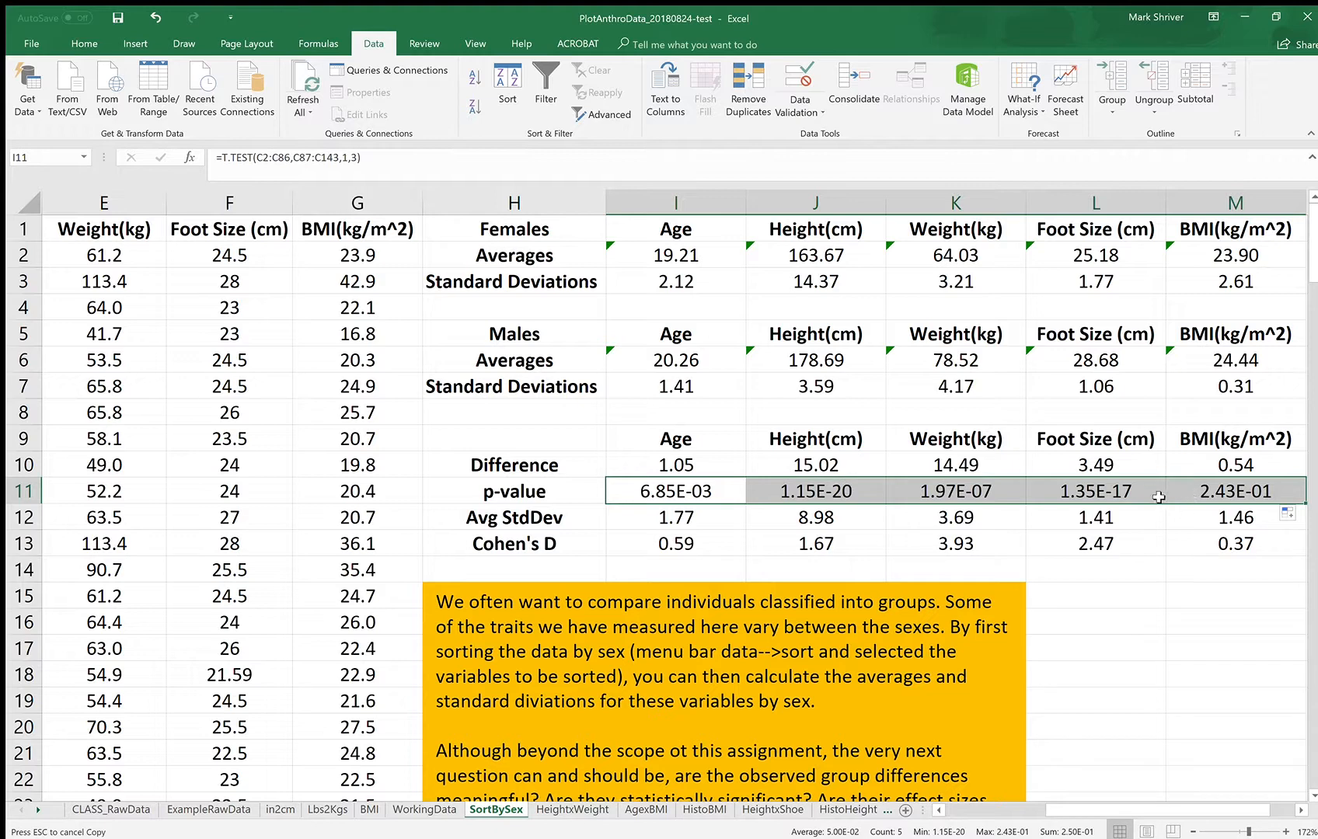
mouse_move(1113, 491)
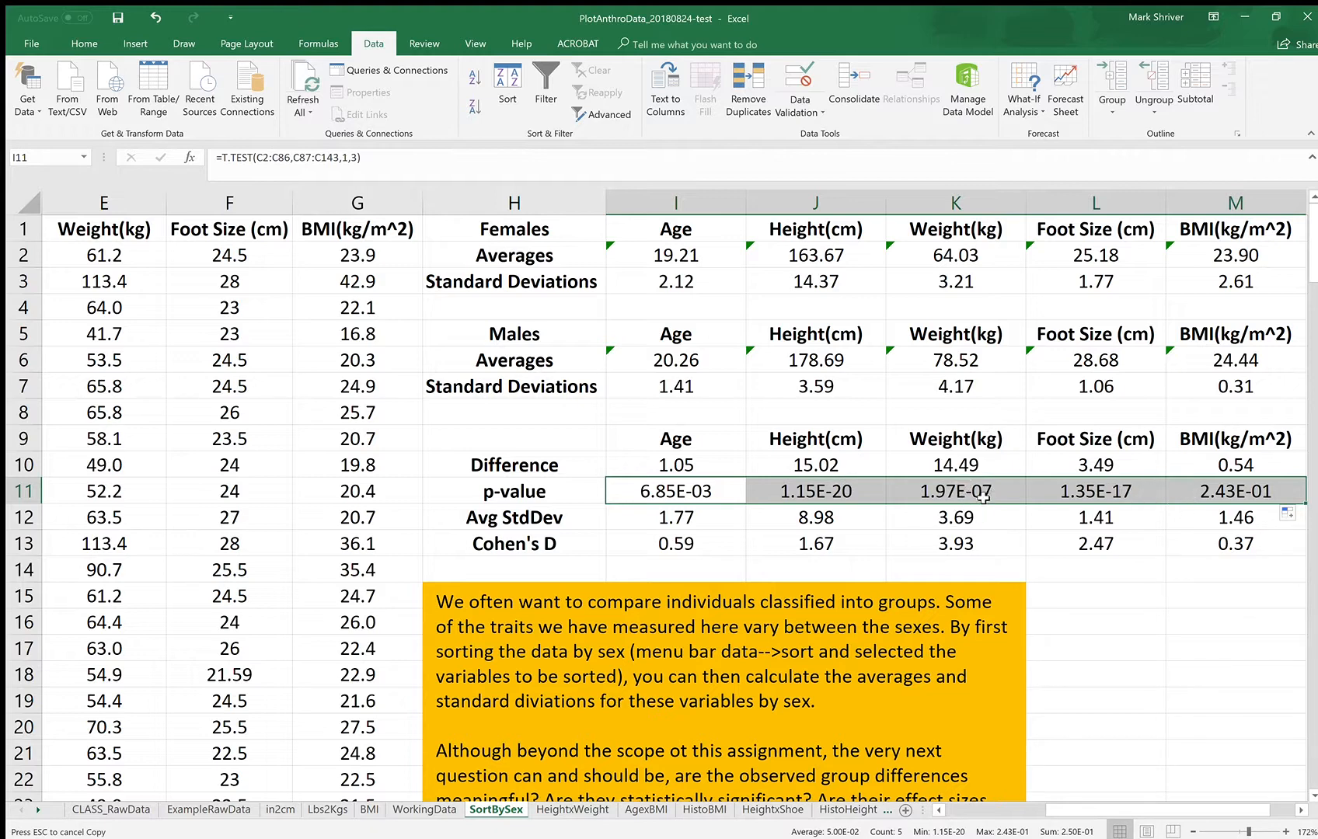
mouse_move(693, 500)
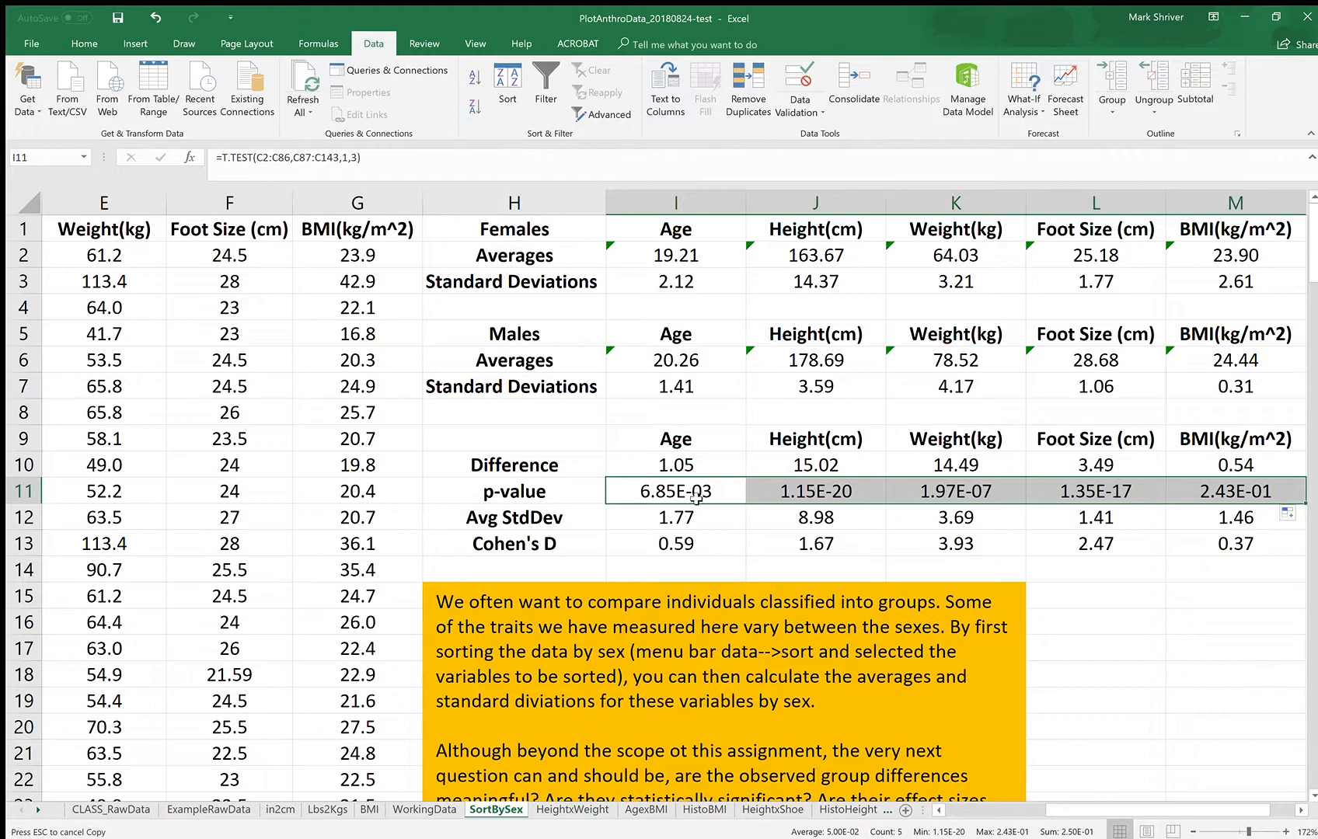
mouse_move(1246, 491)
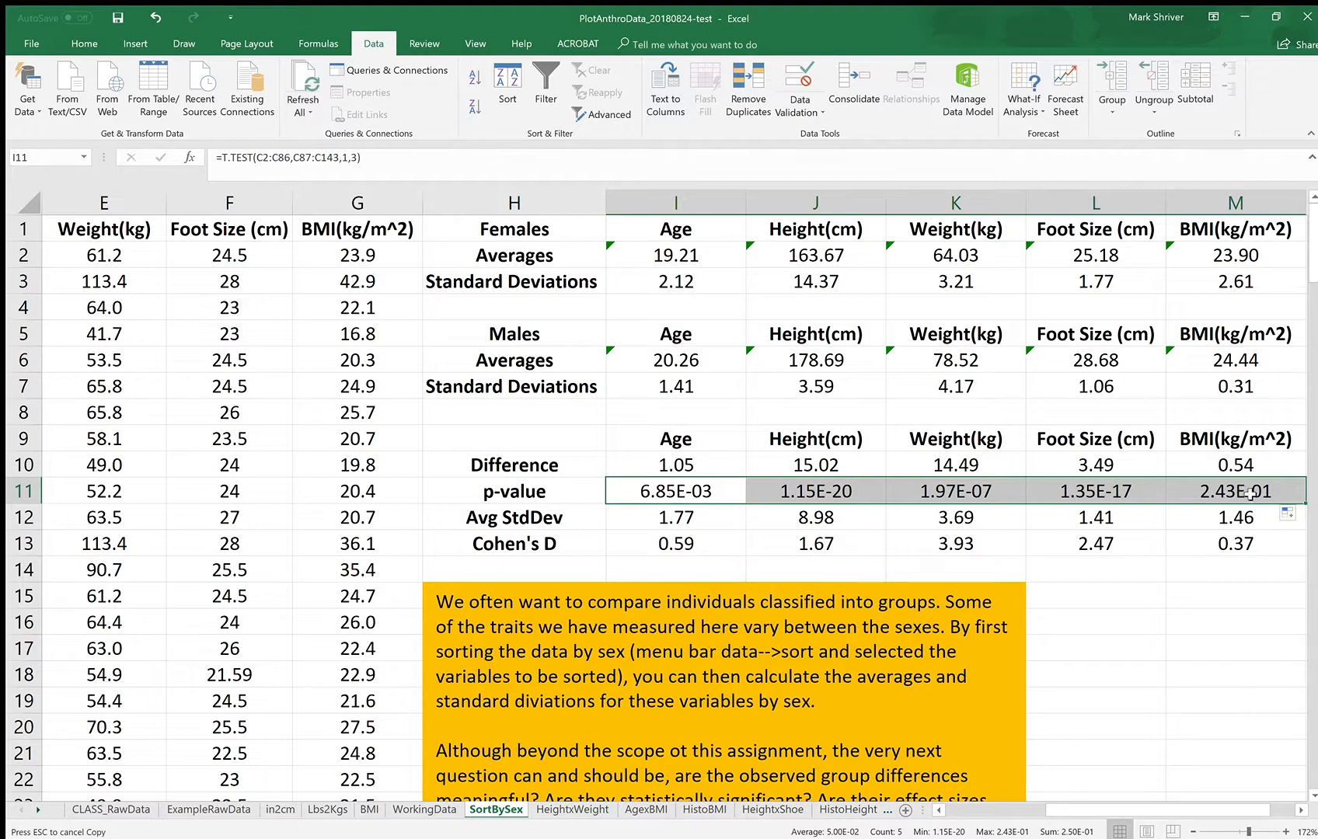
mouse_move(883, 454)
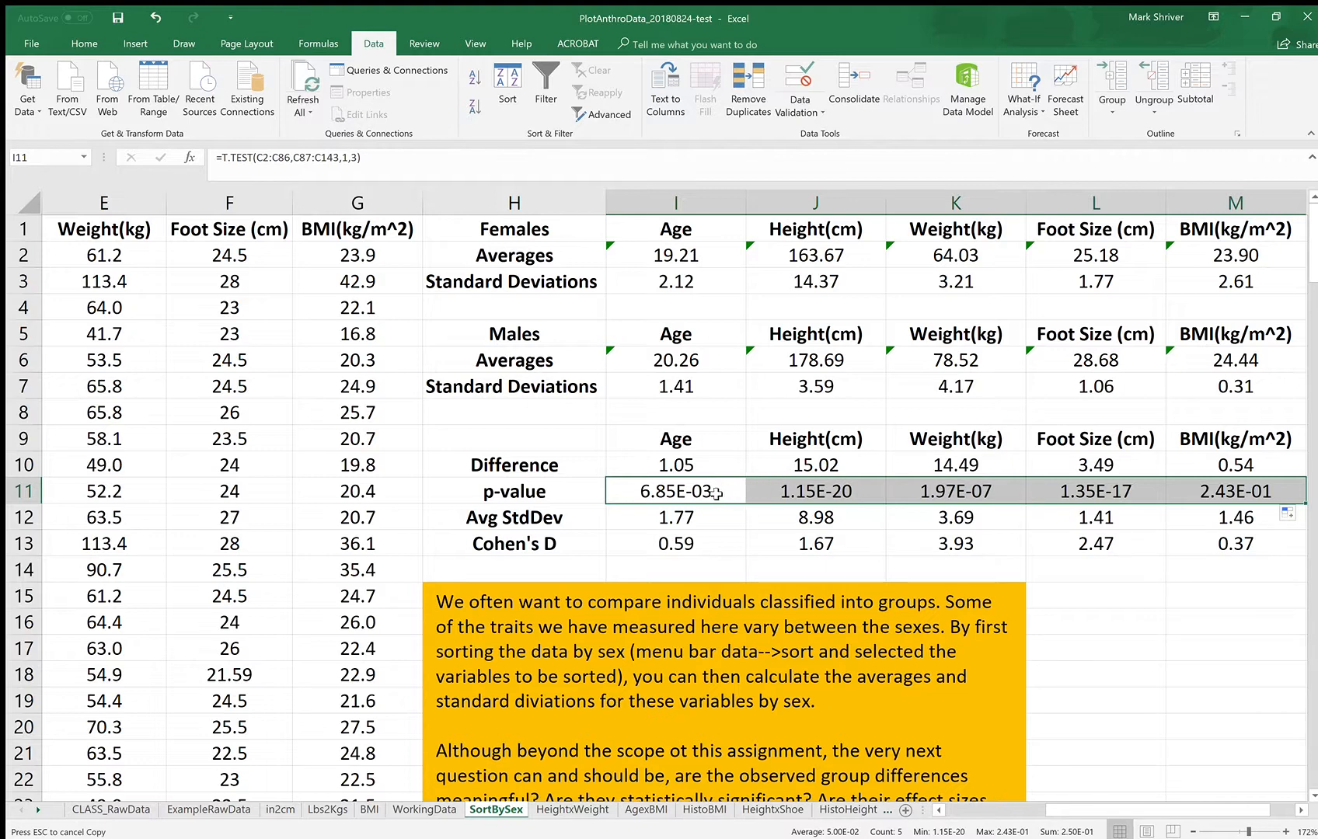
mouse_move(720, 510)
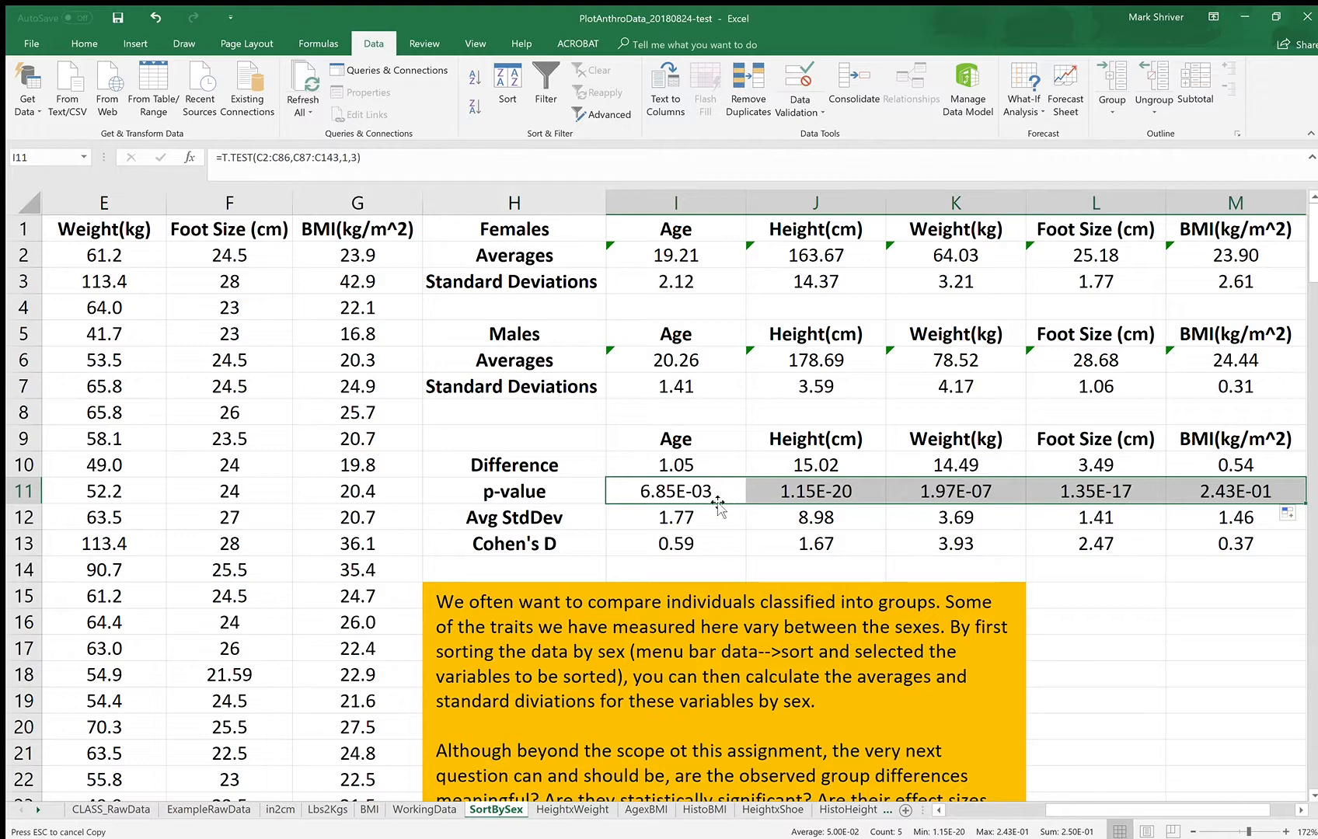
mouse_move(789, 677)
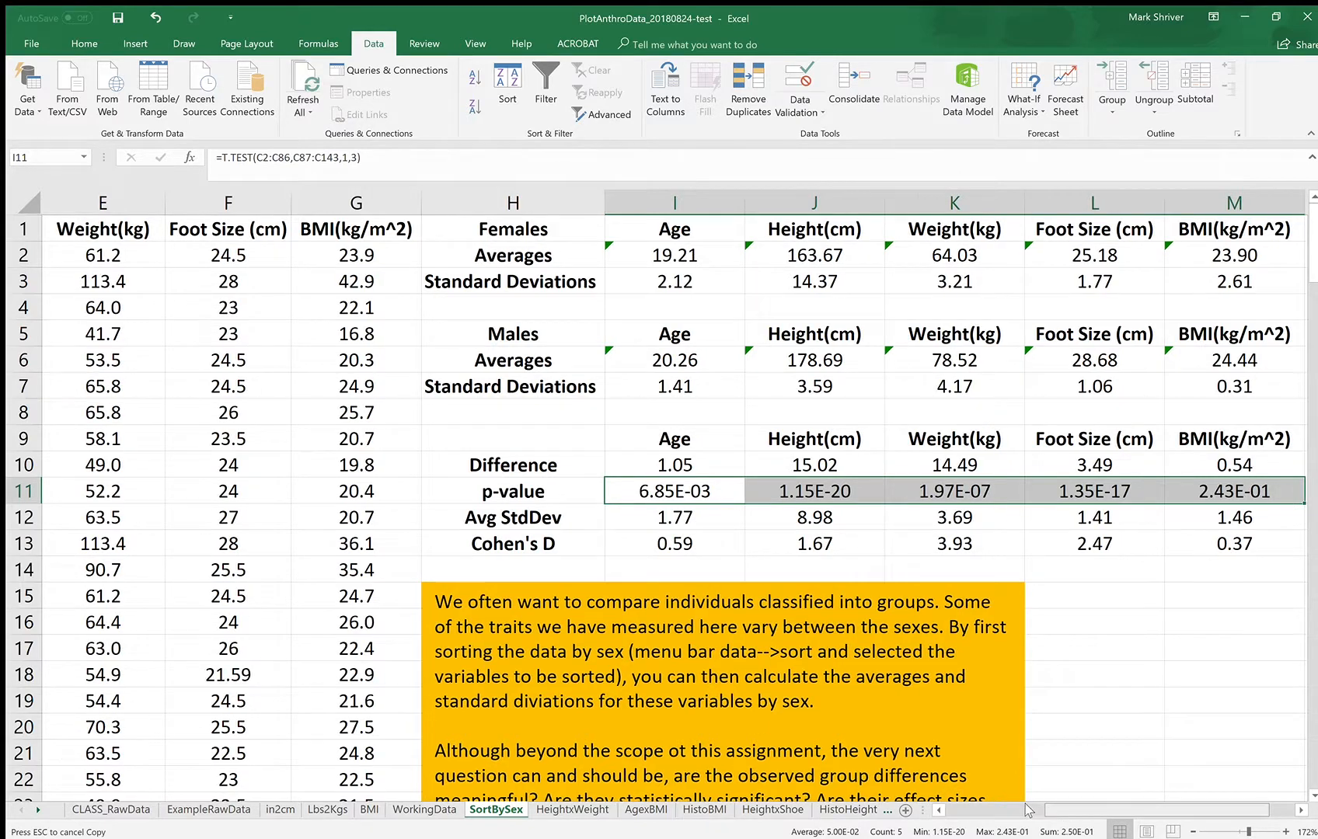
scroll(right, 3)
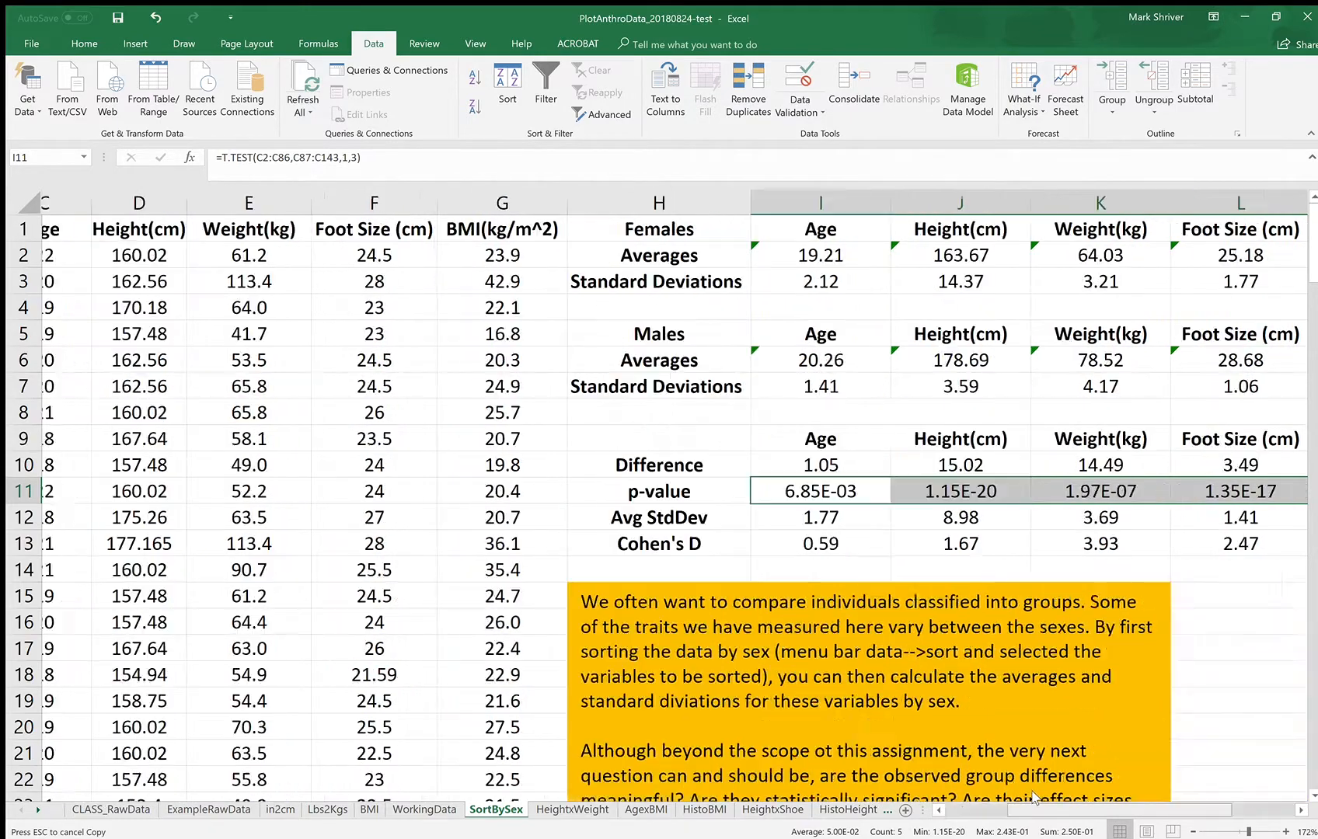
scroll(right, 3)
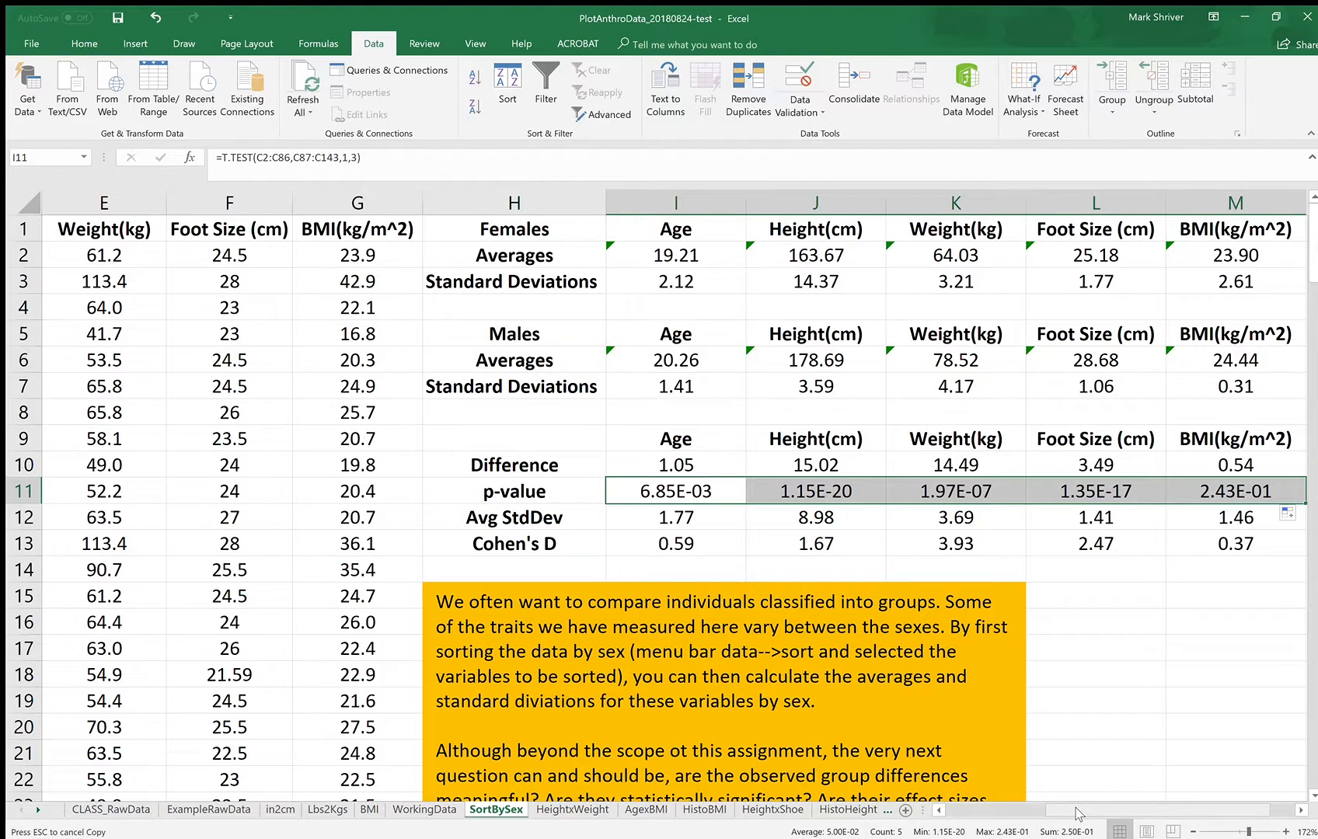
mouse_move(1047, 800)
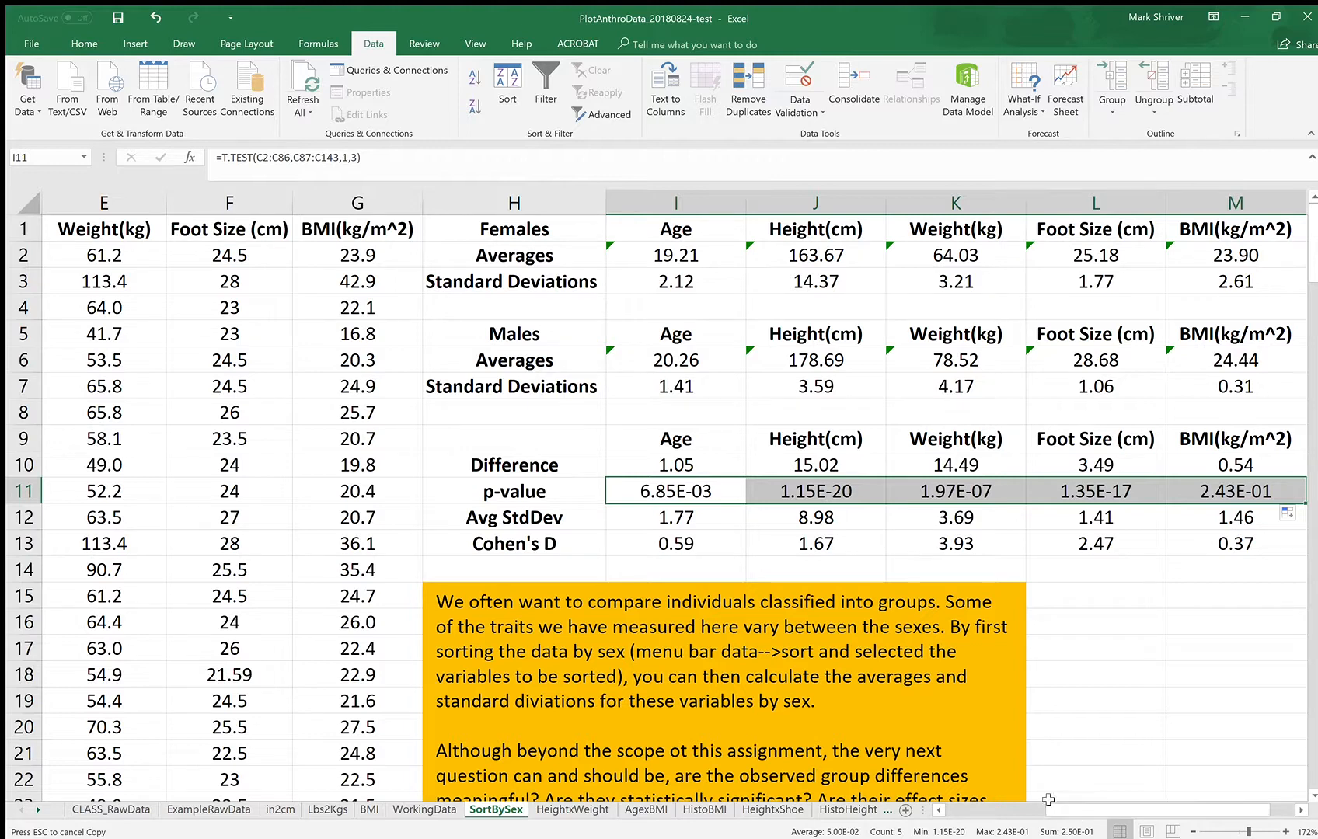